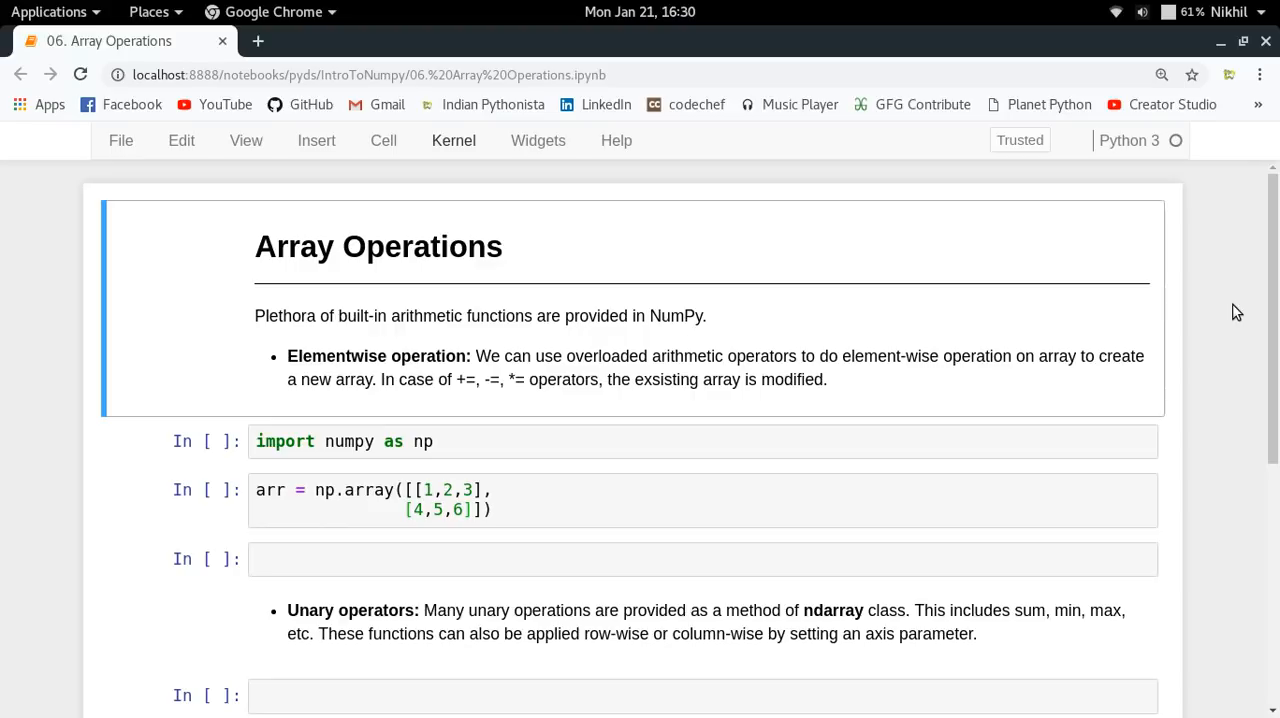
Run the numpy import and array cells, displaying arr as [[1, 2, 3], [4, 5, 6]].
click(453, 140)
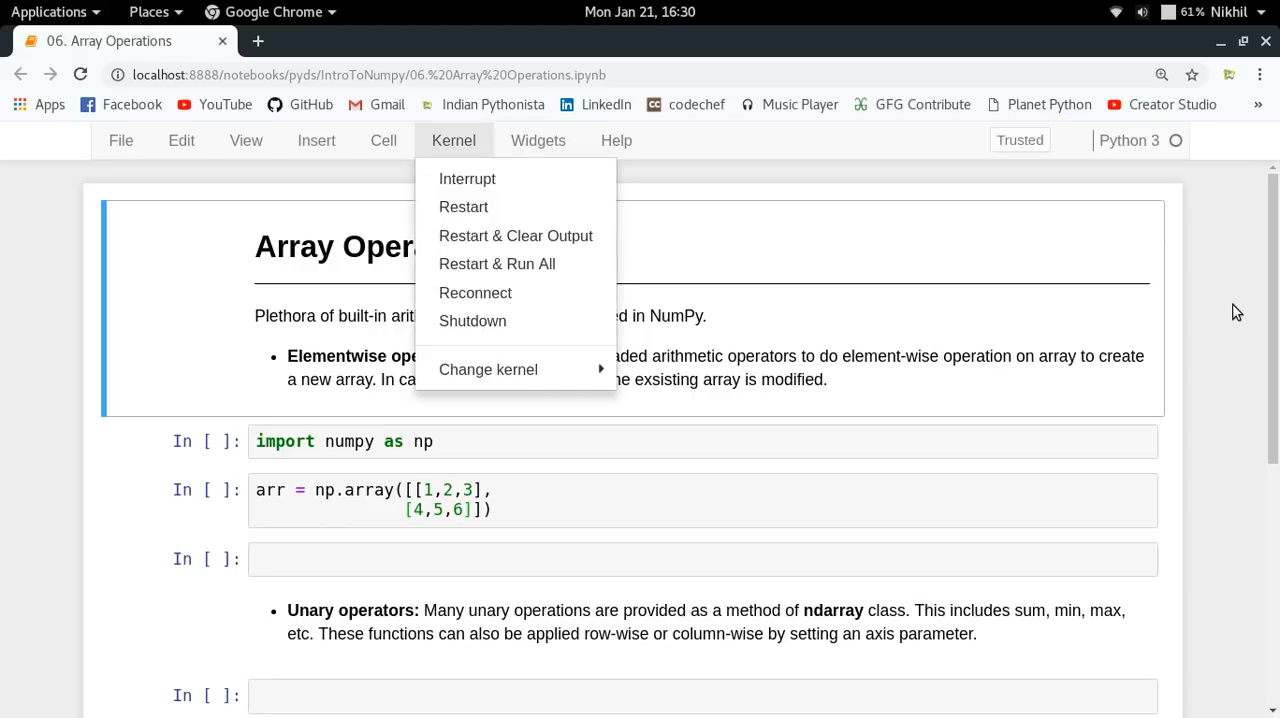
click(491, 441)
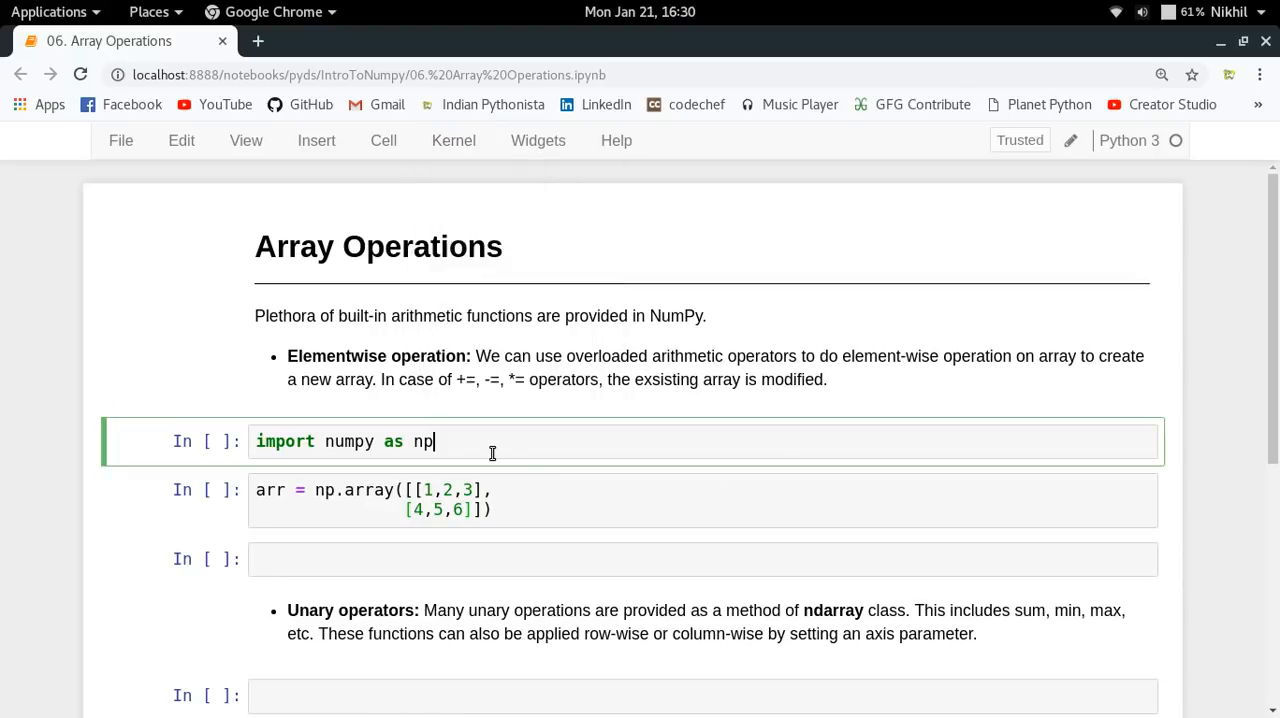
key(shift+Return)
text(arr)
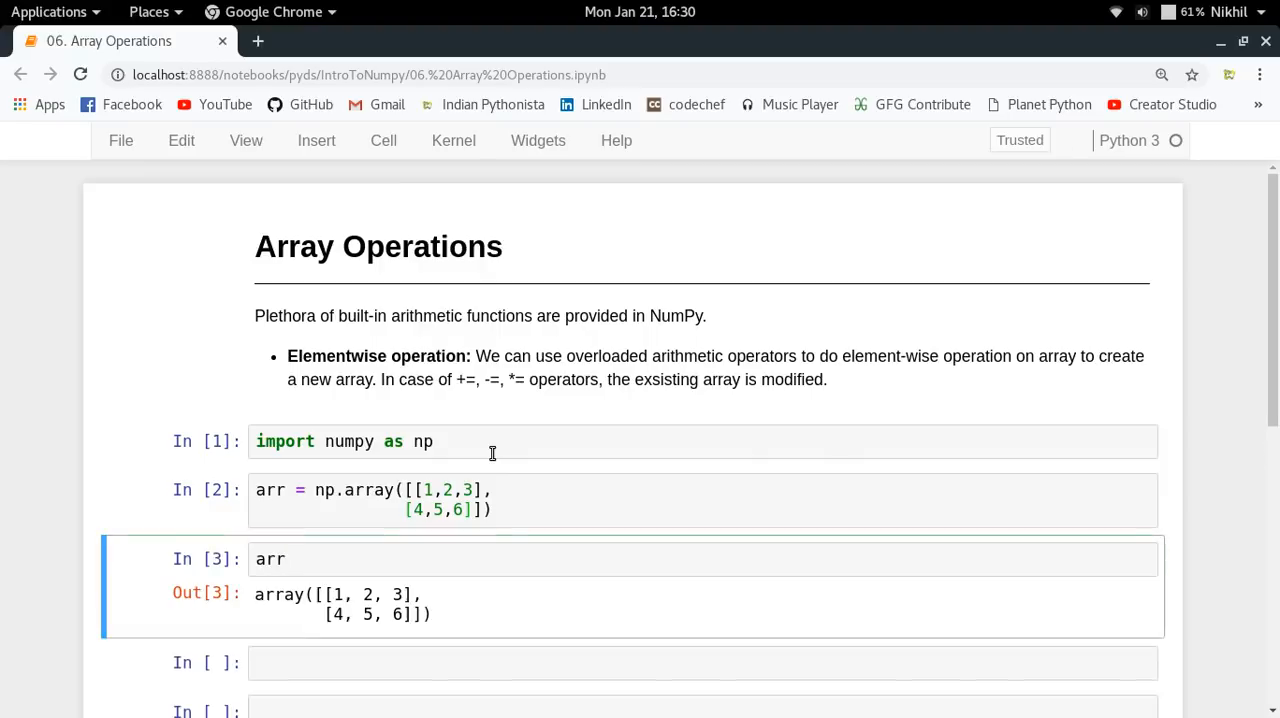
scroll(down, 3)
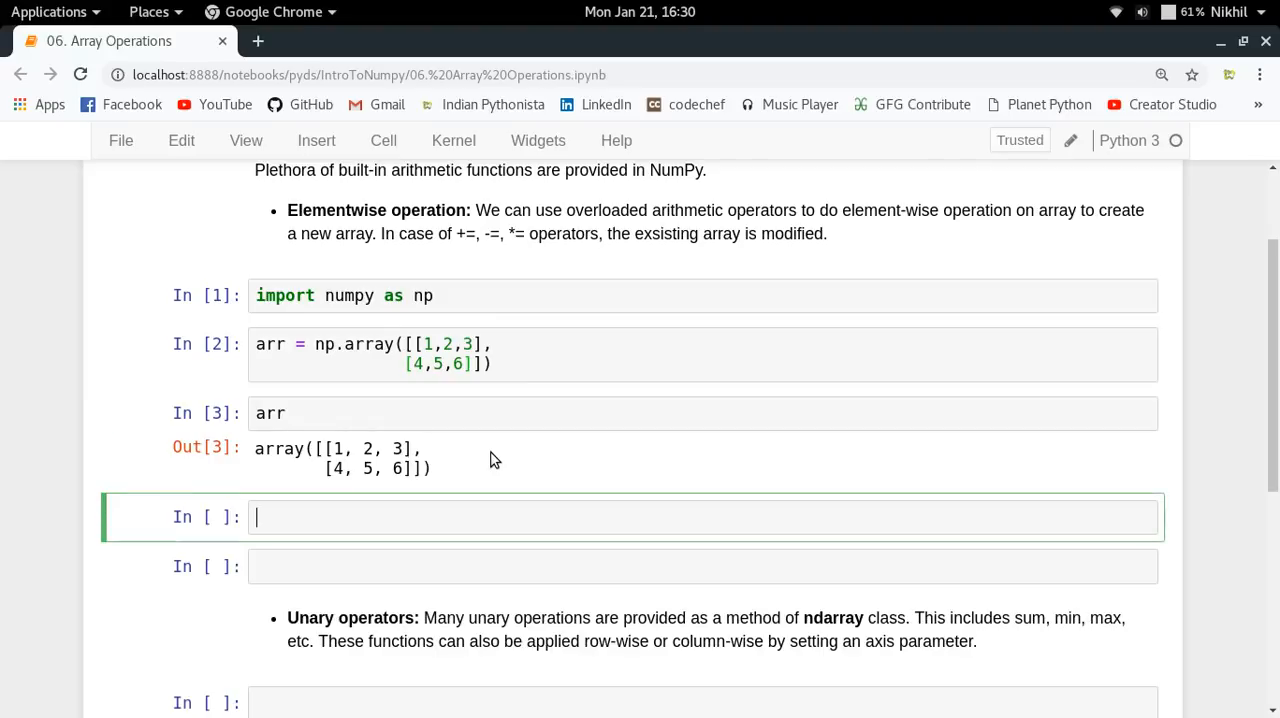
Run arr + 1, giving [[2, 3, 4], [5, 6, 7]], and select the next empty cell.
text(arr +)
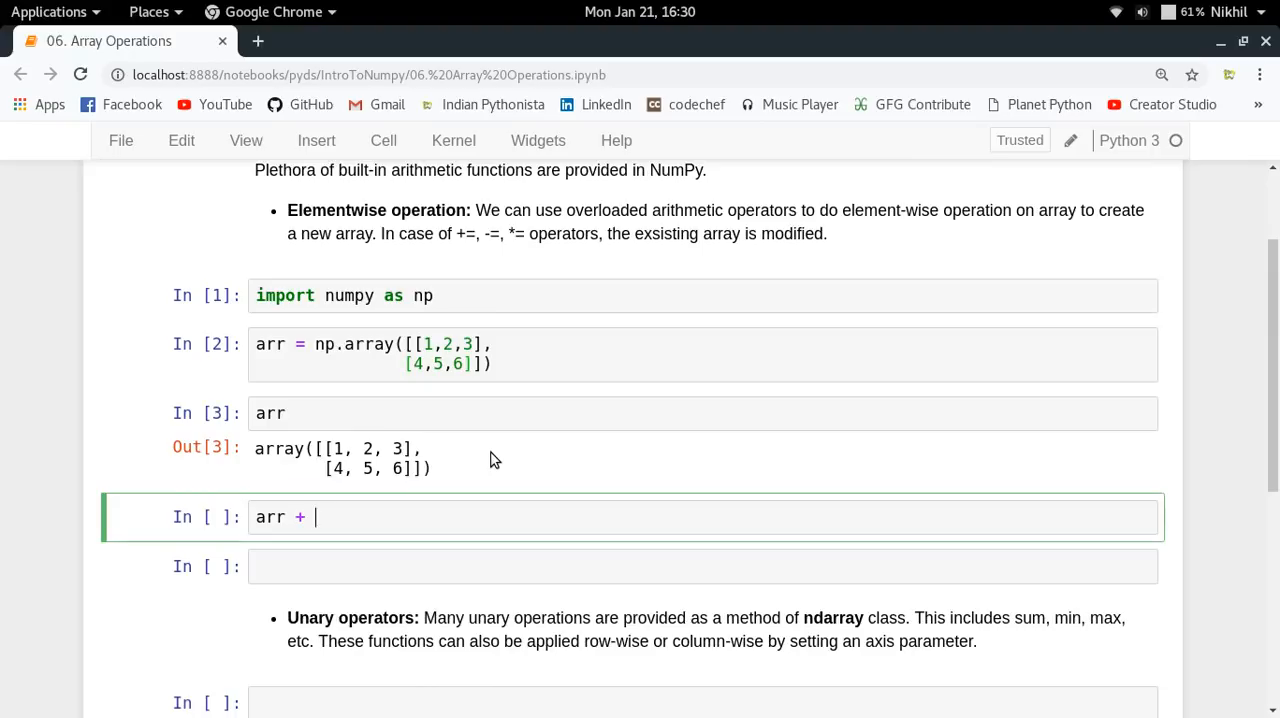
text(1)
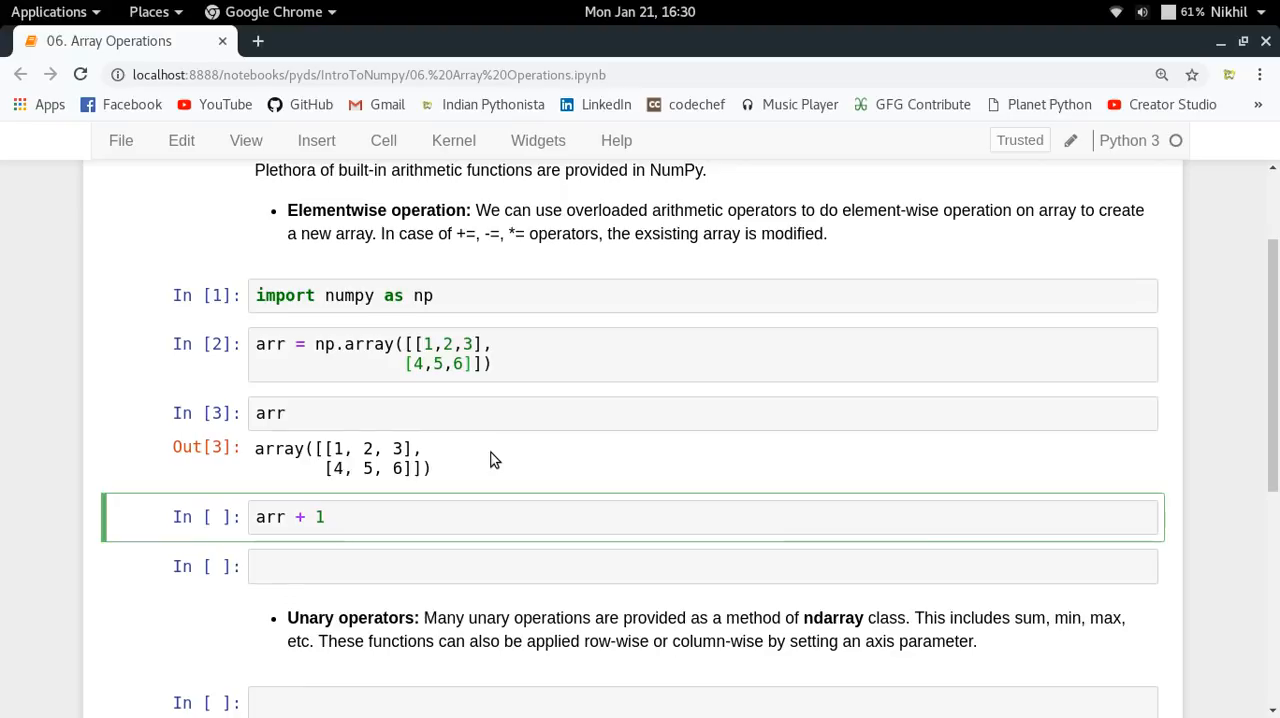
key(shift+Return)
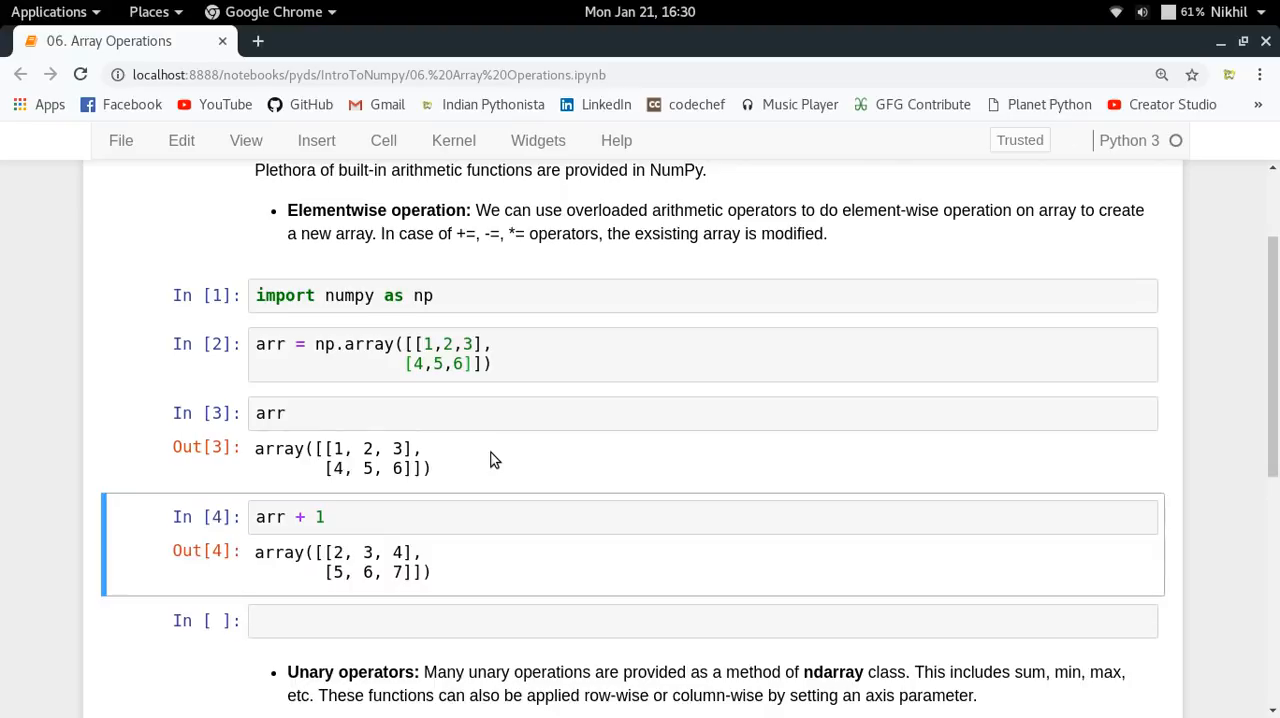
mouse_move(448, 458)
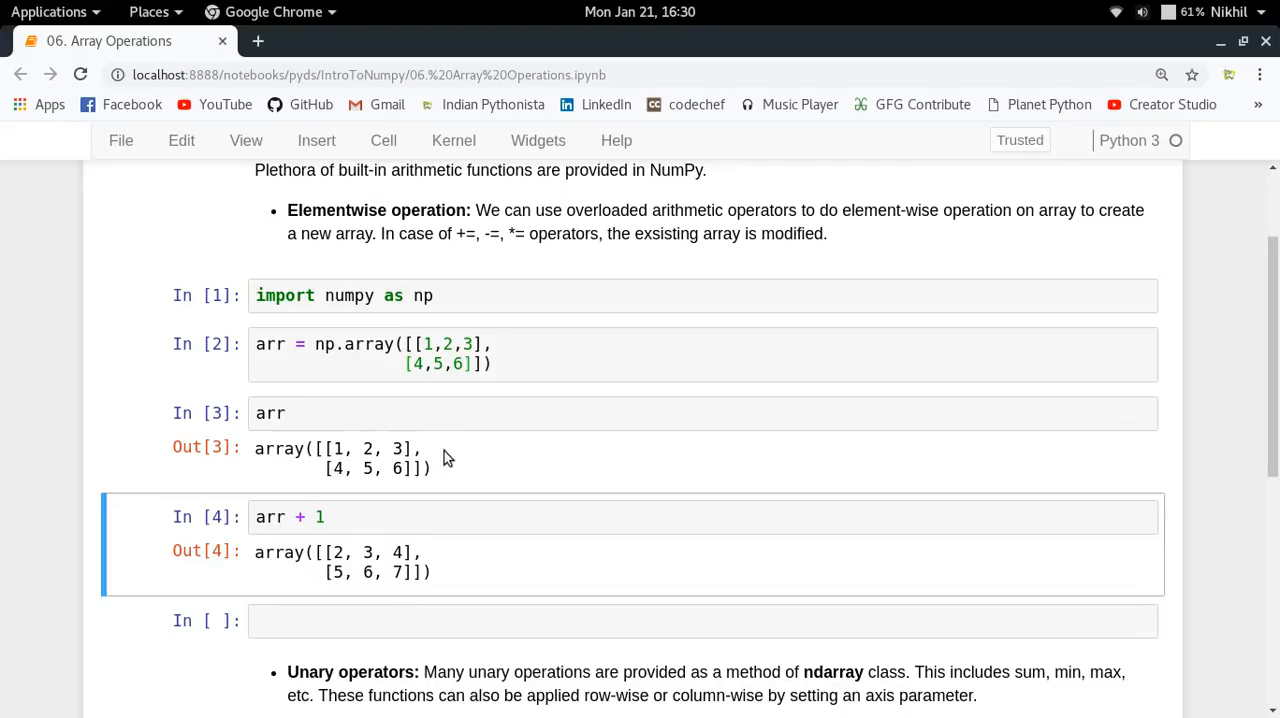
drag(330, 448, 410, 468)
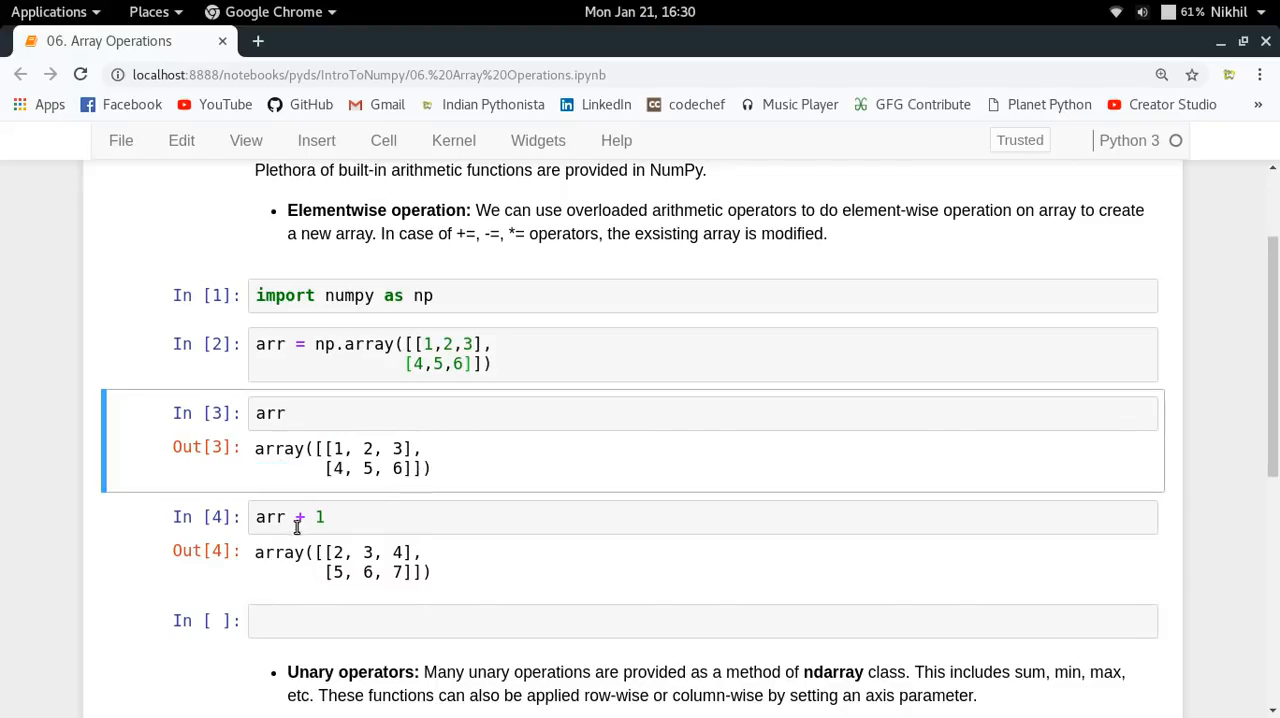
click(320, 517)
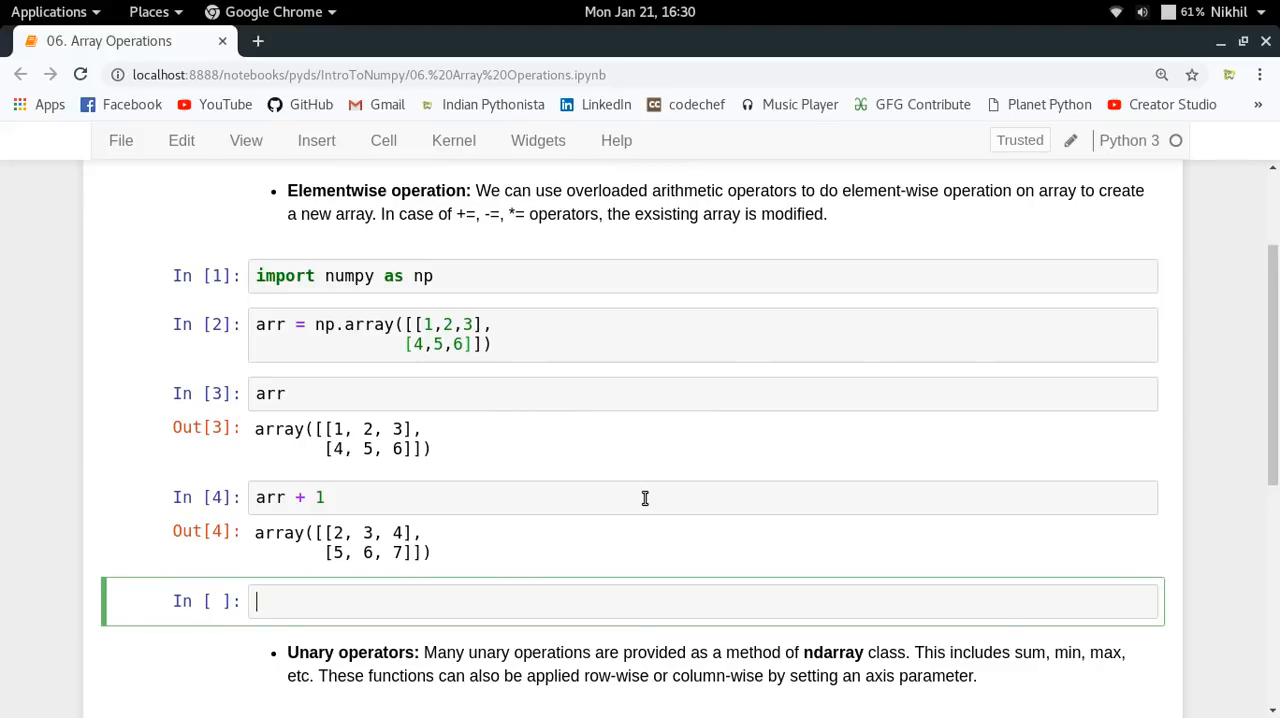
Compute arr ** 2, squaring each element to [[1, 4, 9], [16, 25, 36]].
text(a)
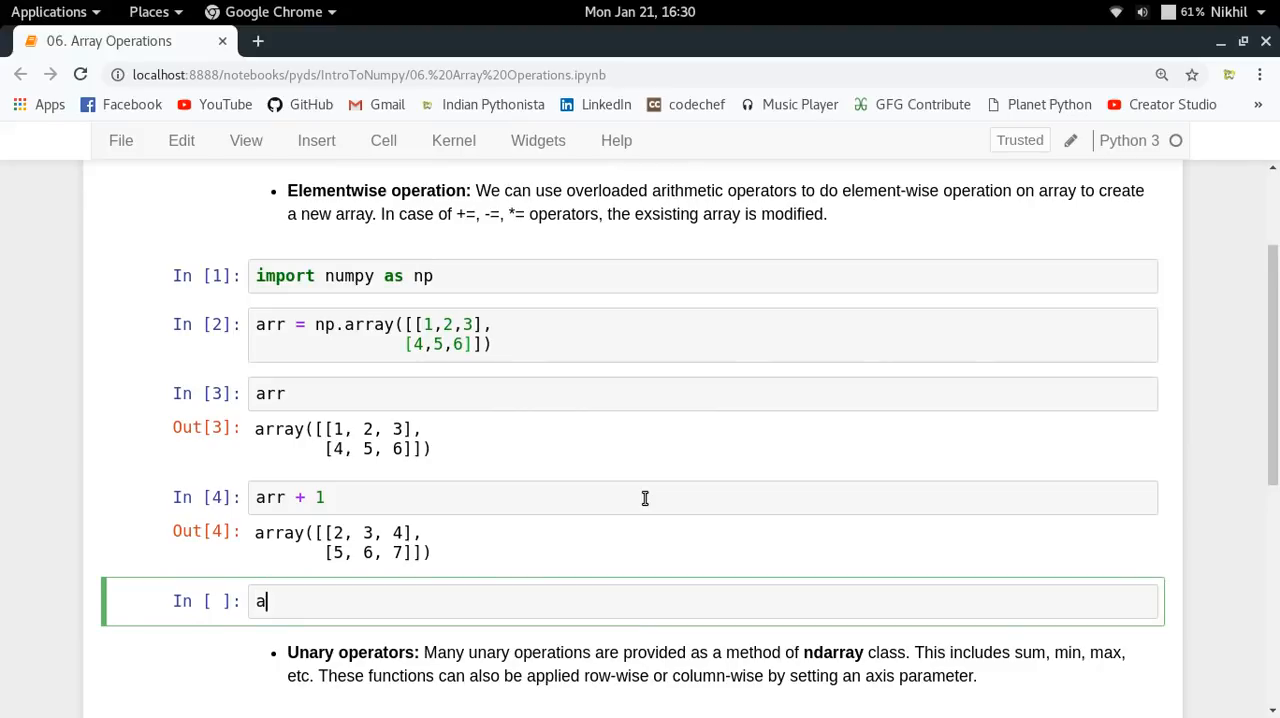
text(rr **)
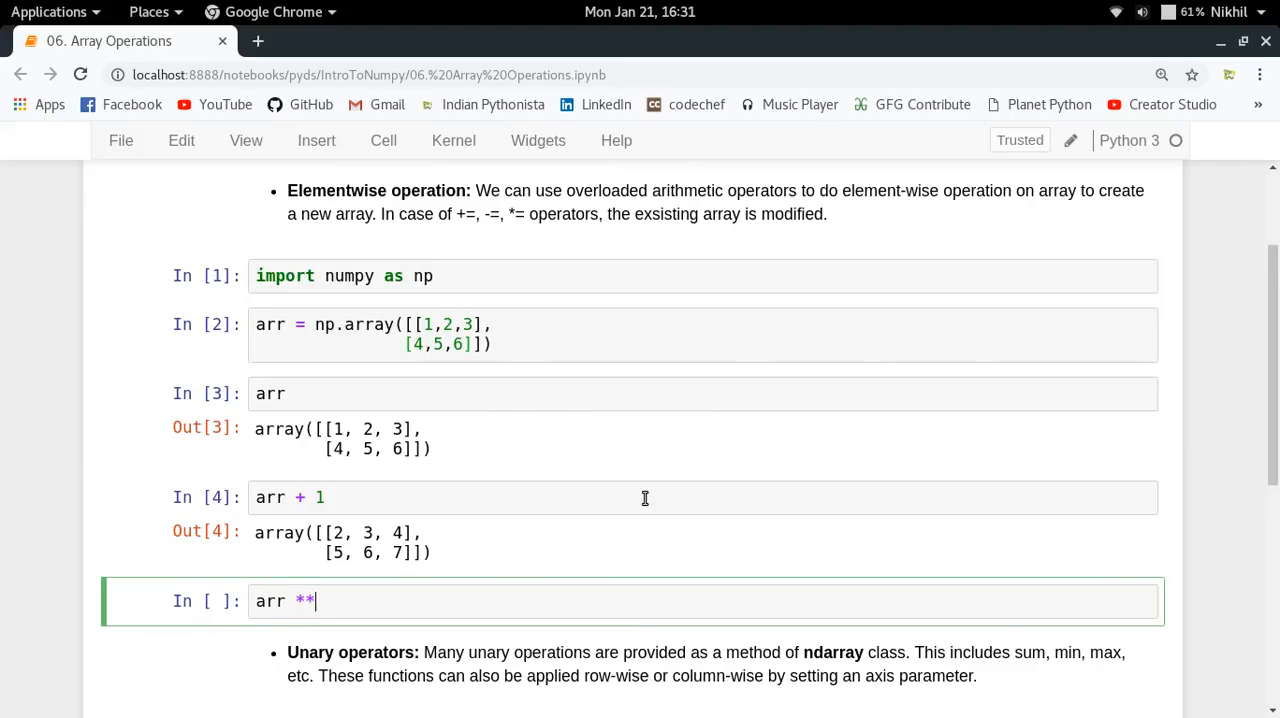
text(2)
text(arr)
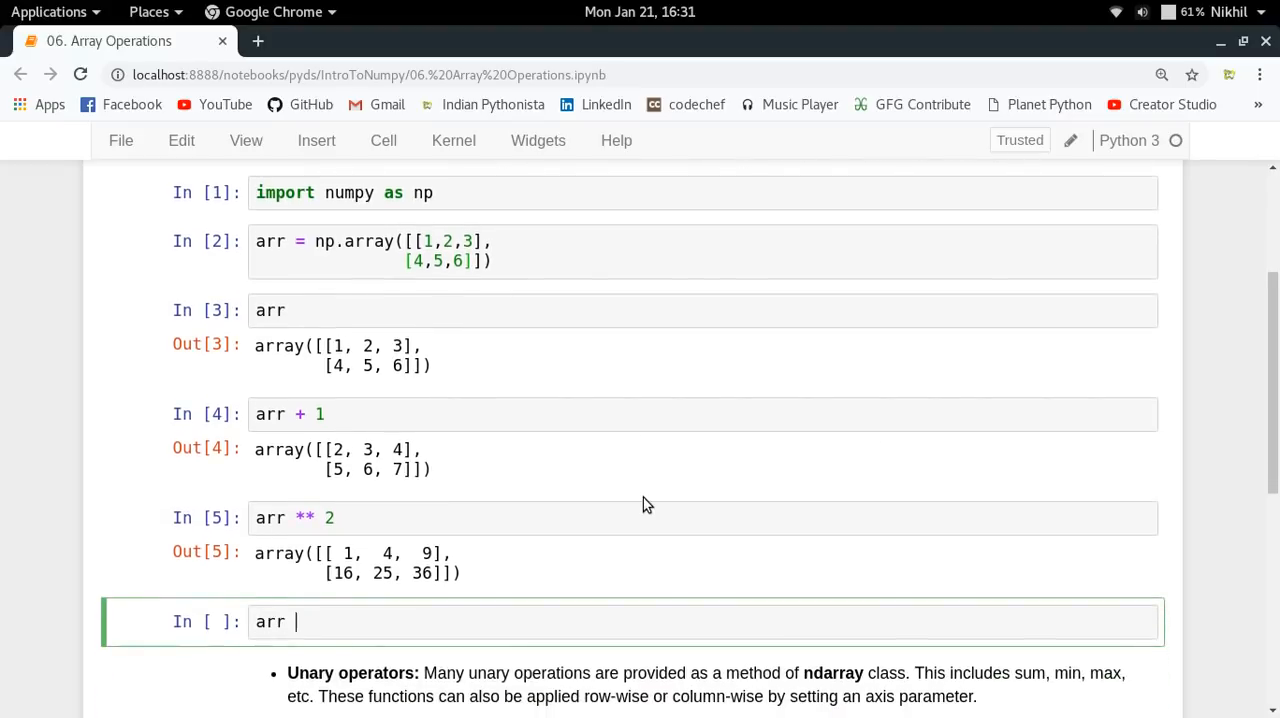
Increment arr in place with arr += 1 and show it as [[2, 3, 4], [5, 6, 7]].
text(= arr +)
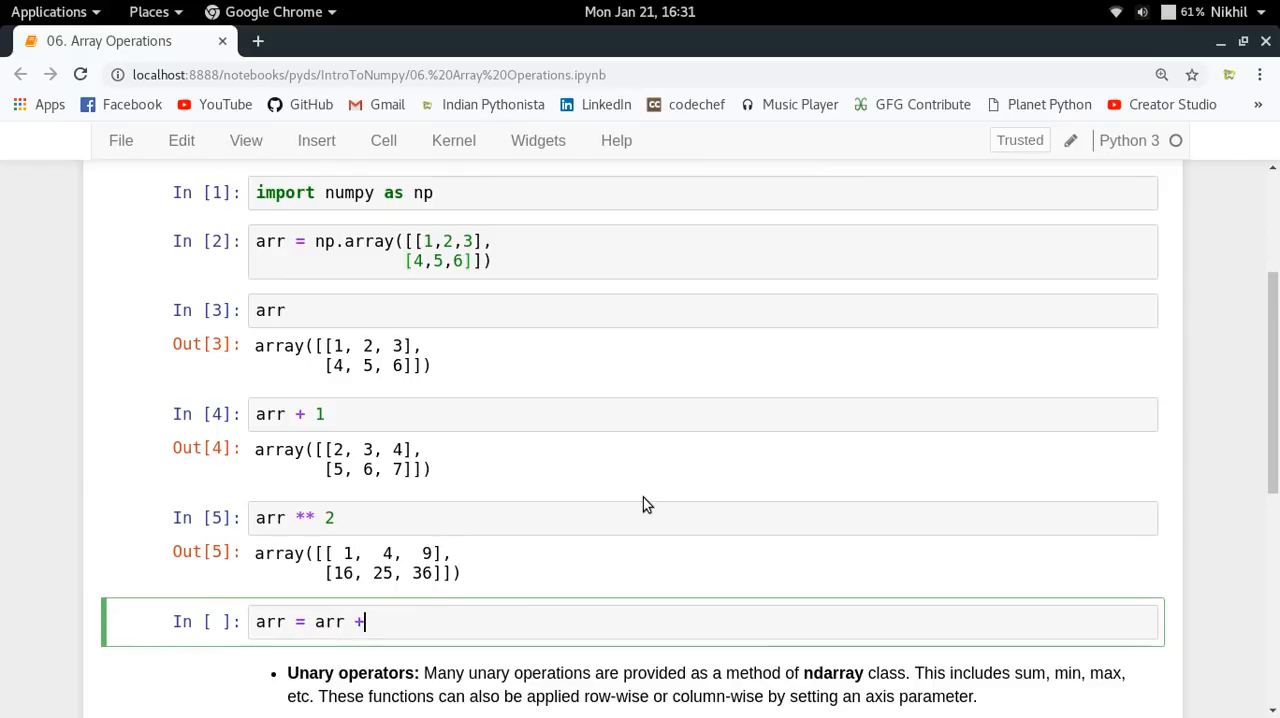
text(1)
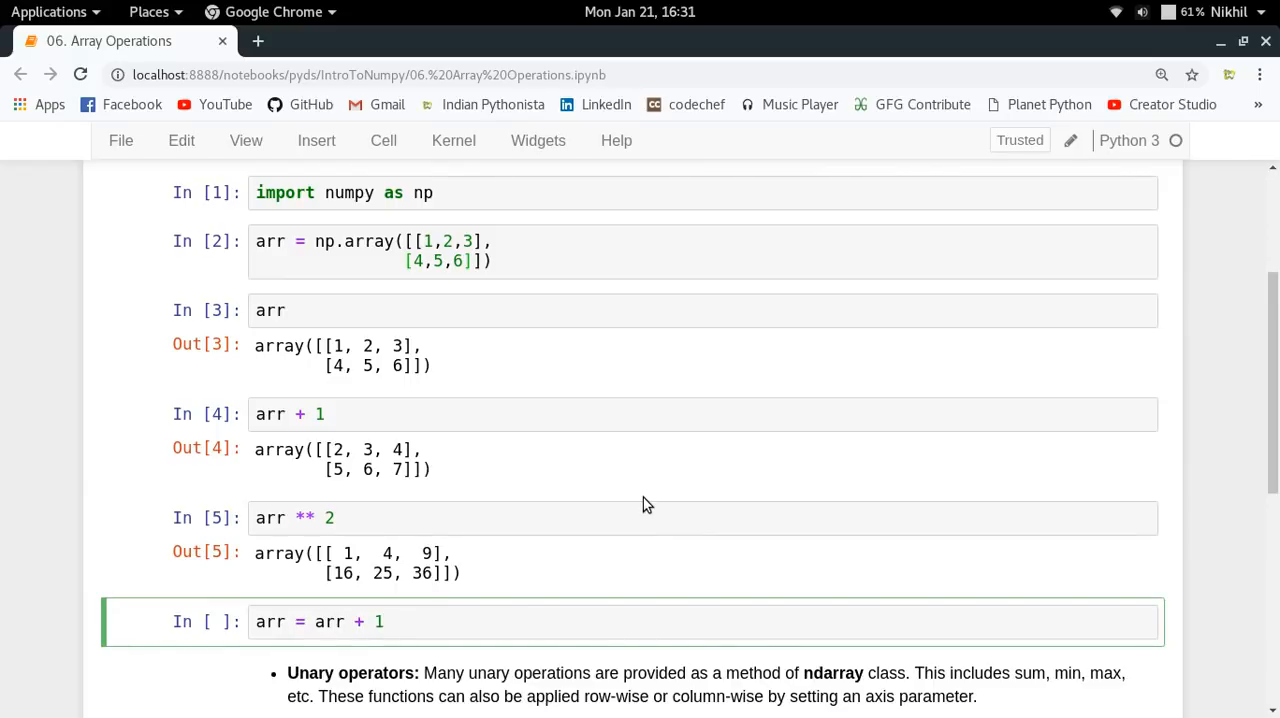
click(383, 621)
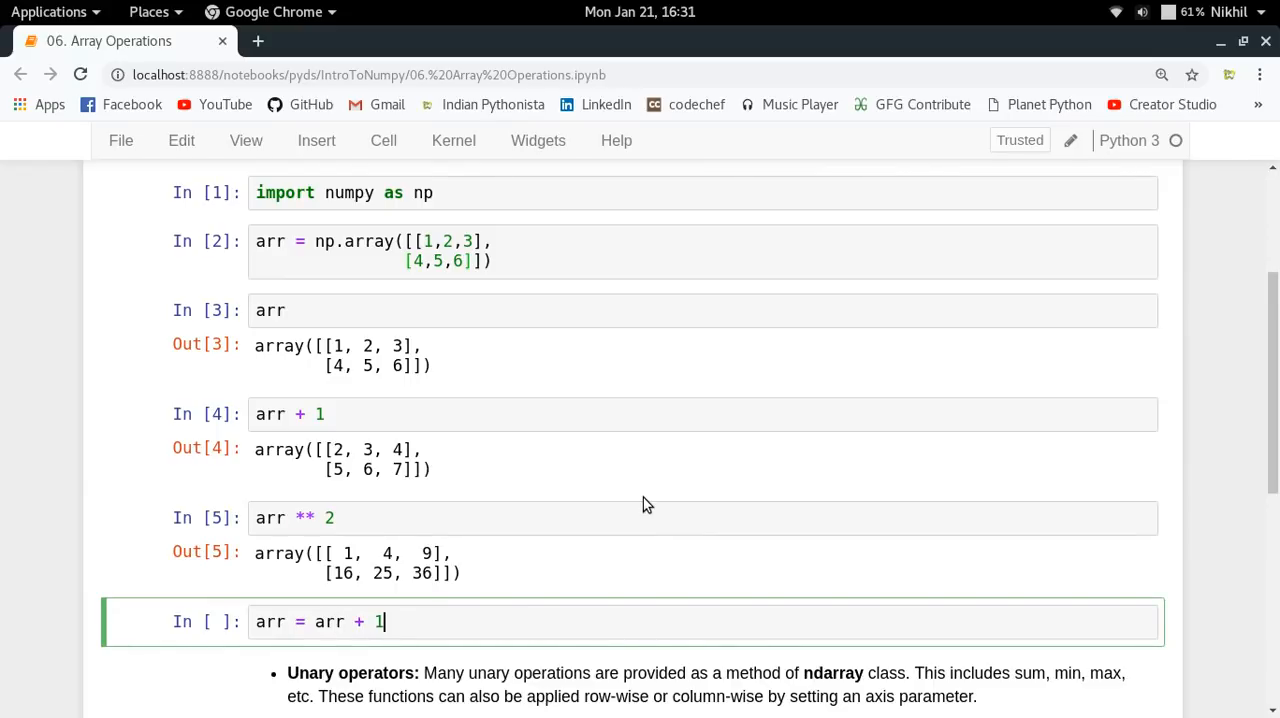
key(BackSpace)
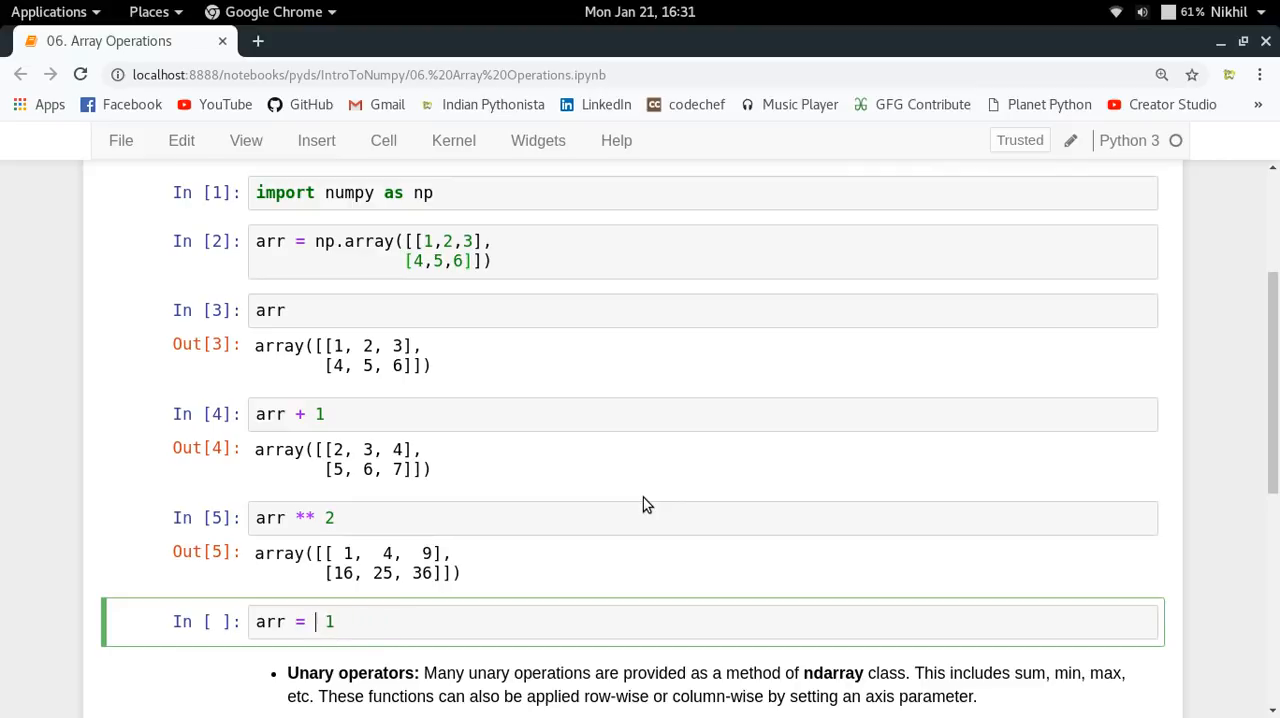
text(+)
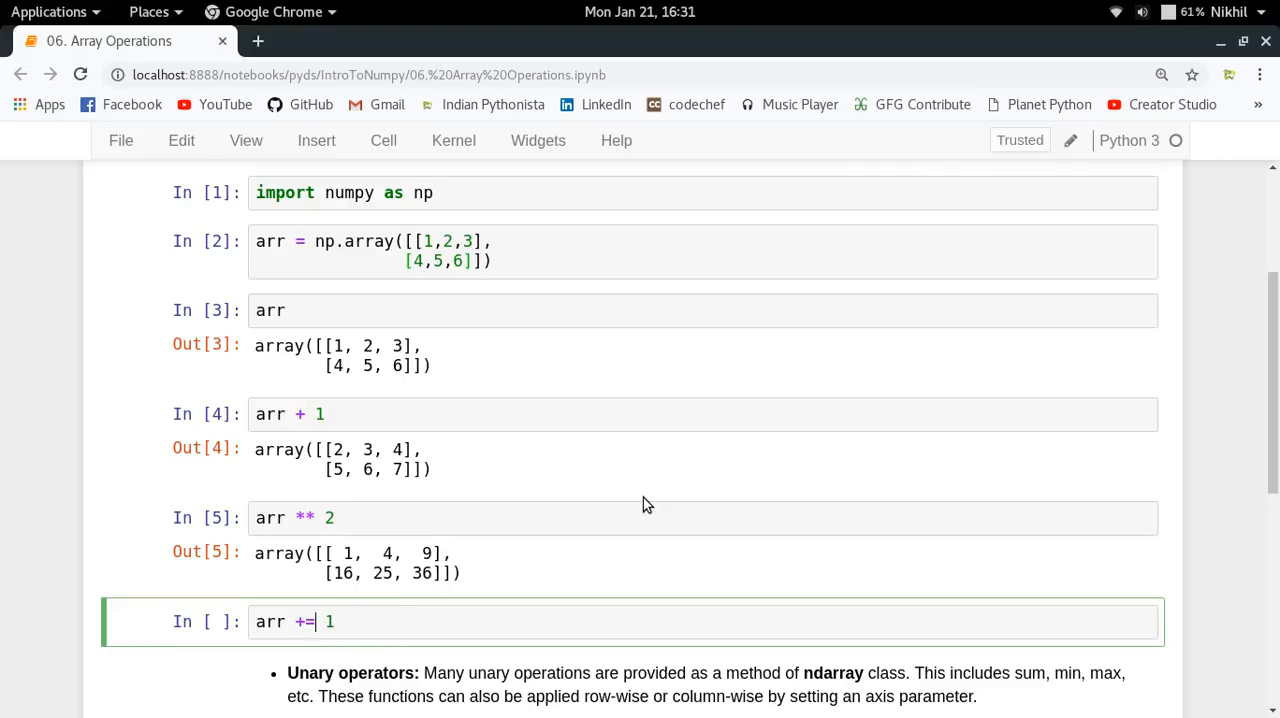
key(shift+Return)
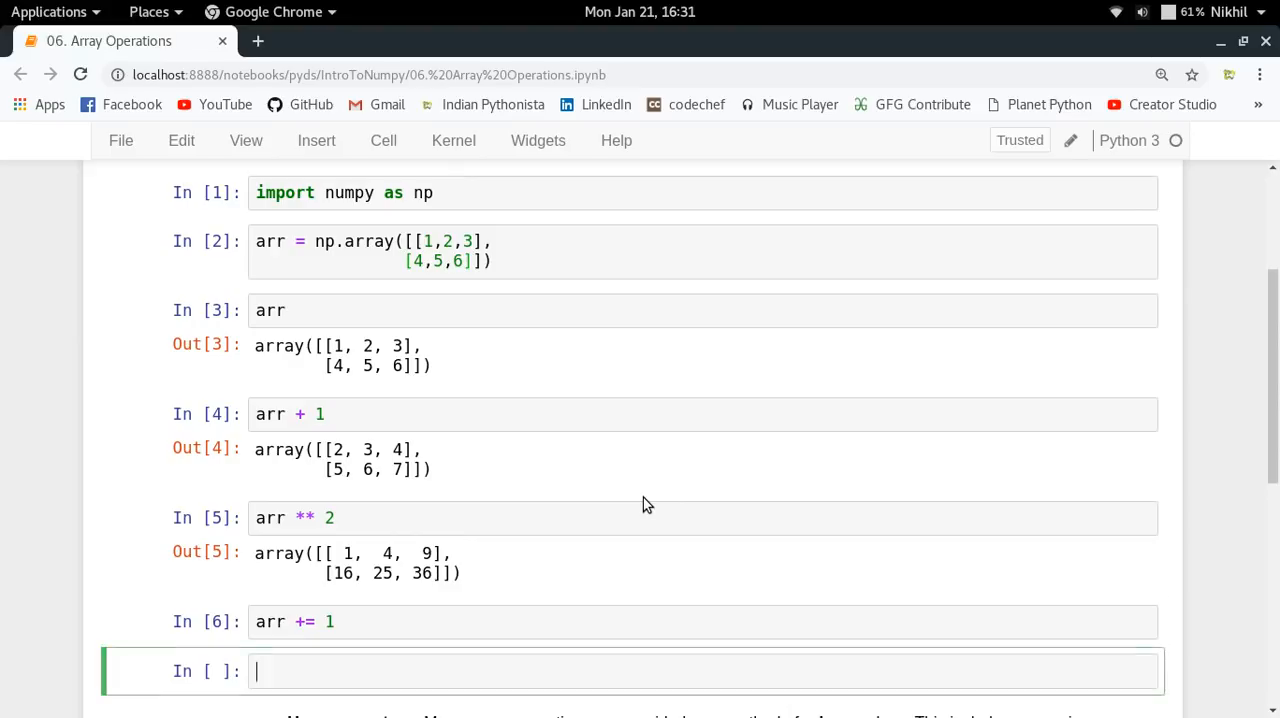
key(shift+Return)
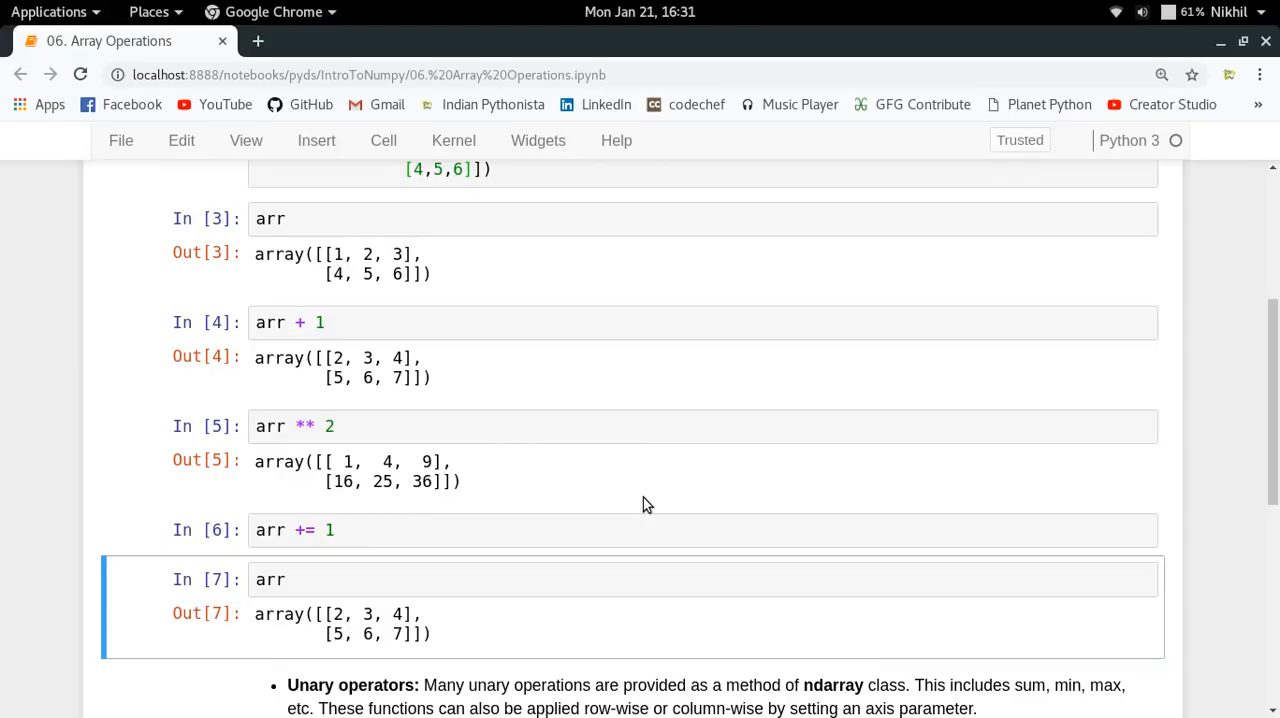
Scroll down to the Unary operators section and select its empty code cell.
scroll(down, 3)
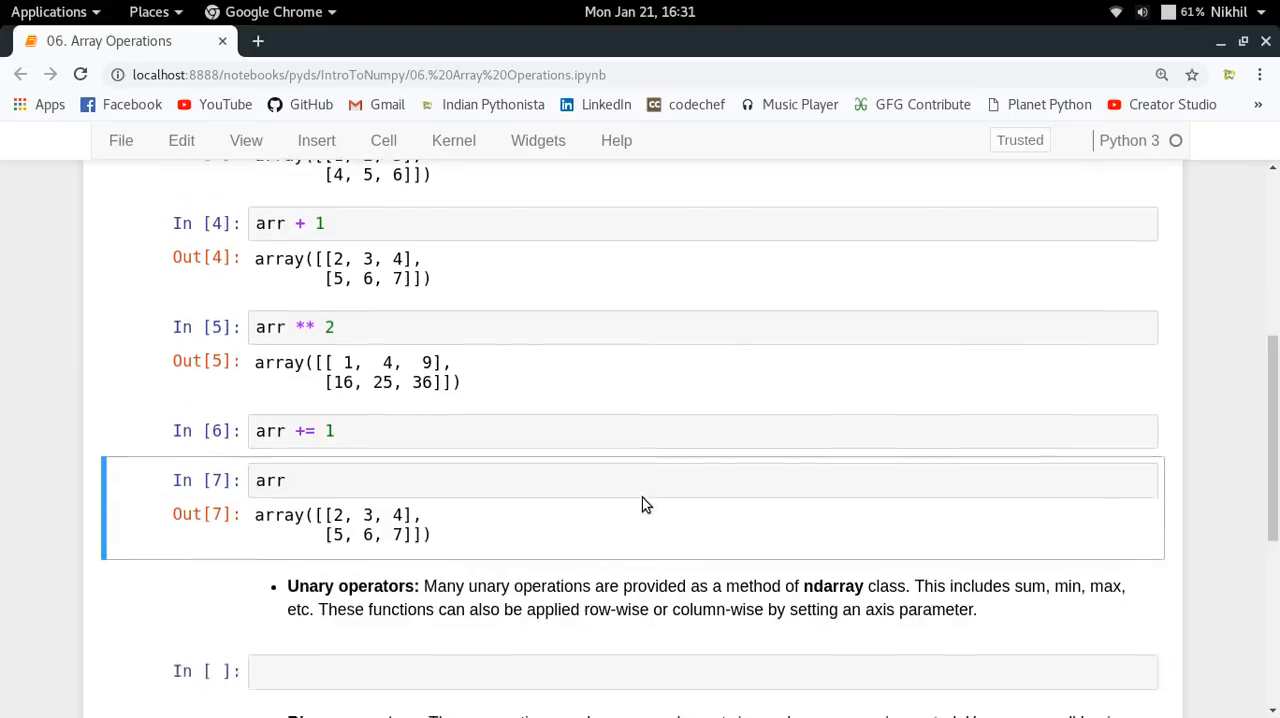
scroll(down, 3)
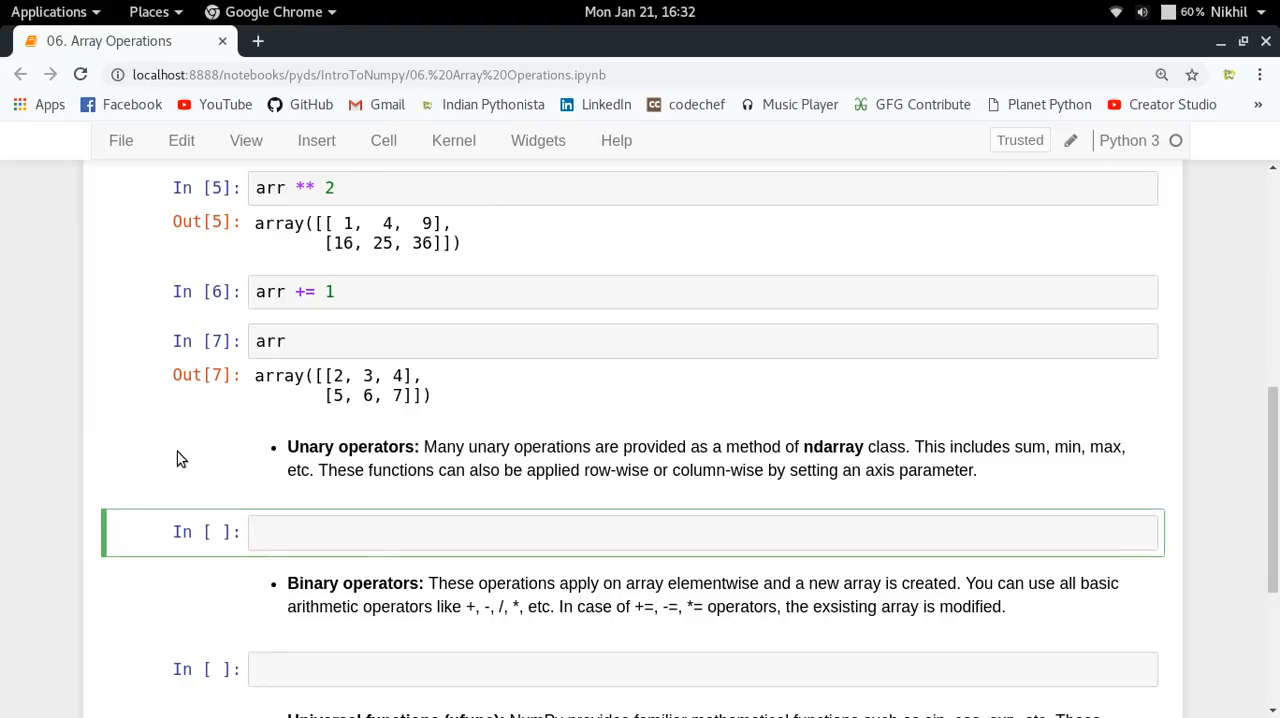
key(ctrl+s)
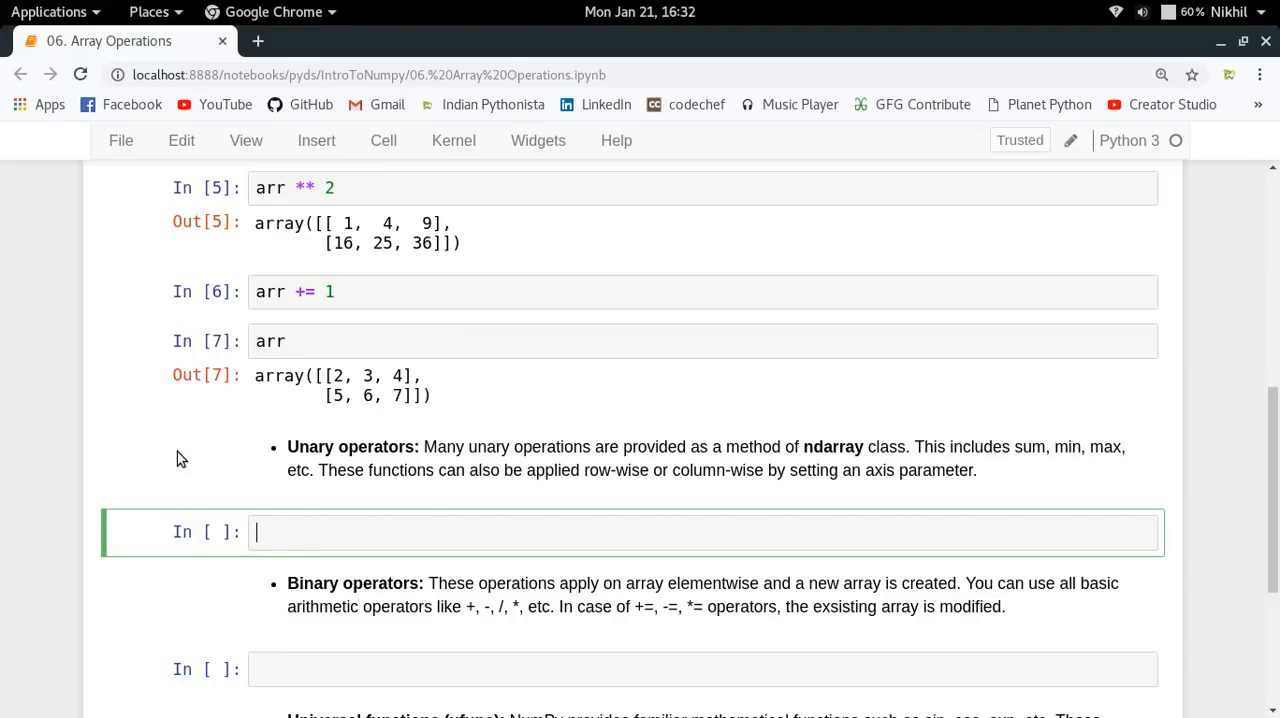
Display arr and compute its total sum with arr.sum, giving 27.
key(shift+Return)
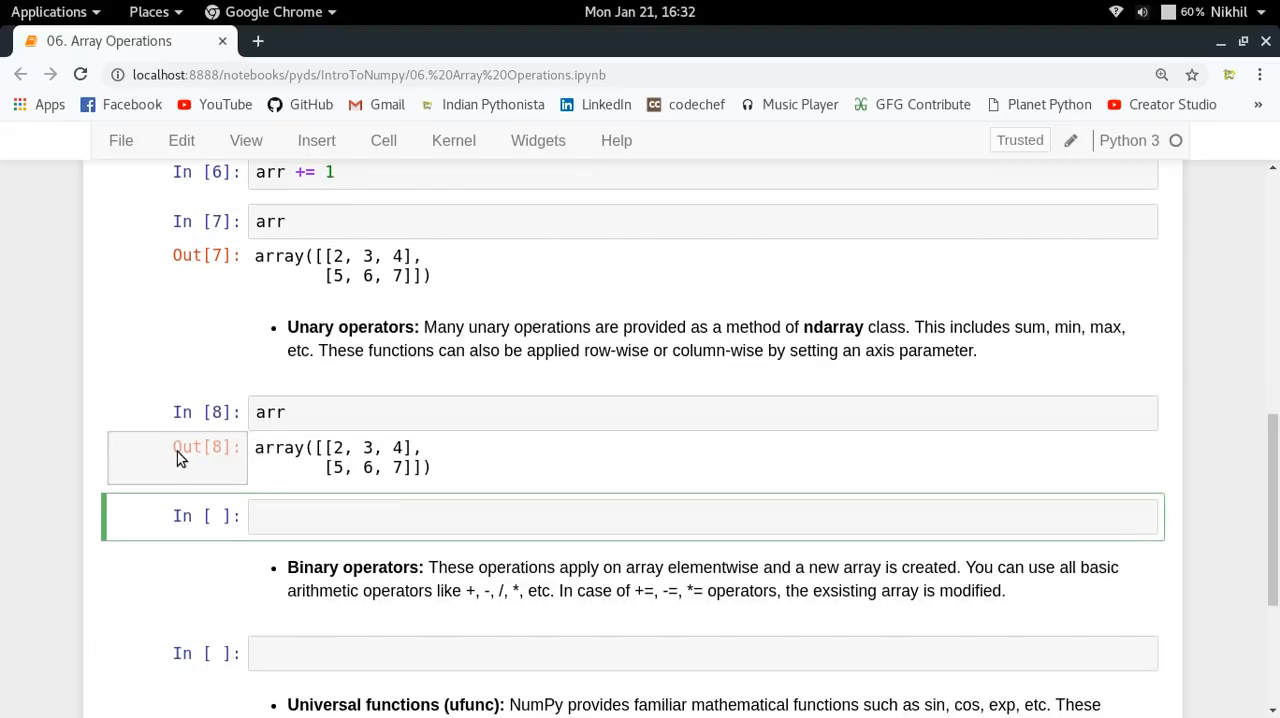
text(arr.sum)
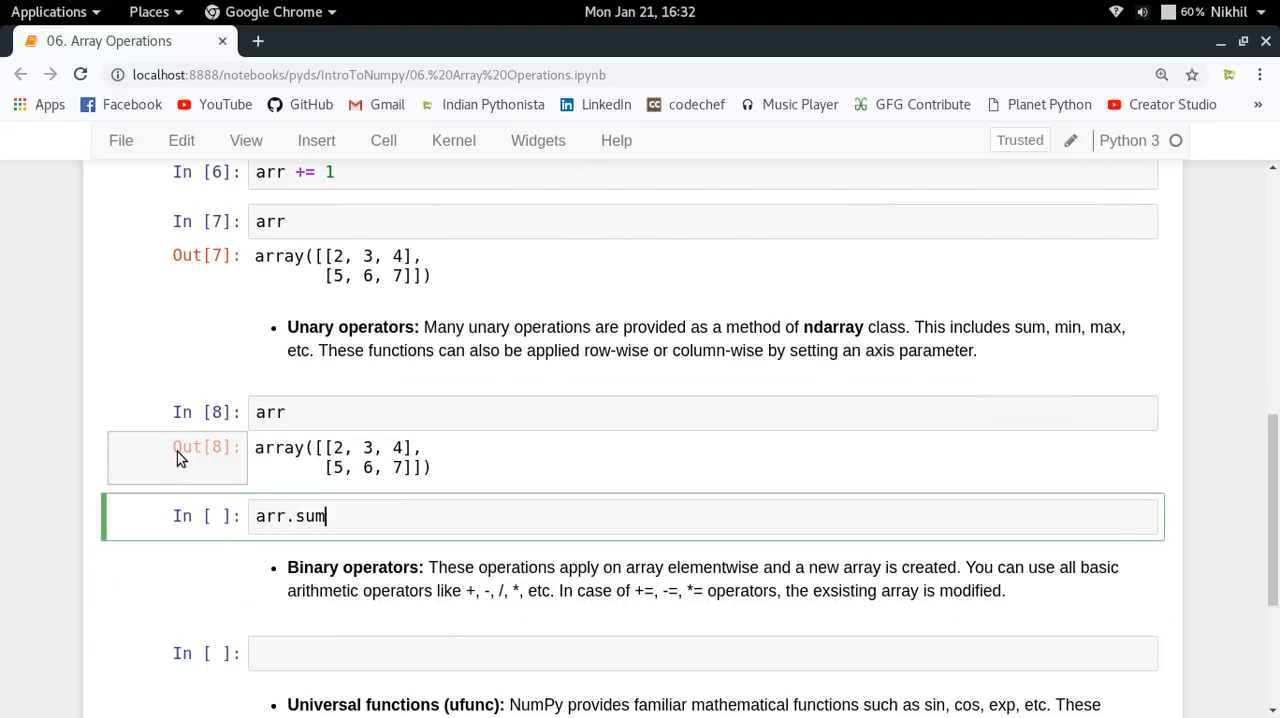
key(shift+Return)
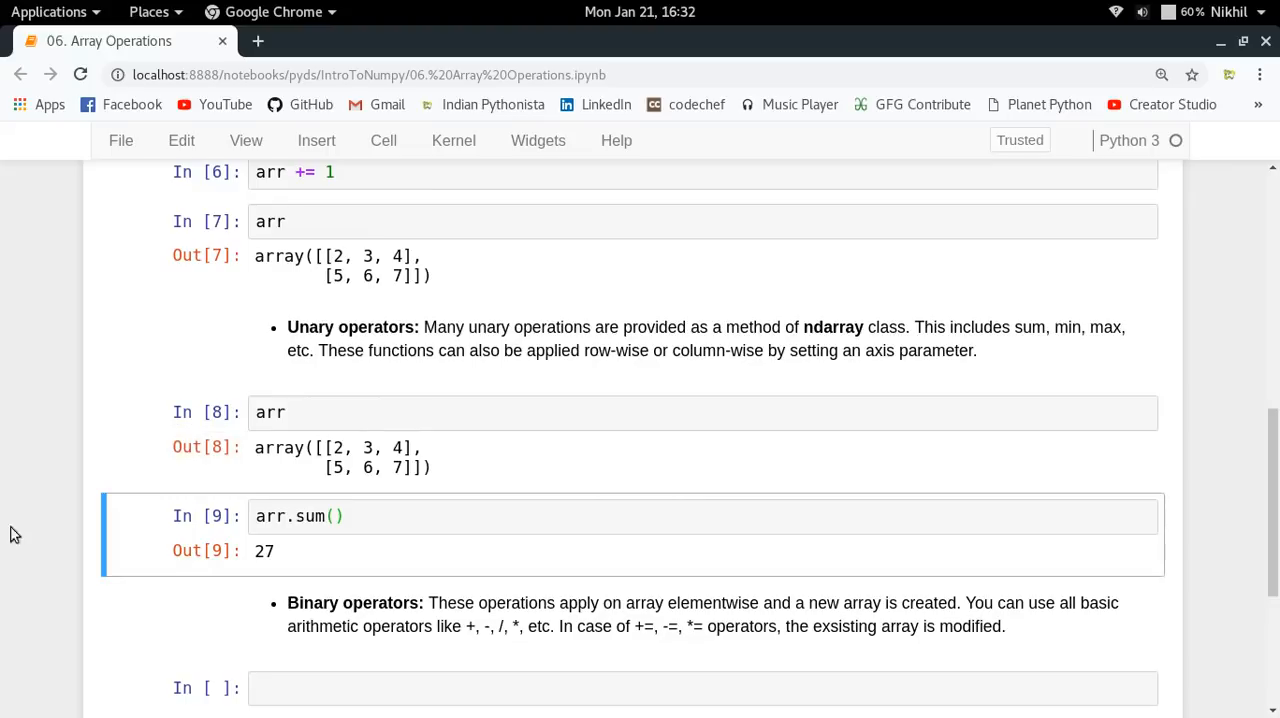
mouse_move(8, 543)
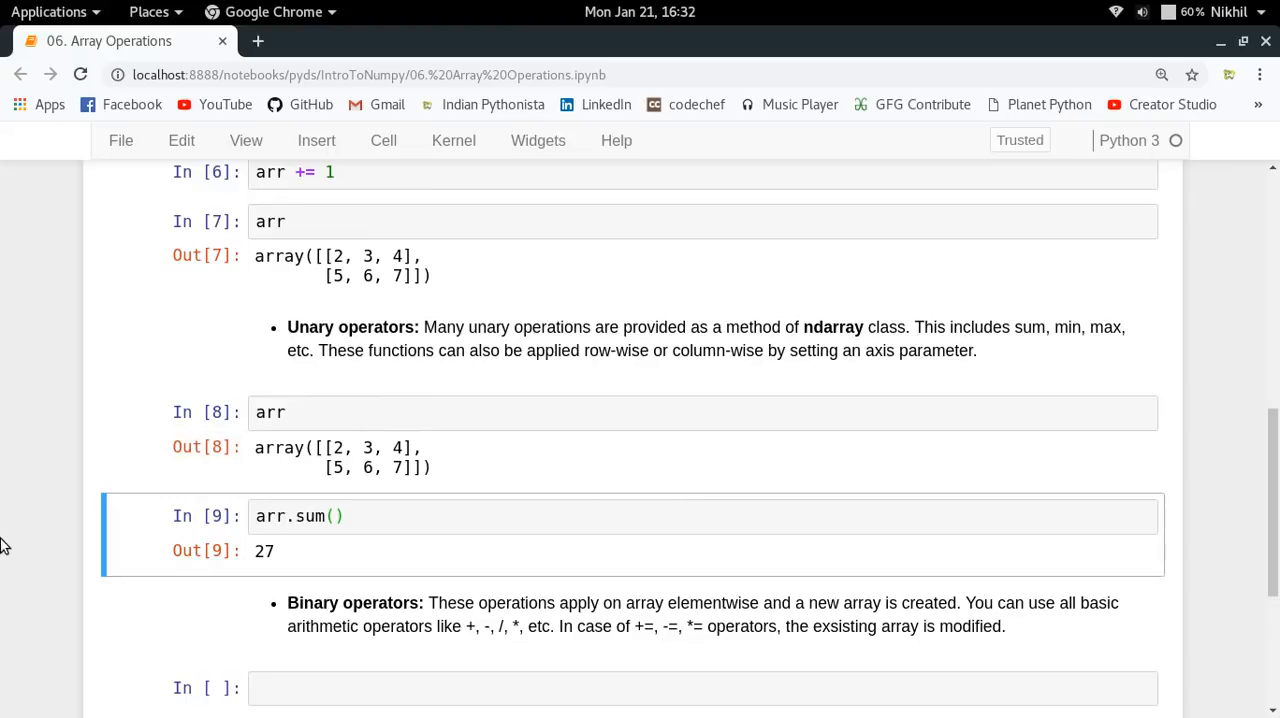
Enter arr.sum(axis=0) for the column totals [7, 9, 11].
text(a)
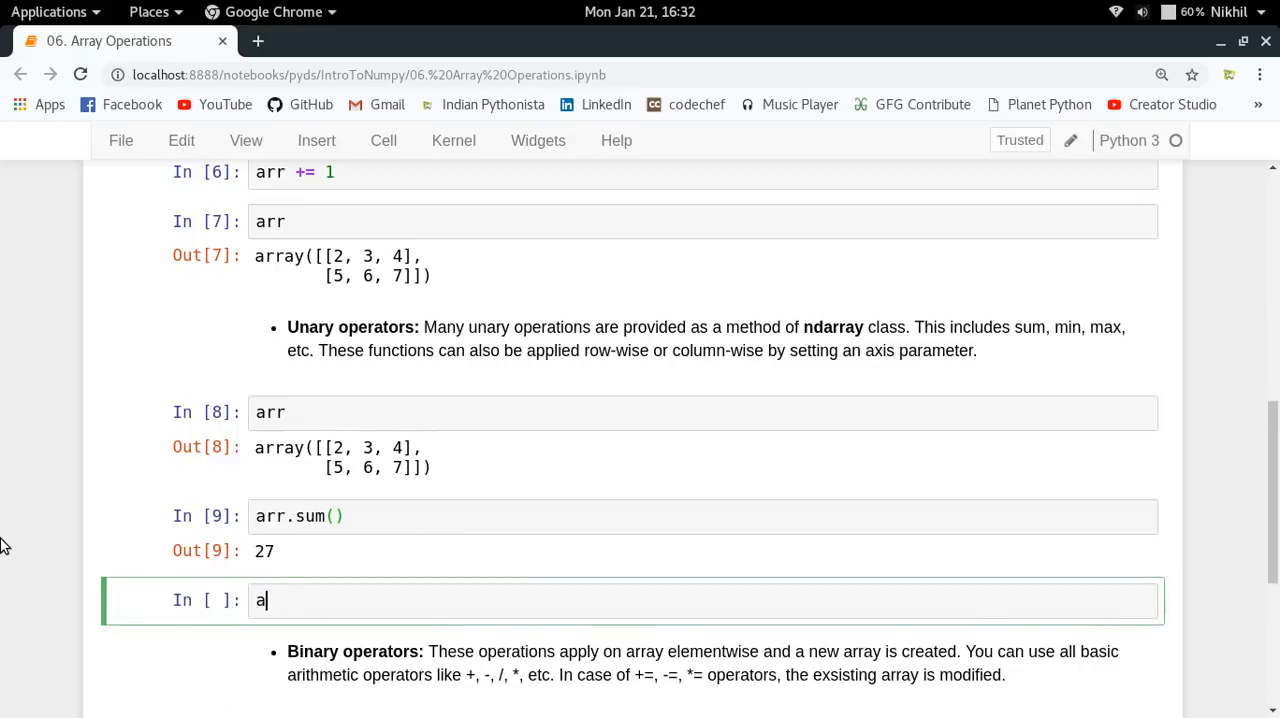
text(rr.sum())
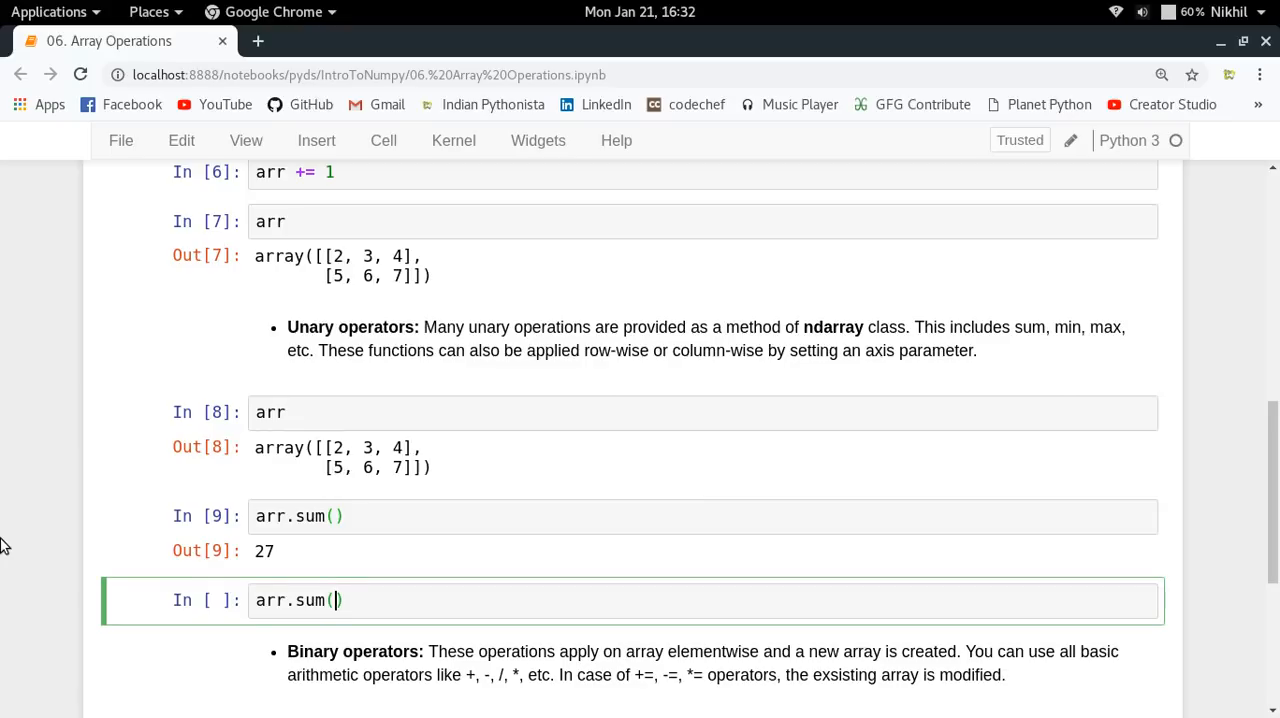
text(axis)
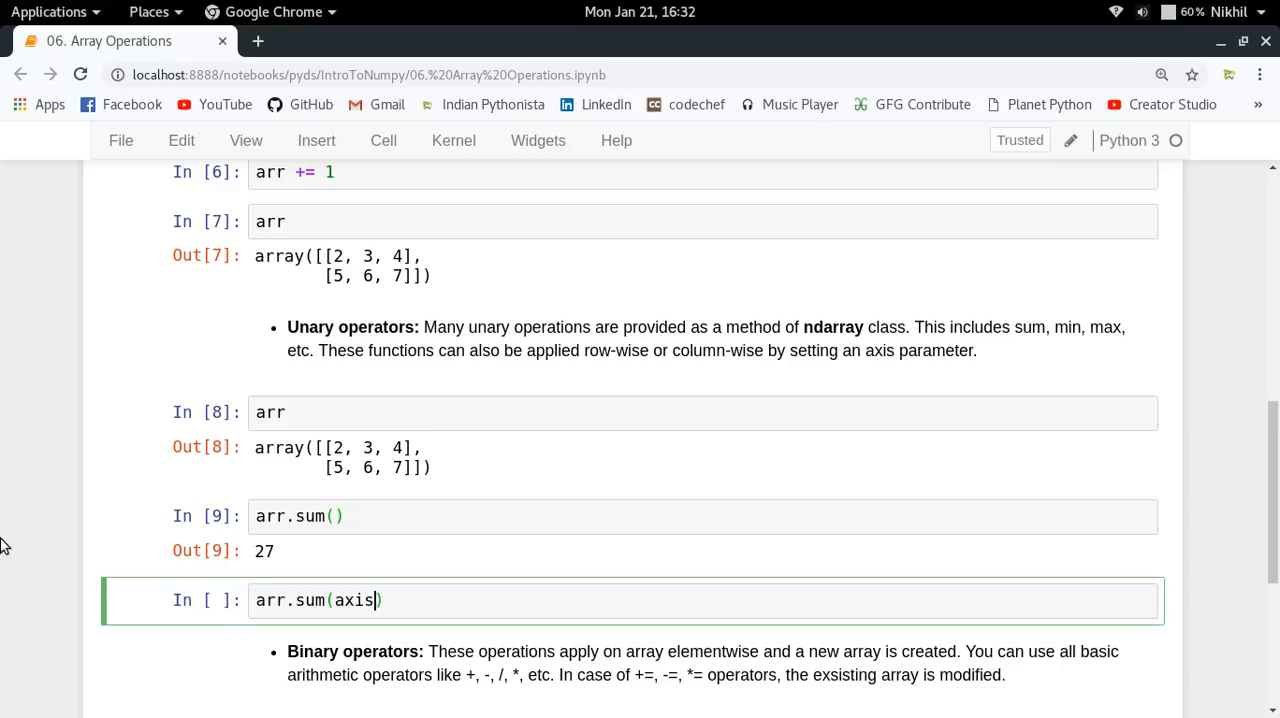
text(=0)
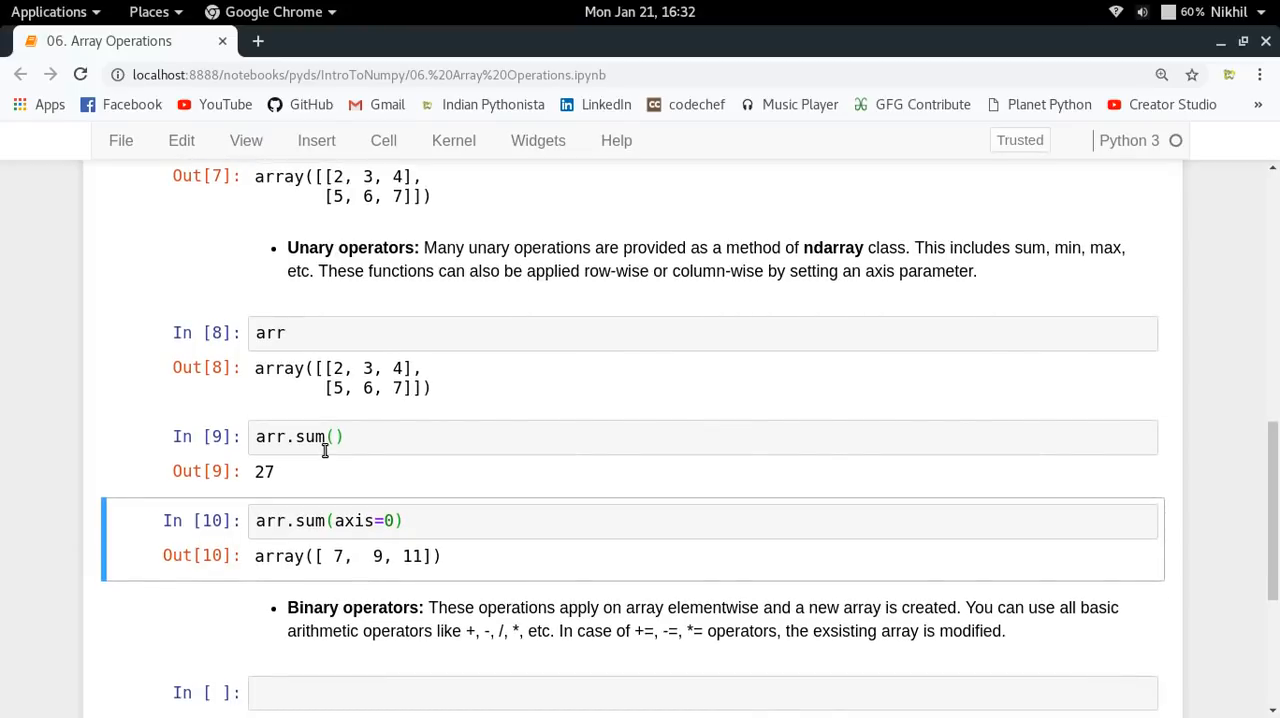
mouse_move(337, 364)
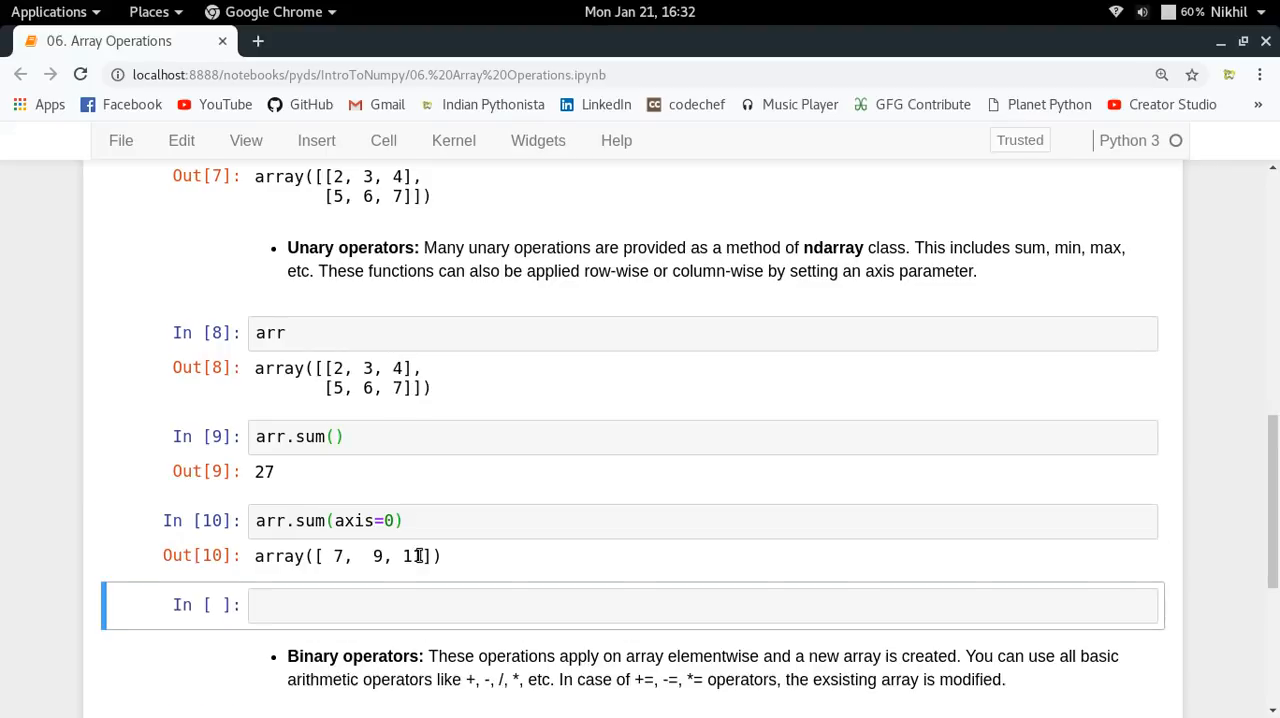
Run arr.sum(axis=1), giving row totals [9, 18].
text(arr.sum)
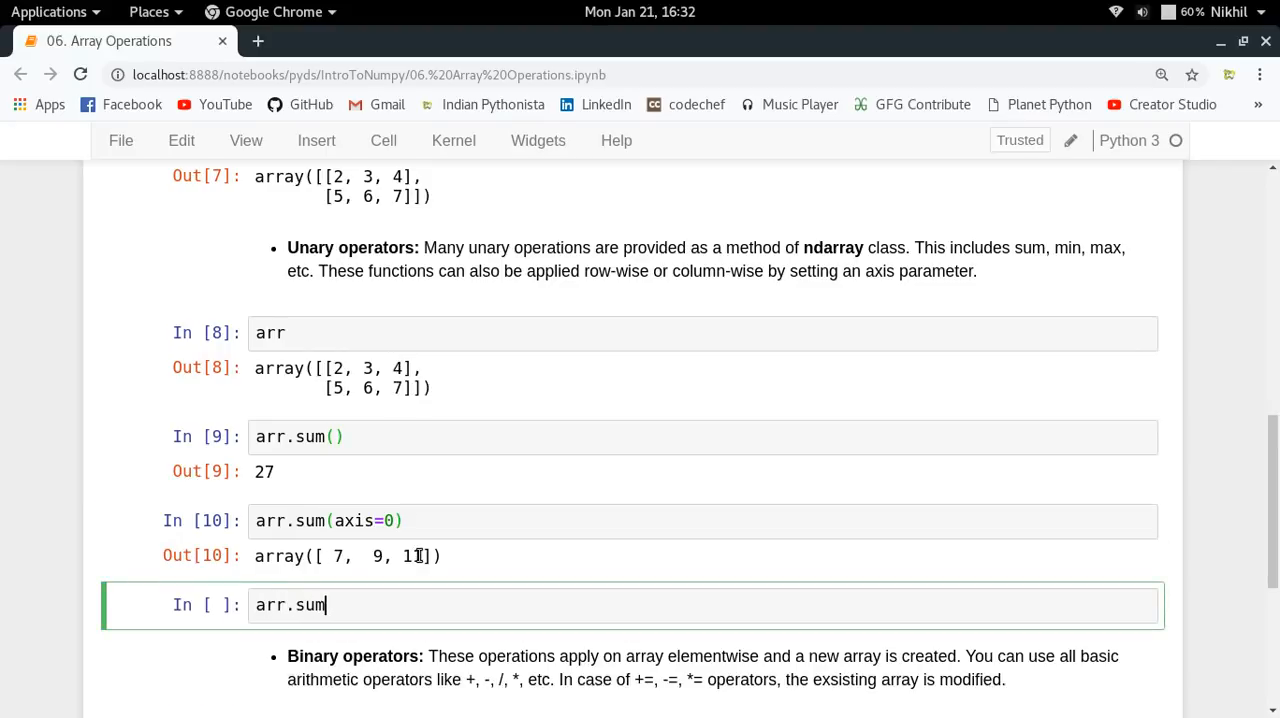
text((a)
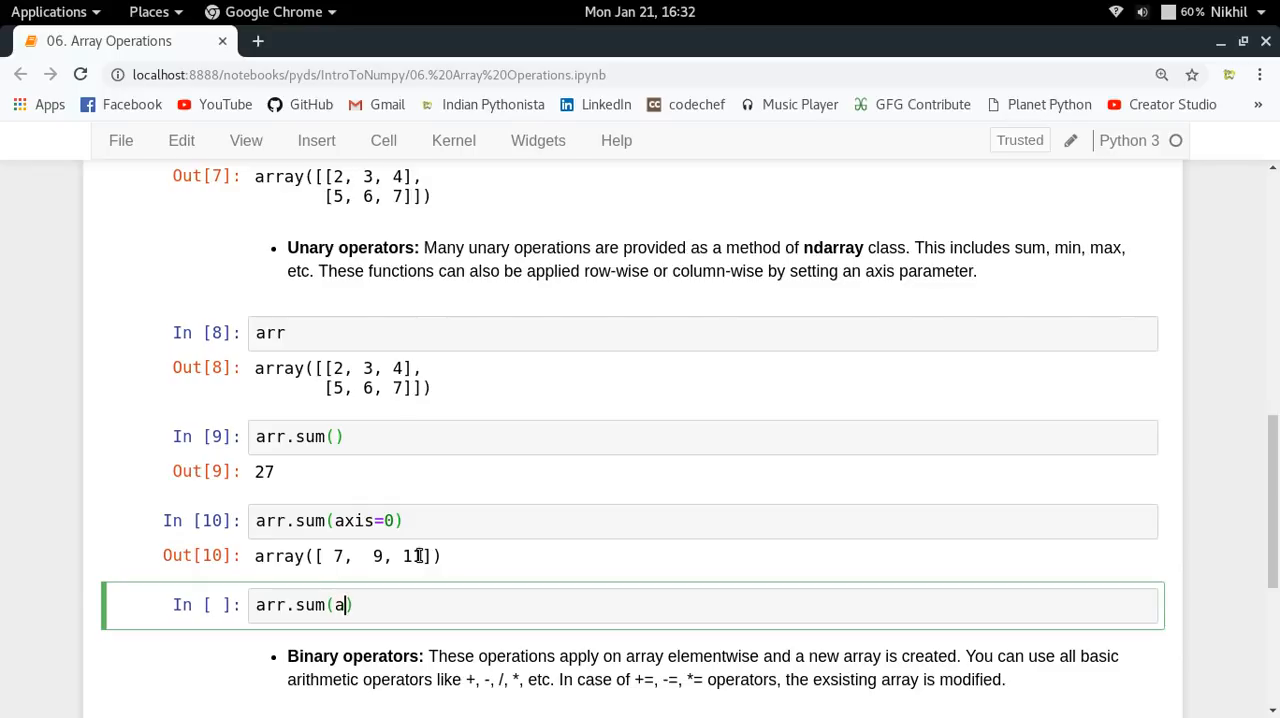
text(xis=1)
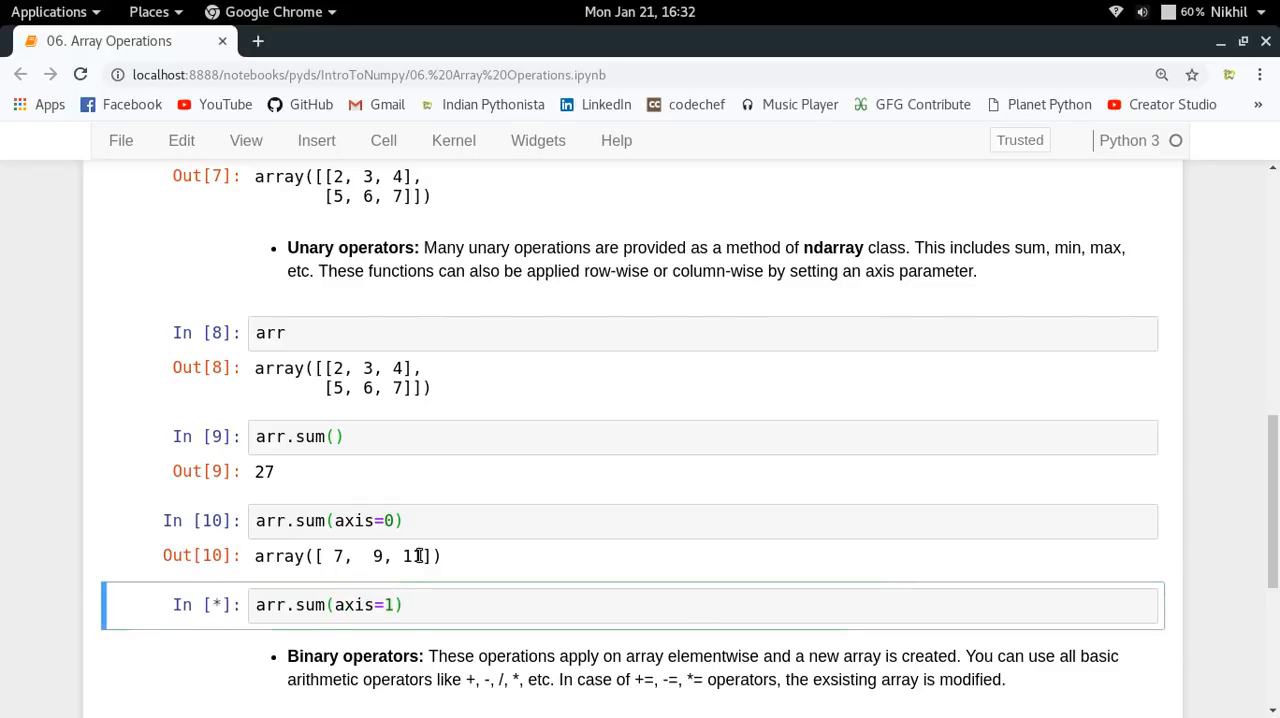
key(shift+Return)
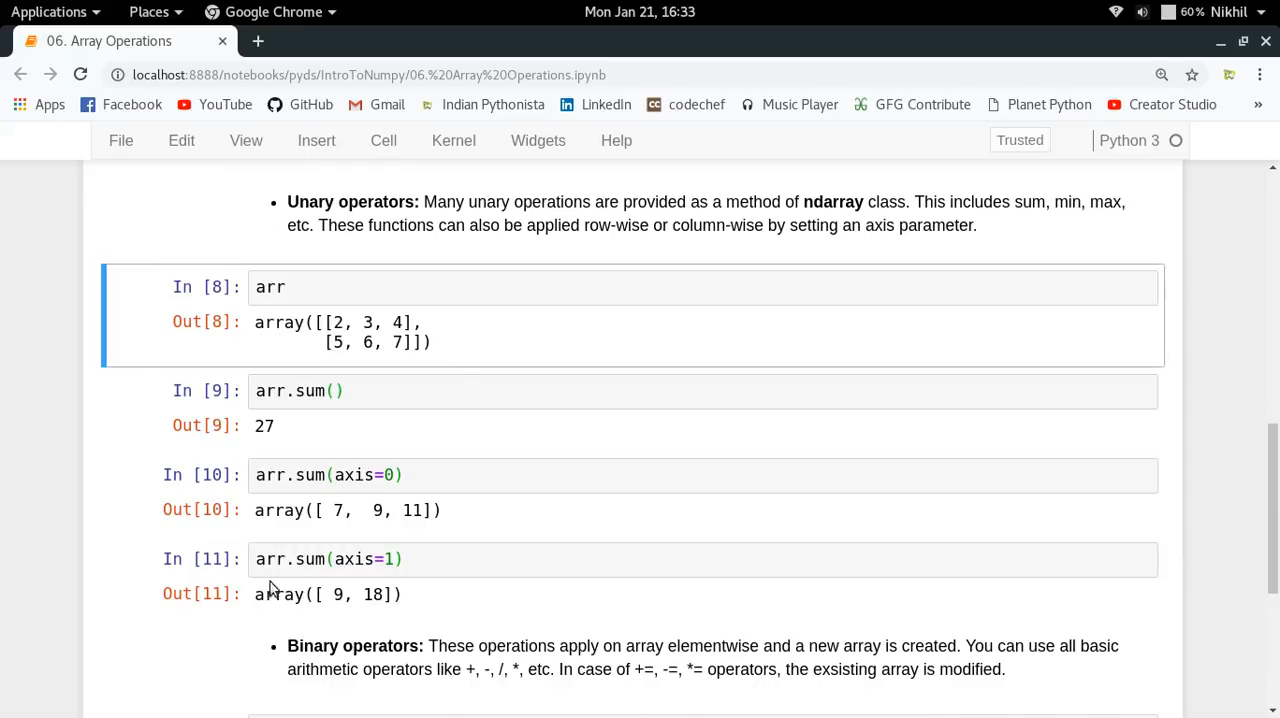
Compute arr.min and refine it to arr.min(axis=0), giving [2, 3, 4].
text(a)
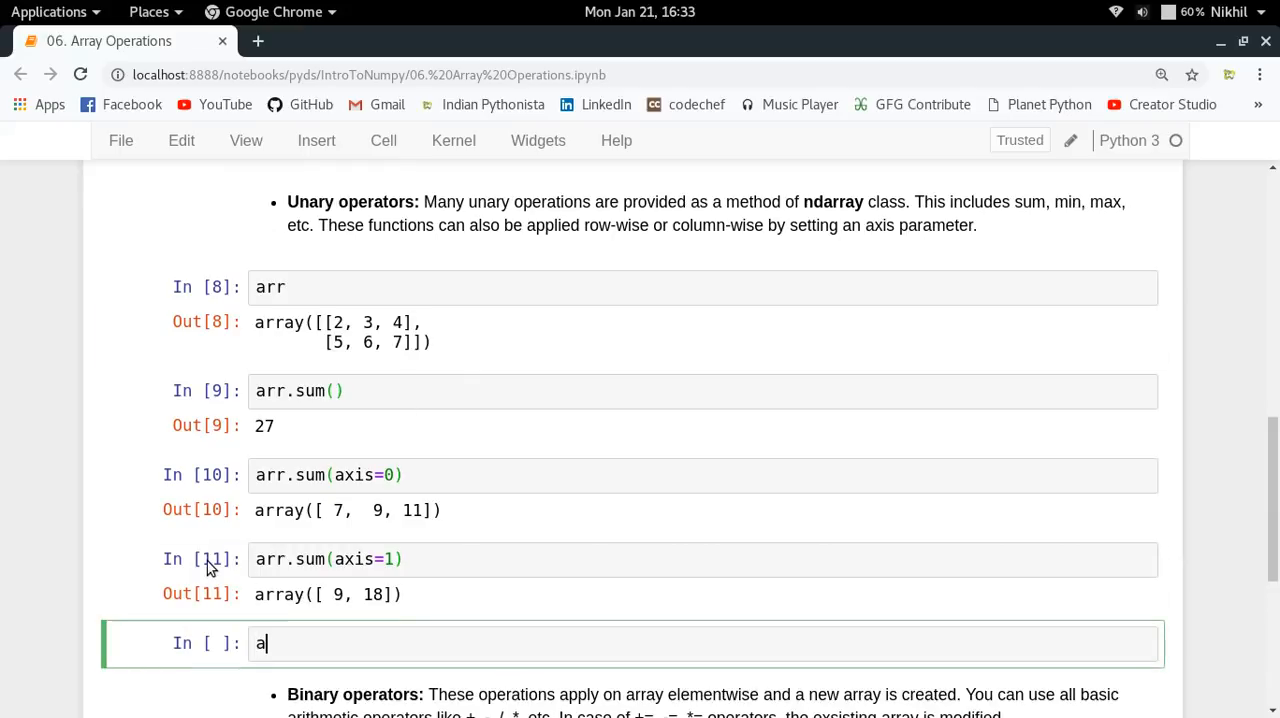
text(rr.mi)
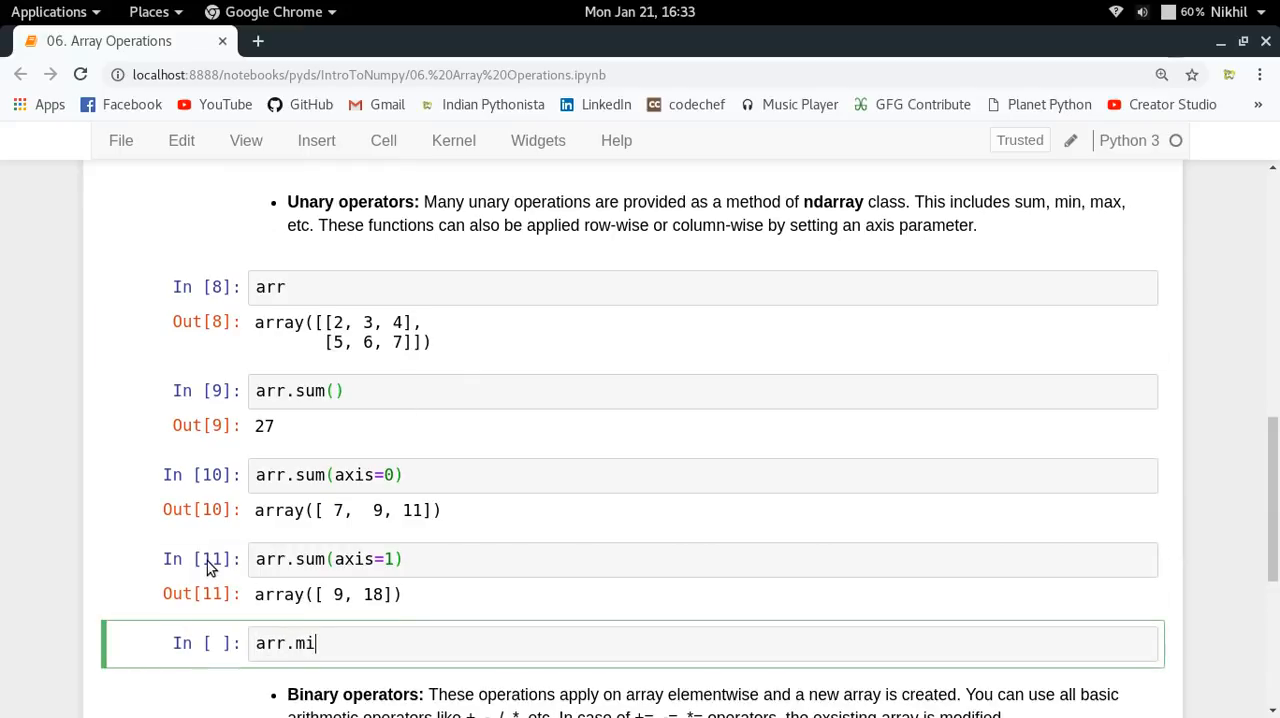
key(shift+Return)
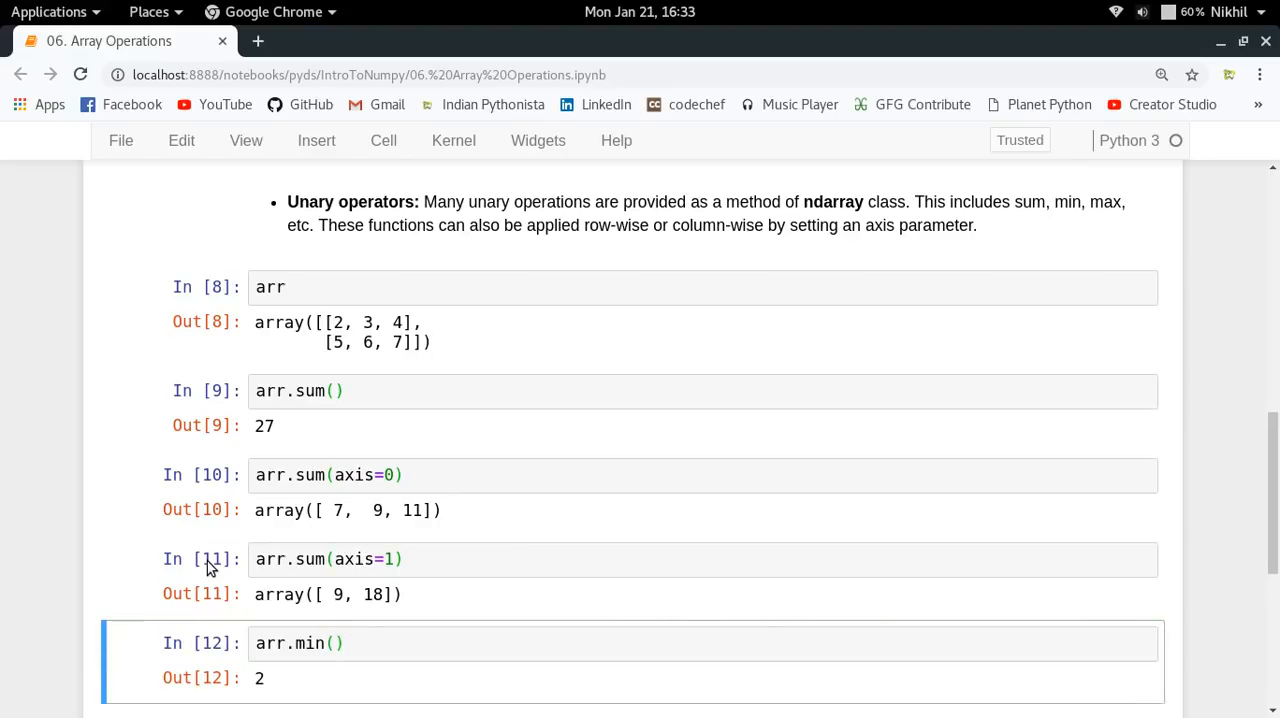
scroll(down, 3)
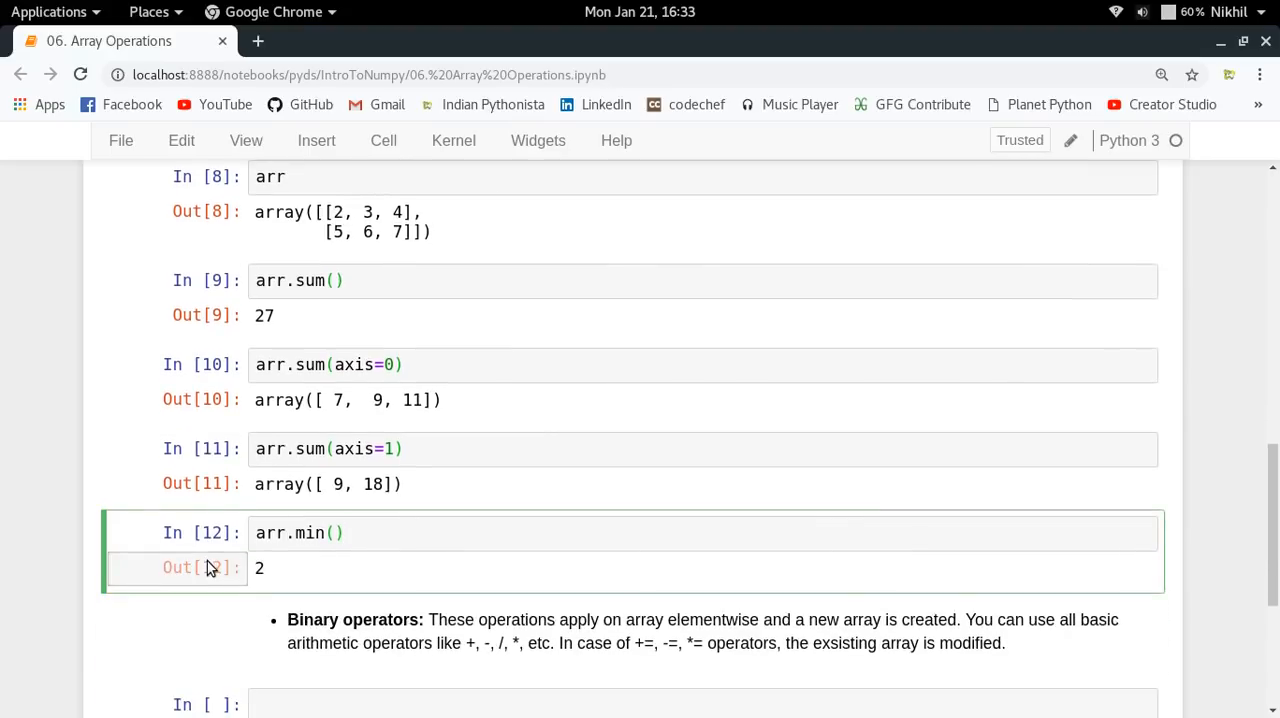
text(axis=0)
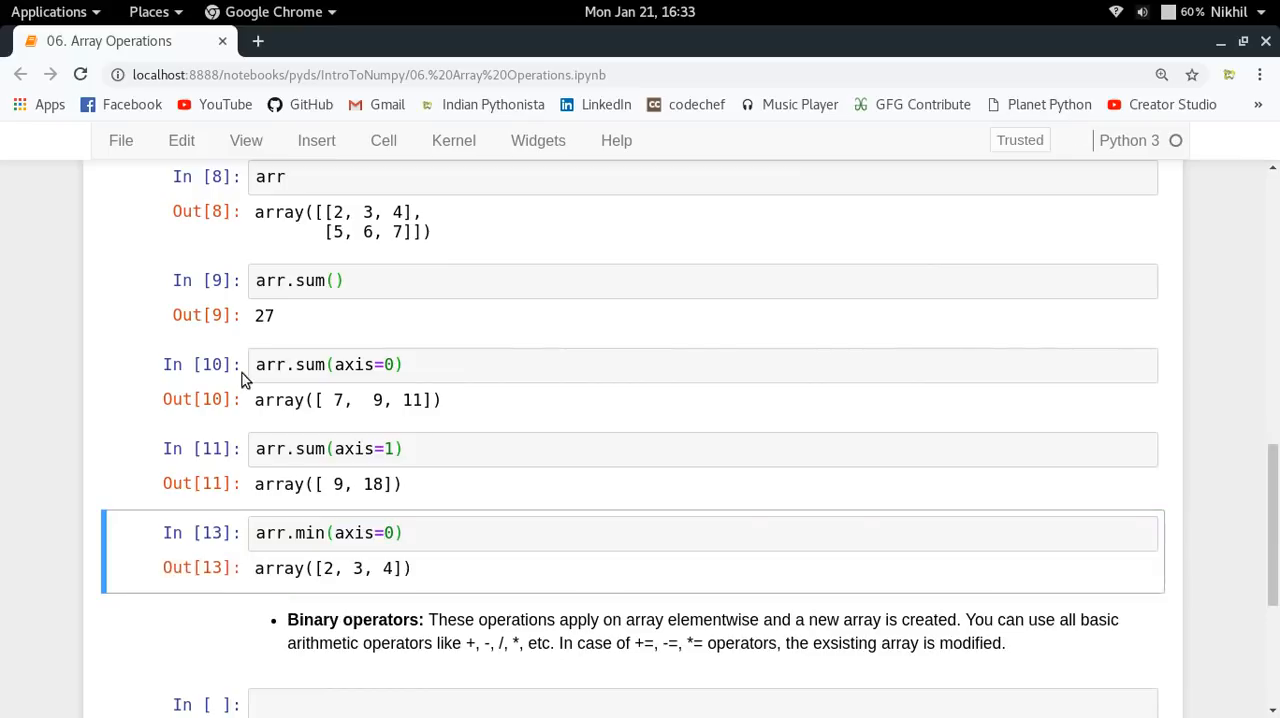
mouse_move(343, 208)
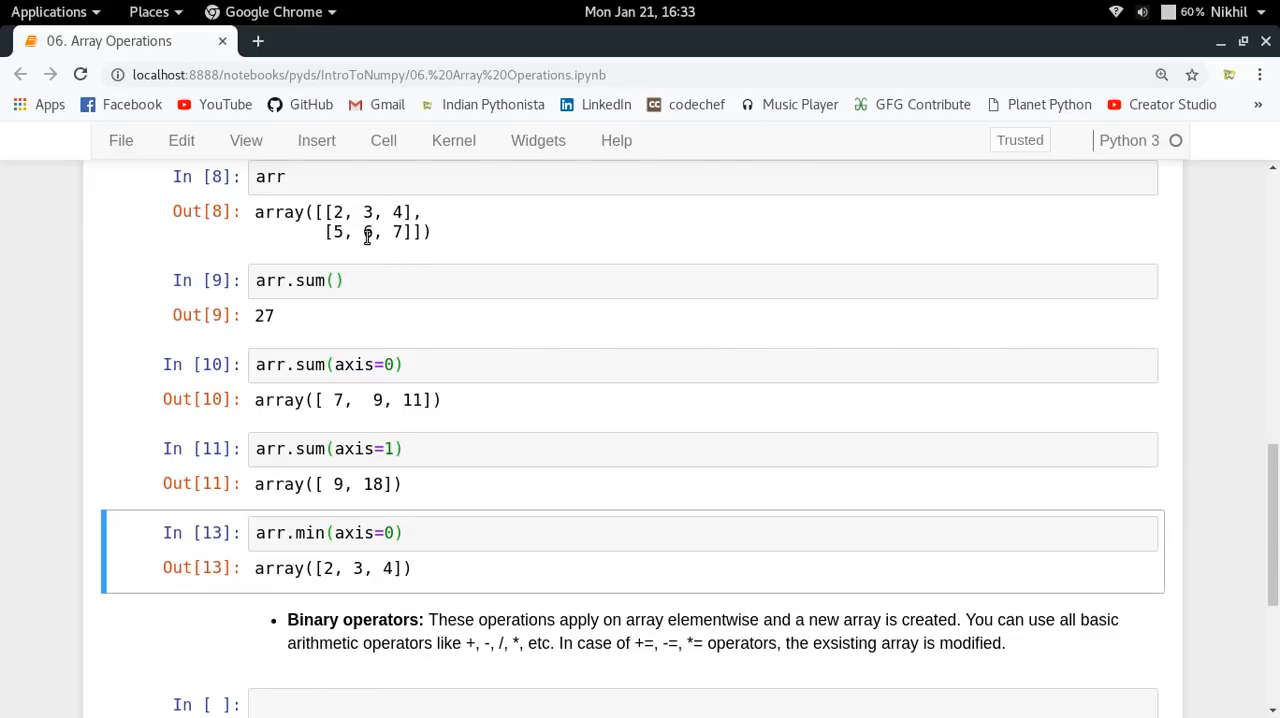
mouse_move(397, 248)
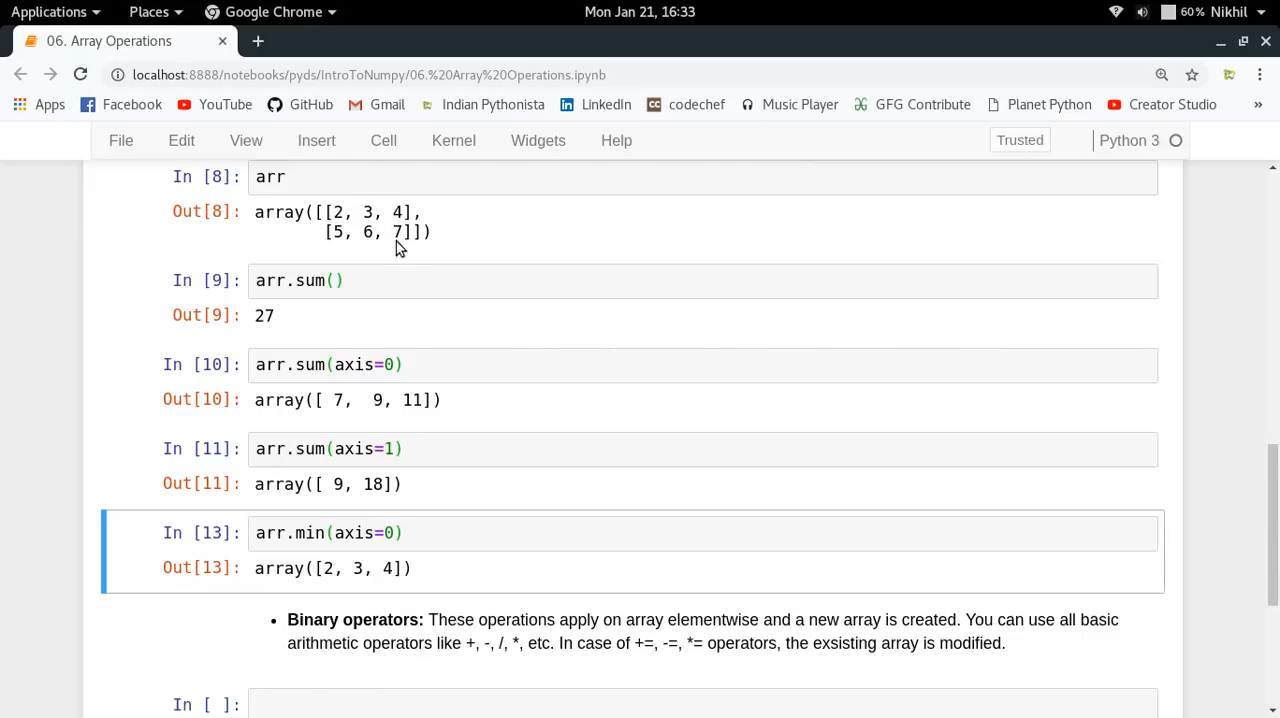
mouse_move(538, 537)
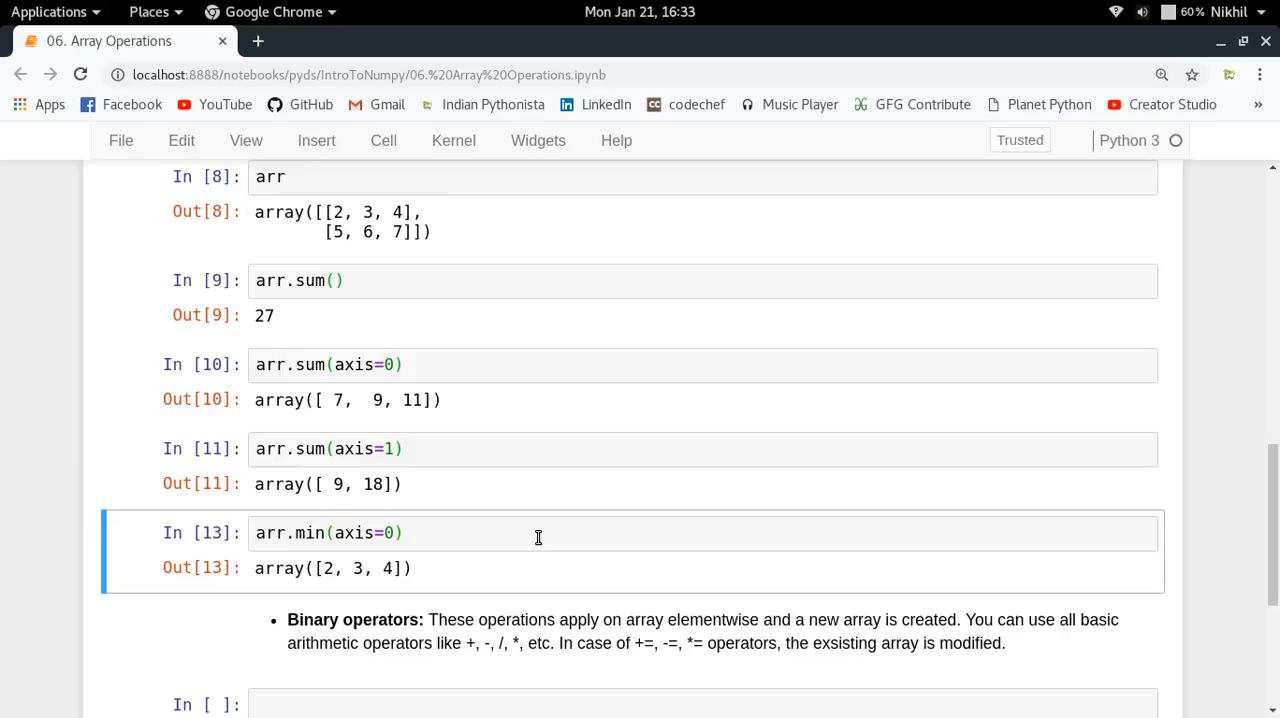
Define array a = np.array([[1,2],[3,4]]) under binary operators.
scroll(down, 3)
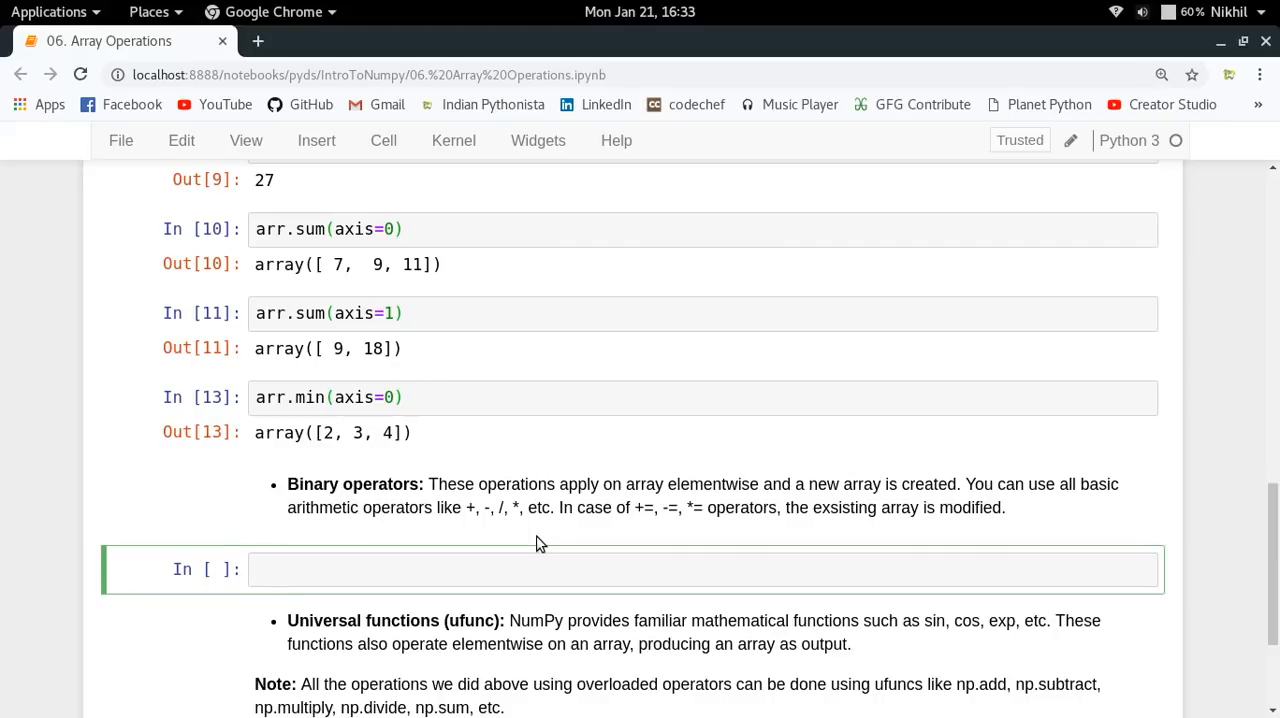
text(a=)
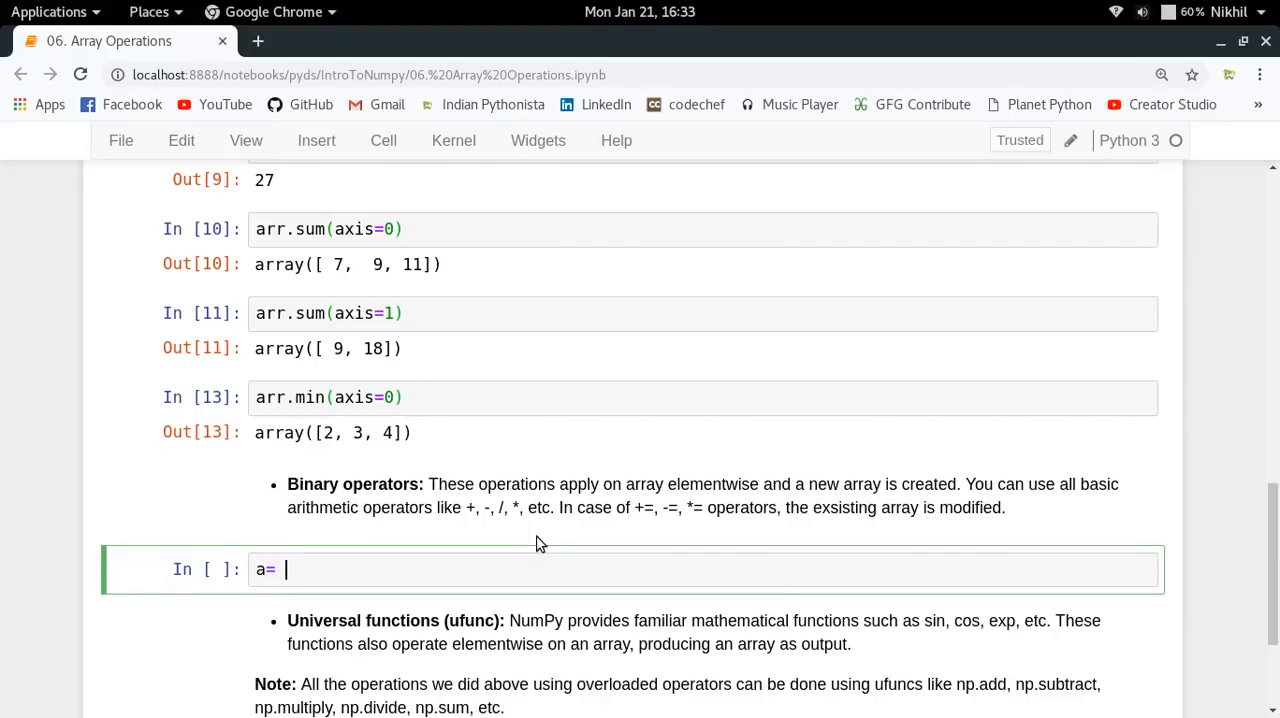
text(= n.)
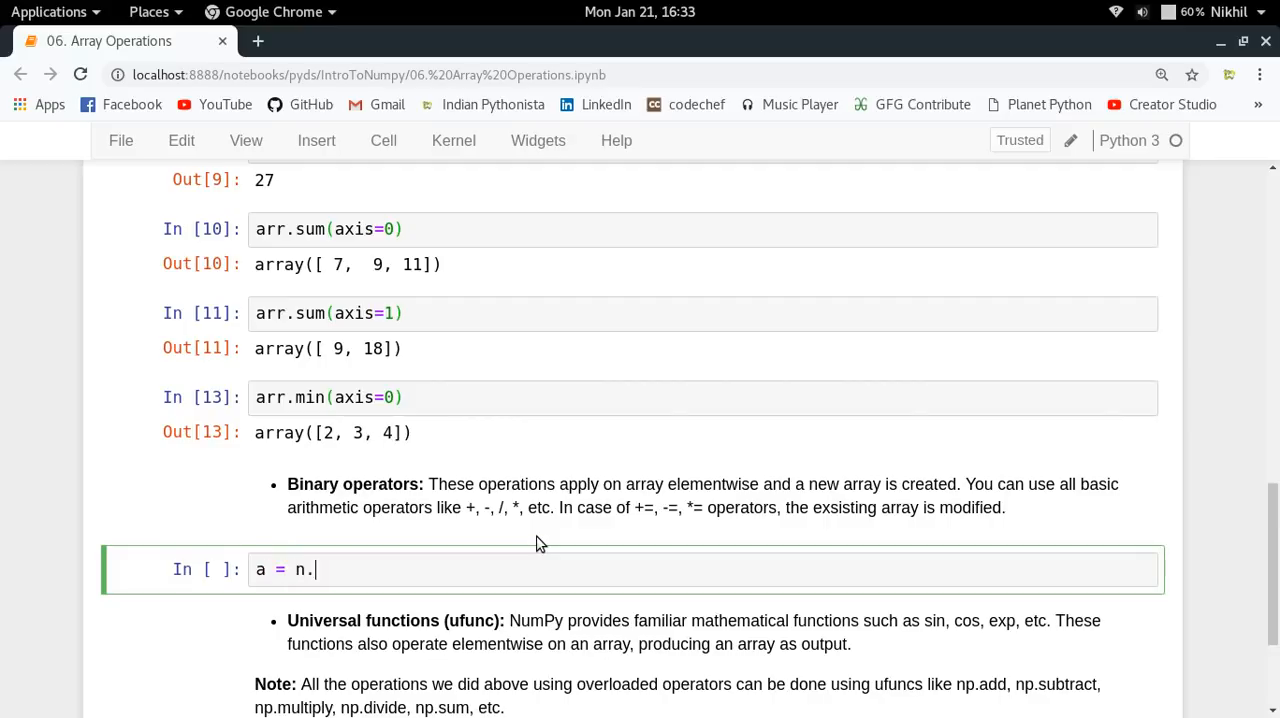
text(p.array([1,2)
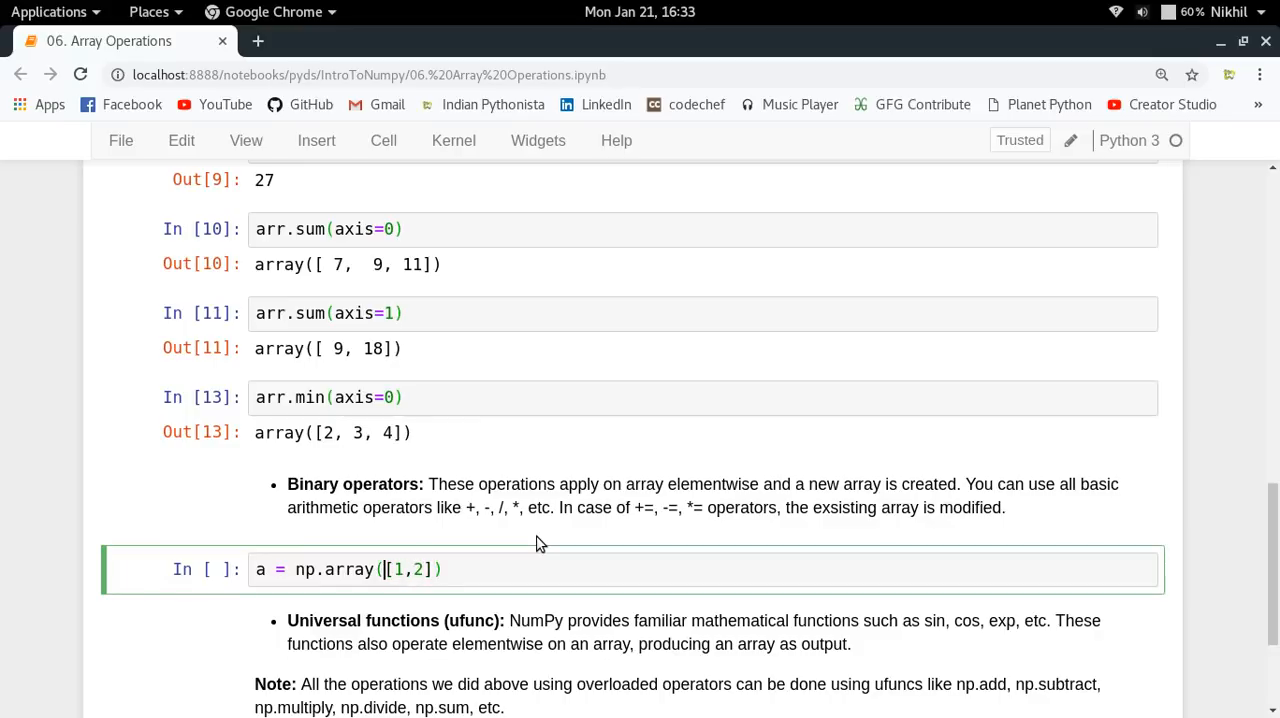
text([)
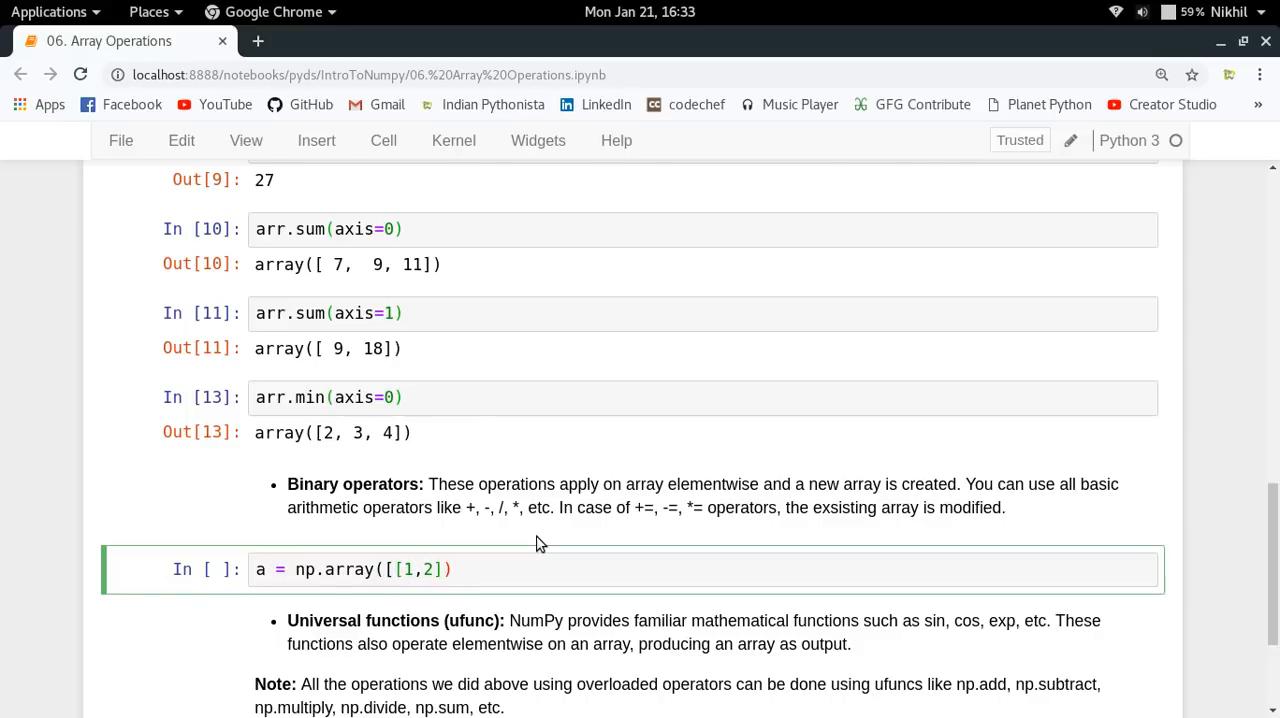
key(Return)
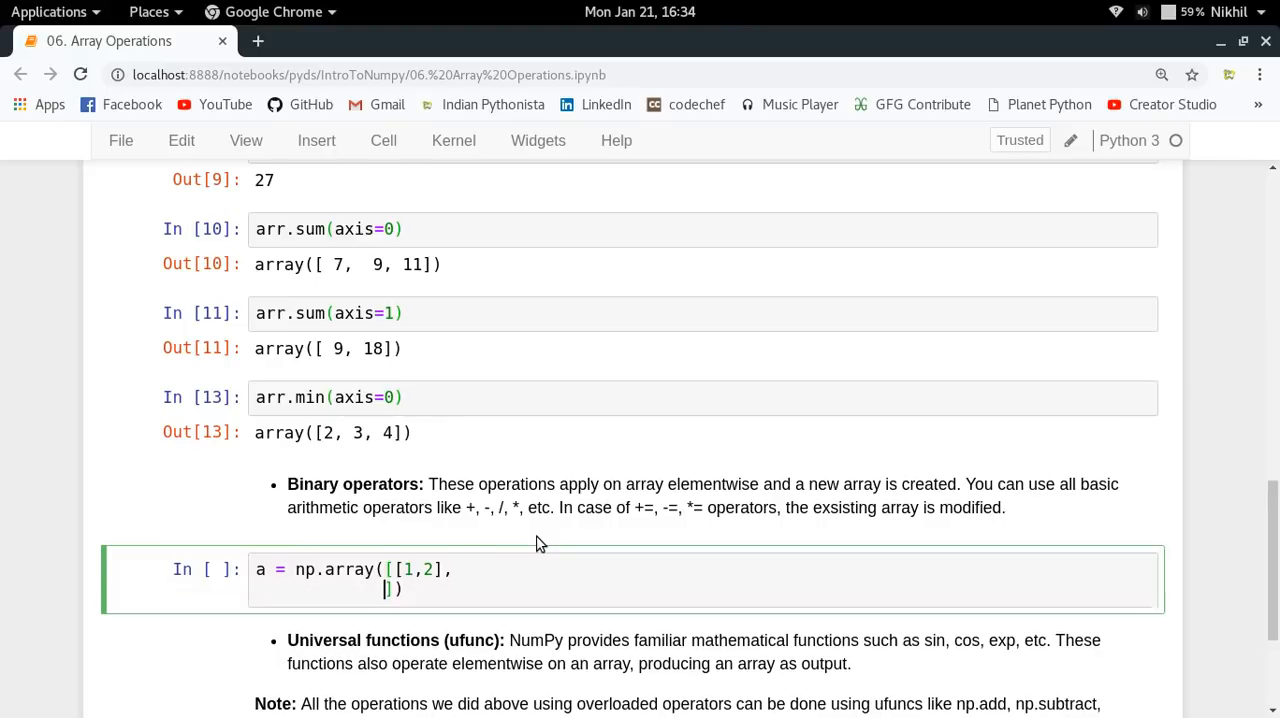
text([3,4]])
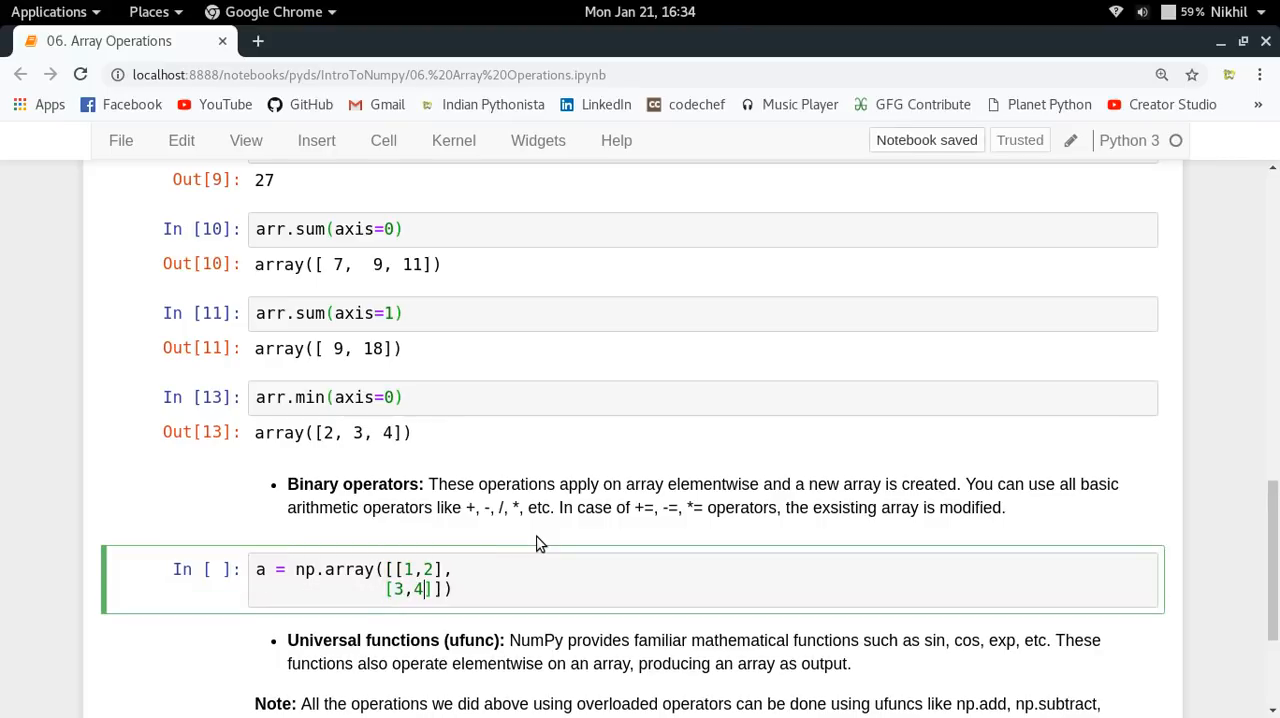
Define b = np.array([[5,6],[7,8]]), run the cell, and start typing a + b.
text(b =)
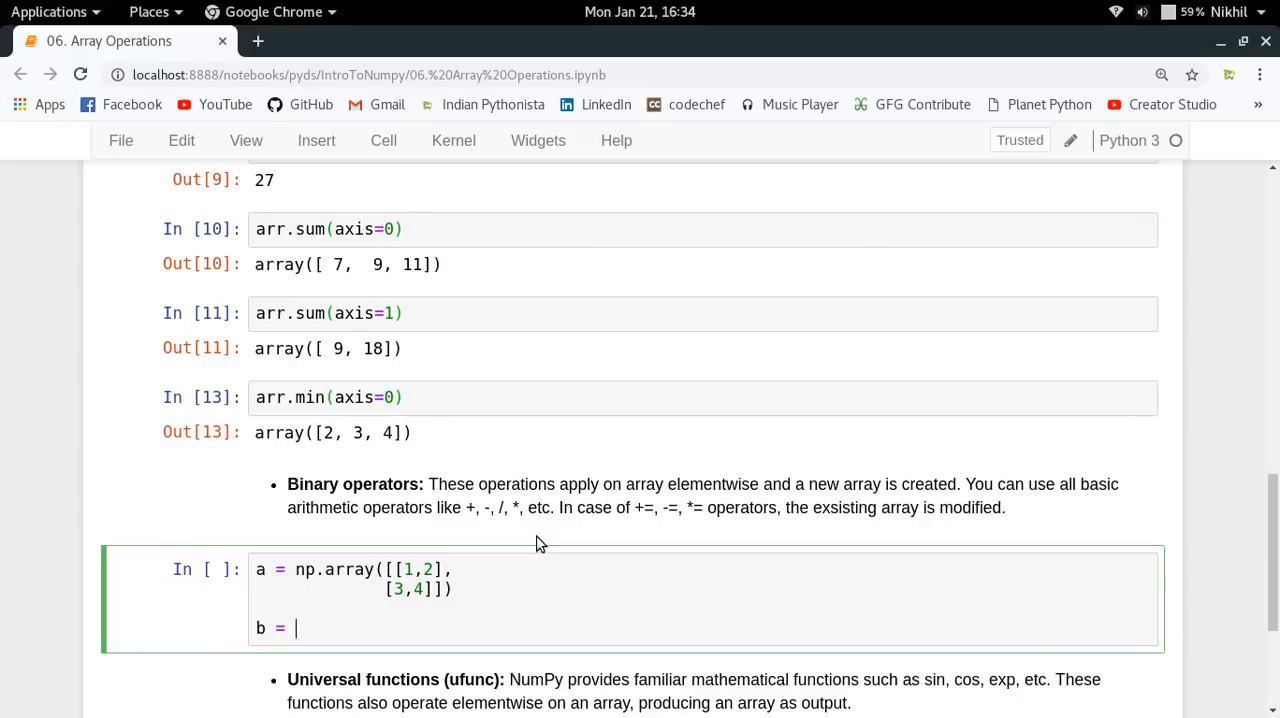
text(np.array())
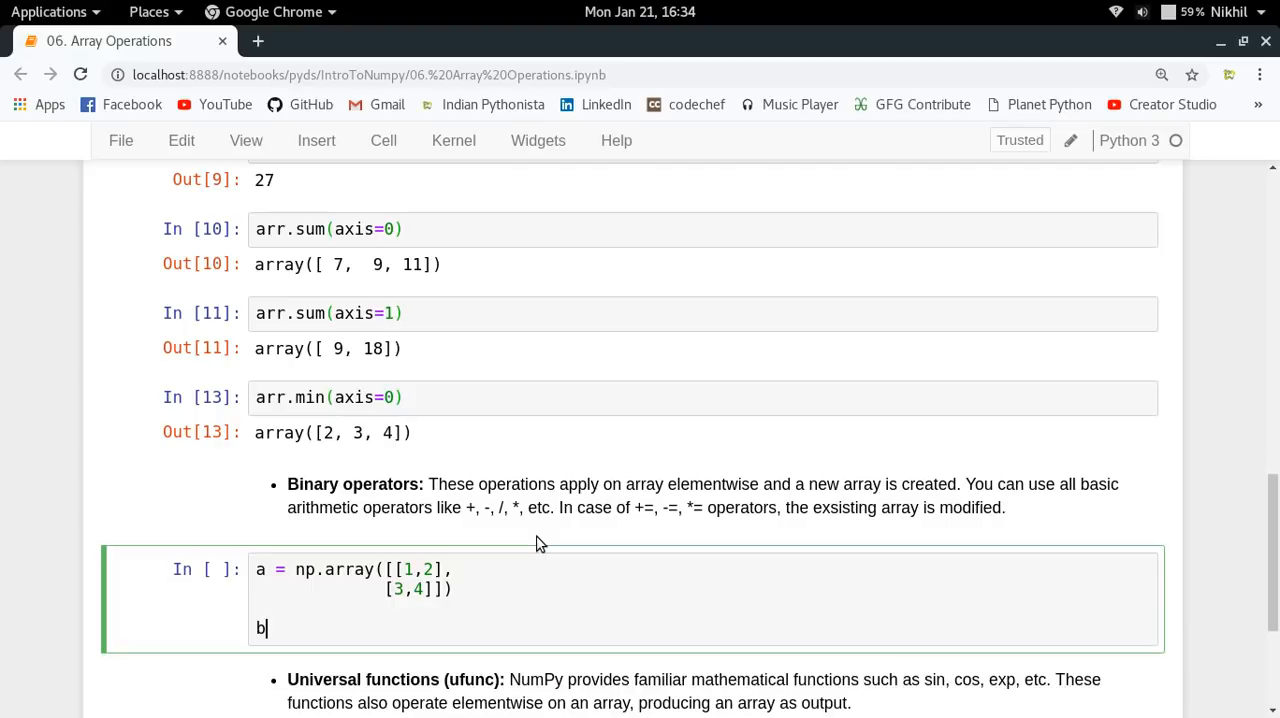
text(= np.array([])
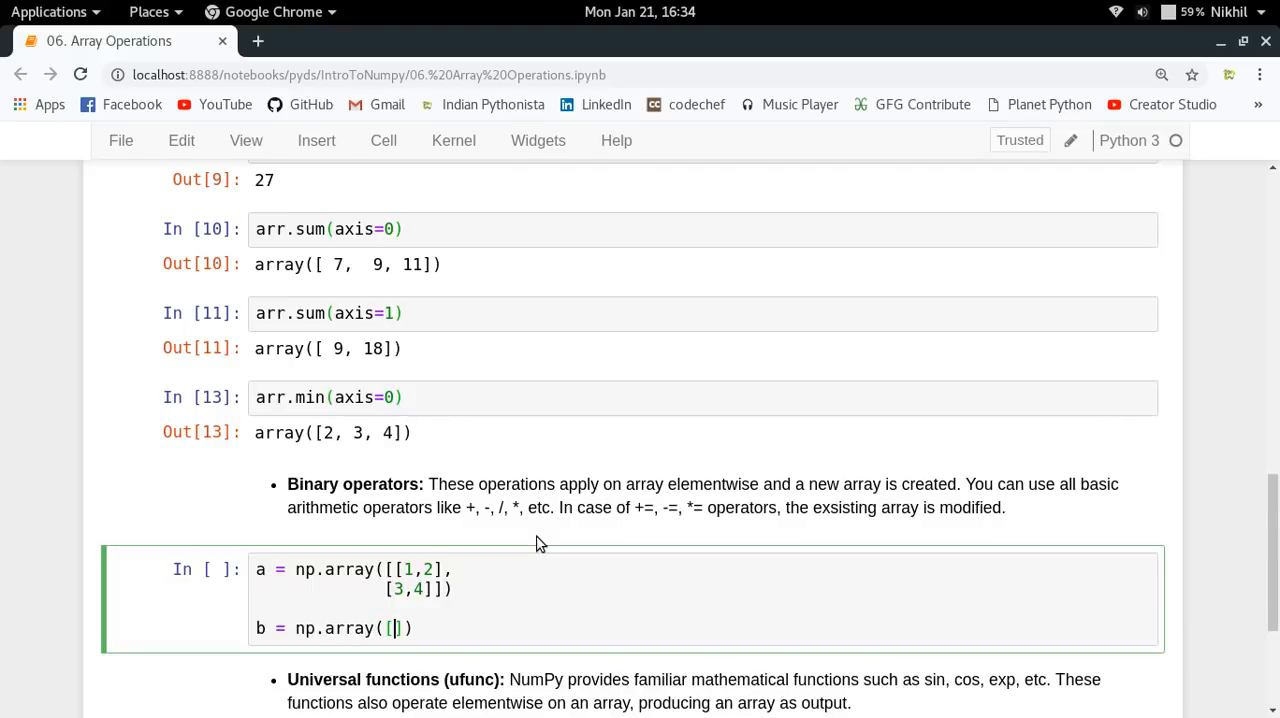
text(5,6)
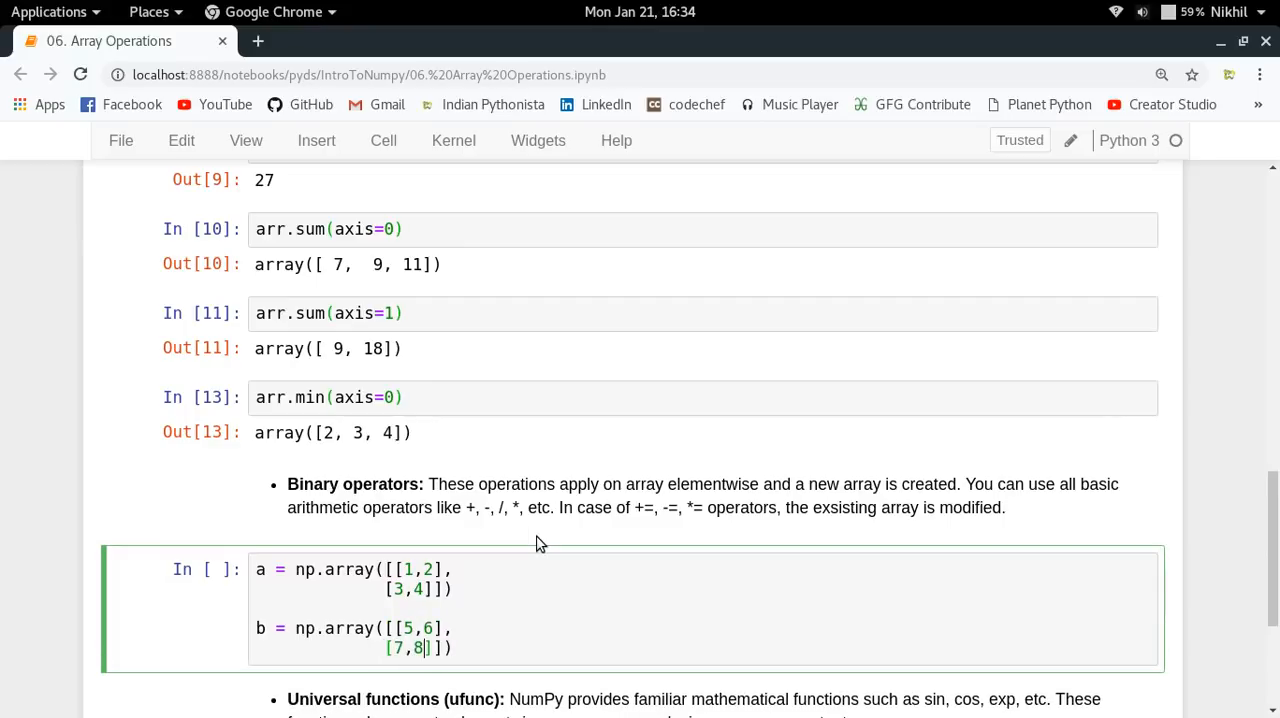
key(shift+Return)
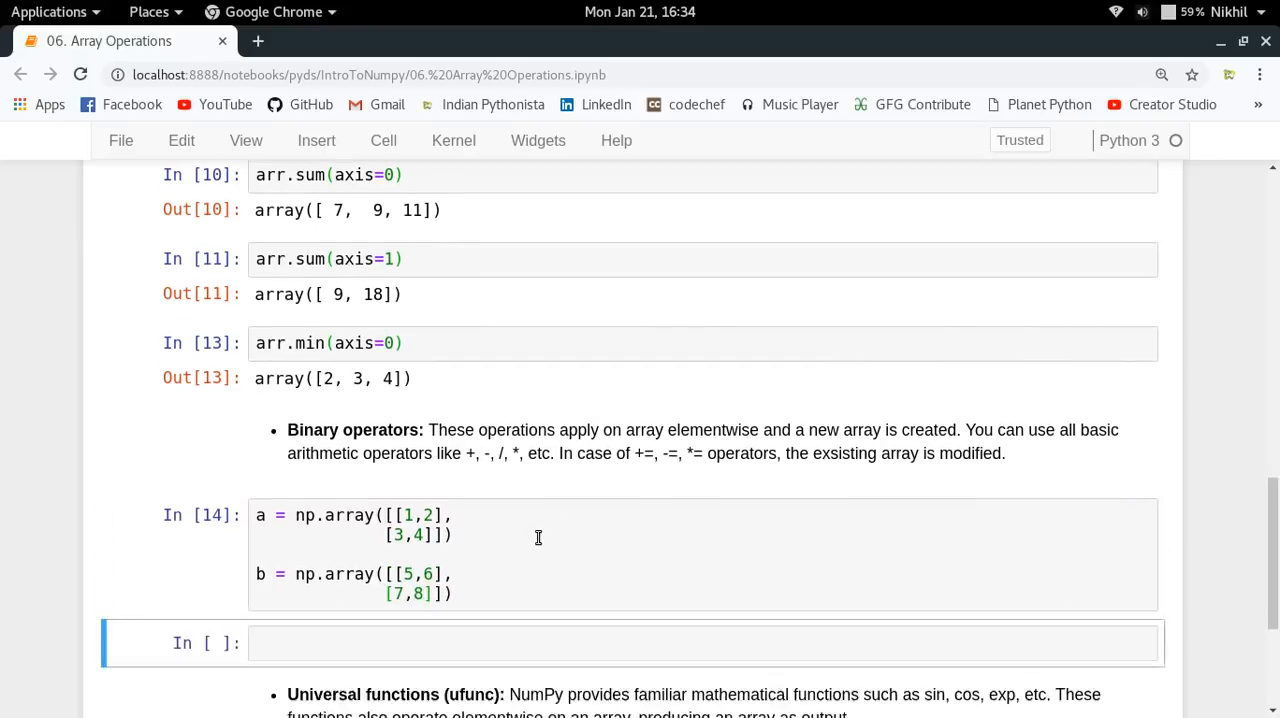
text(a +)
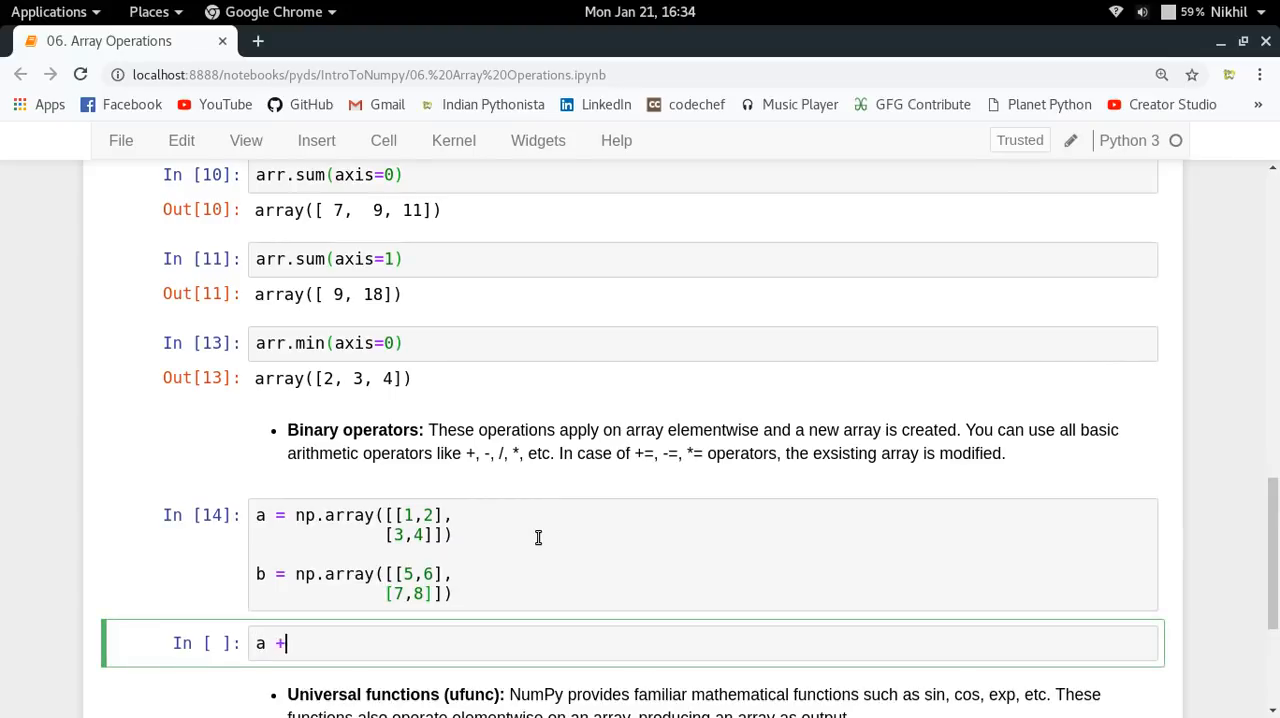
text(b)
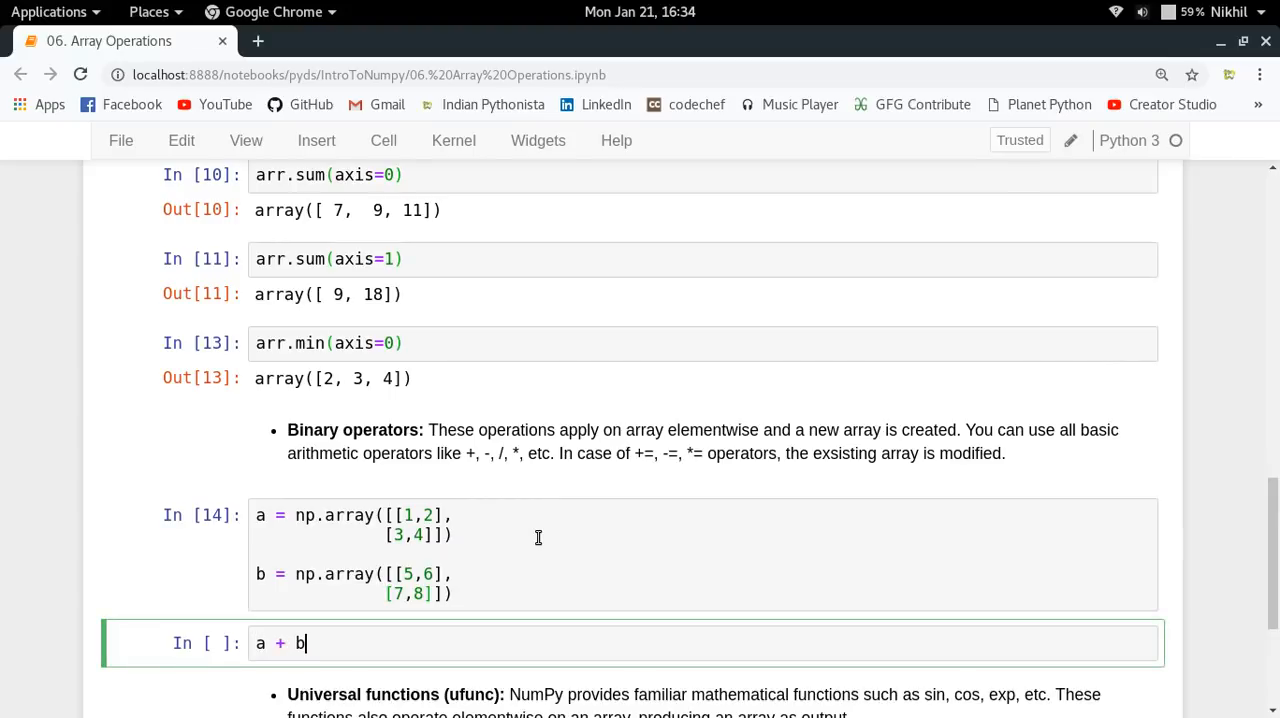
Execute the a + b cell, outputting [[6, 8], [10, 12]].
scroll(down, 3)
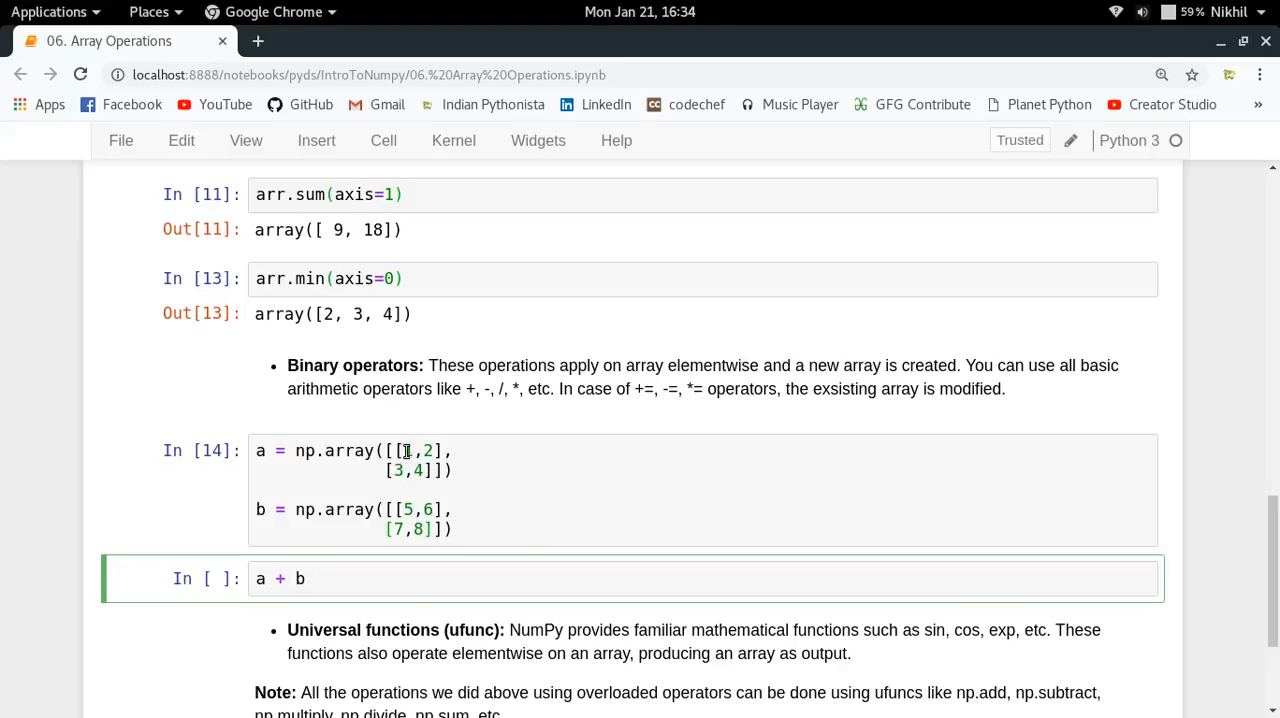
click(410, 509)
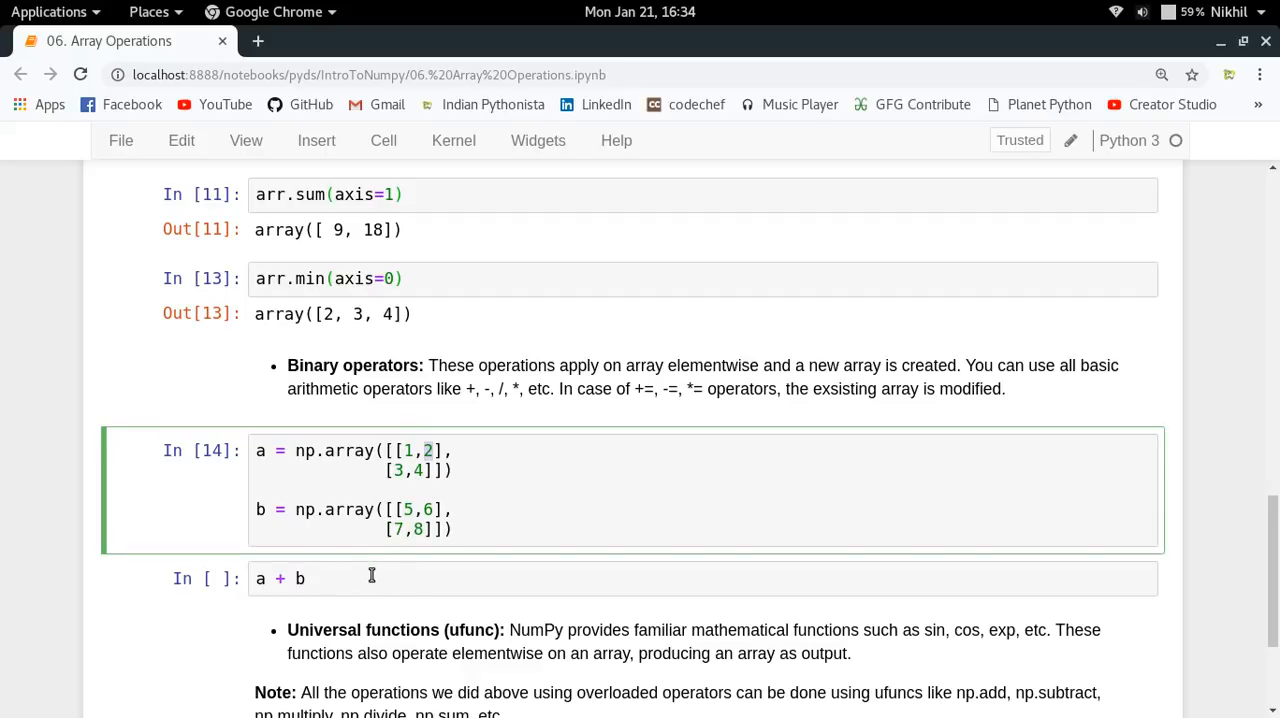
key(shift+Return)
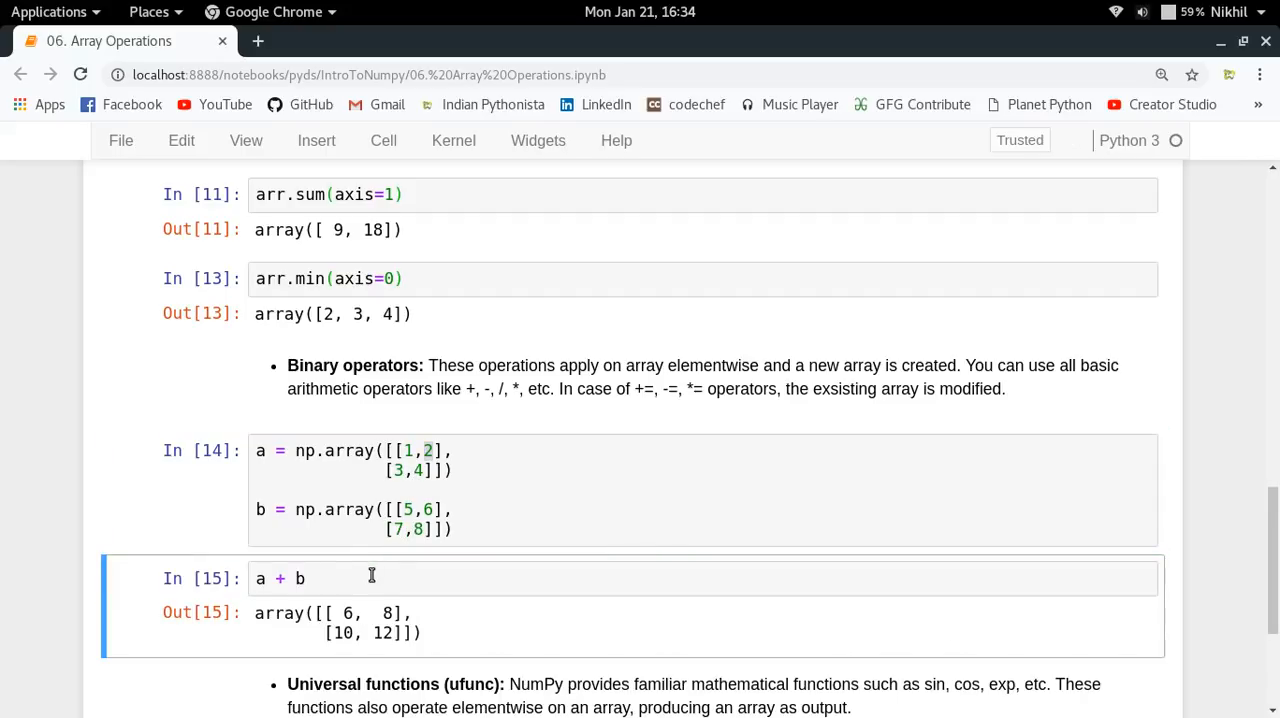
mouse_move(640, 568)
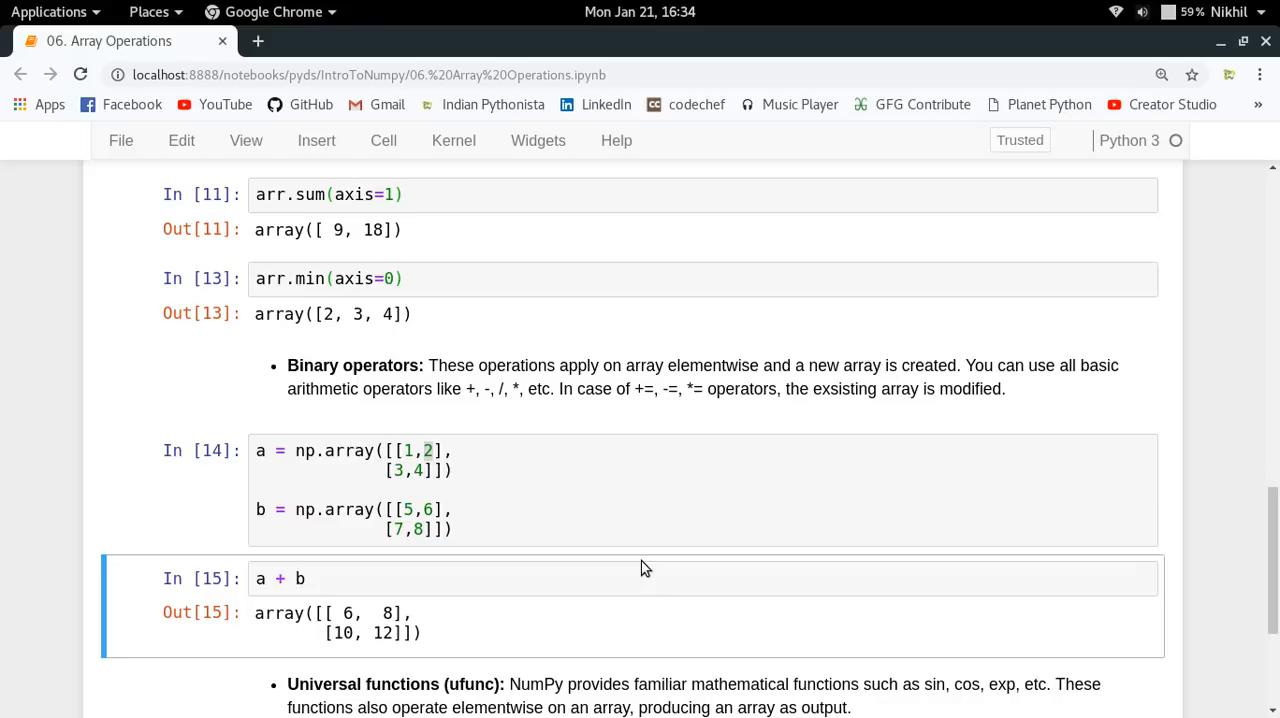
Display arr, showing [[2, 3, 4], [5, 6, 7]].
scroll(down, 3)
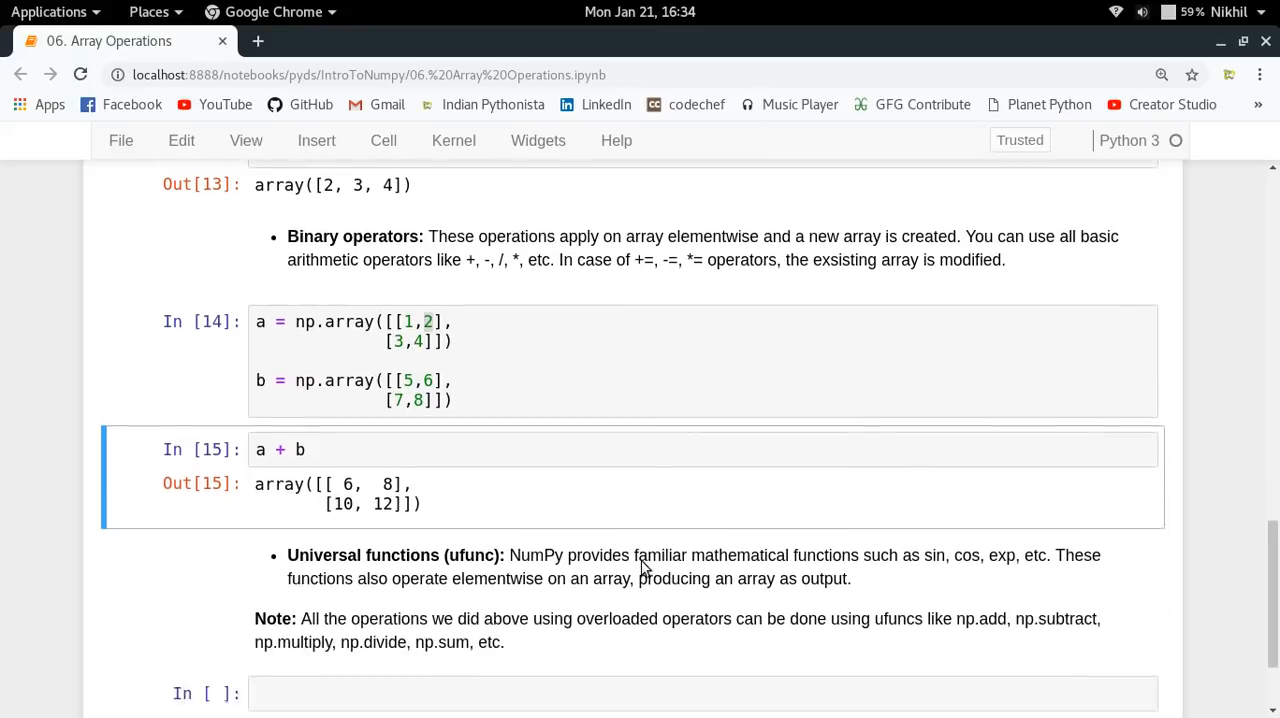
scroll(down, 3)
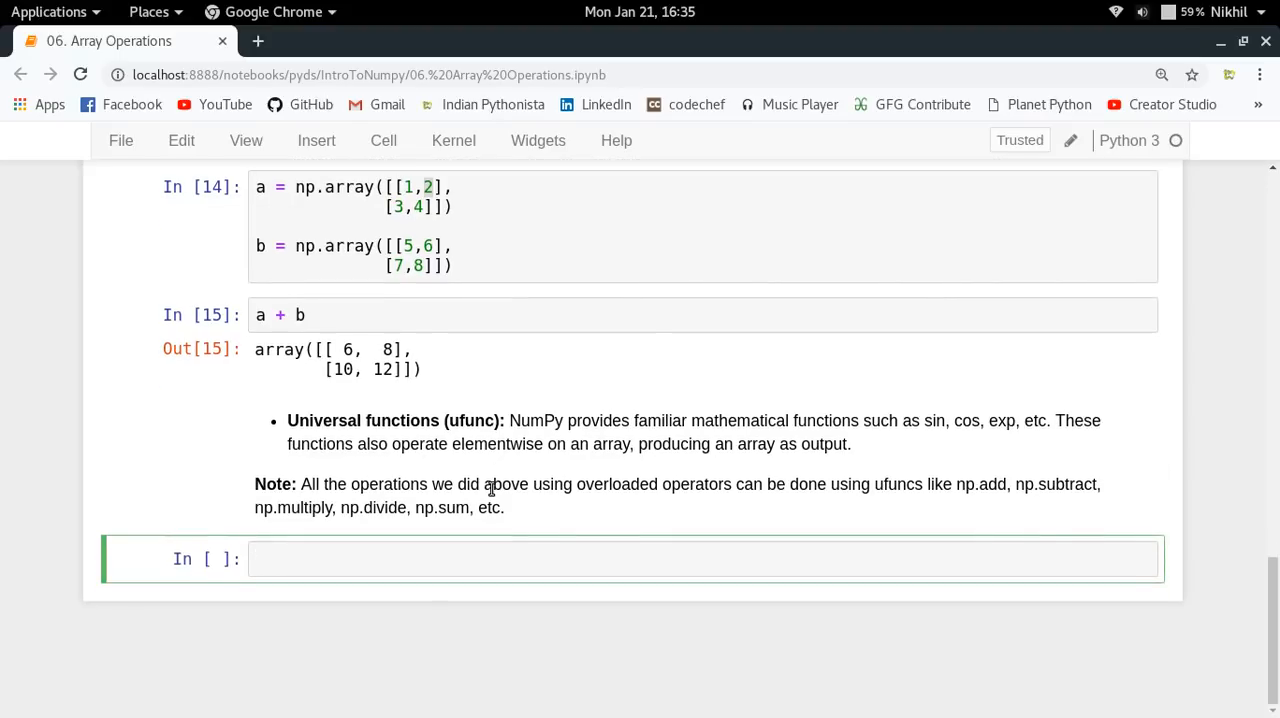
text(arr)
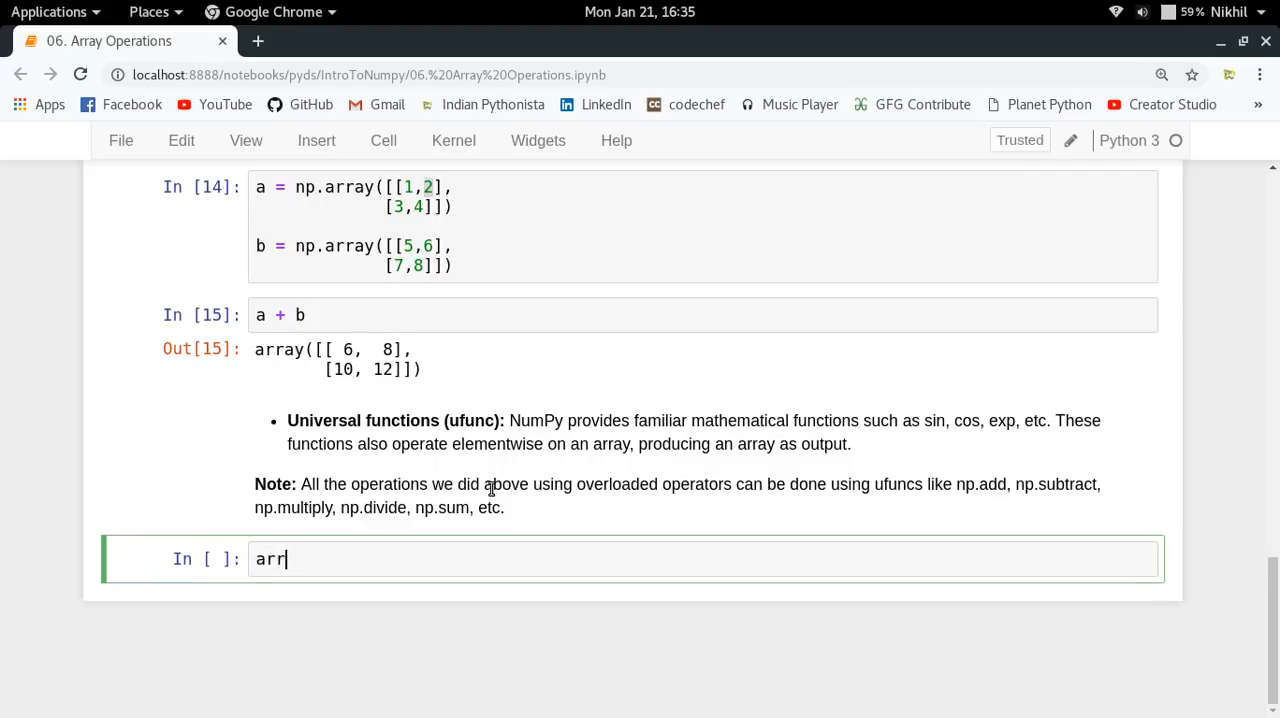
key(shift+Return)
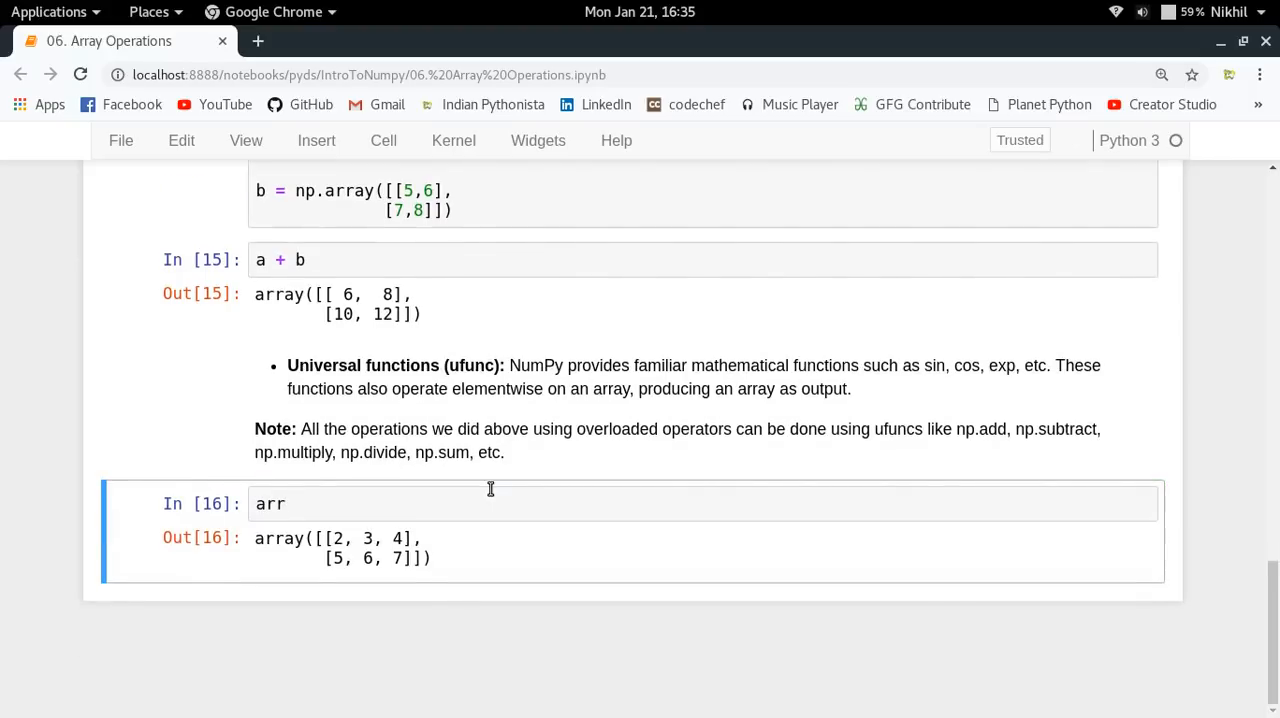
Run np.sin(arr) to get the element-wise sines.
text(np.sin)
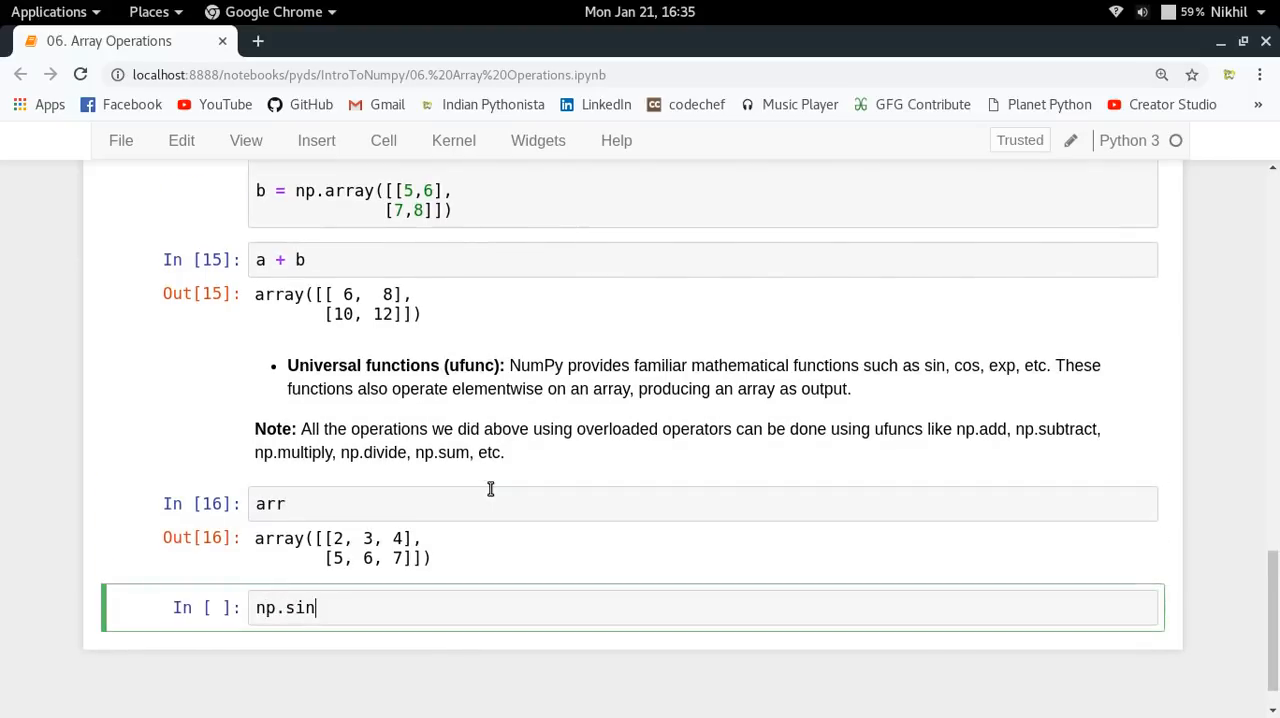
text((arr))
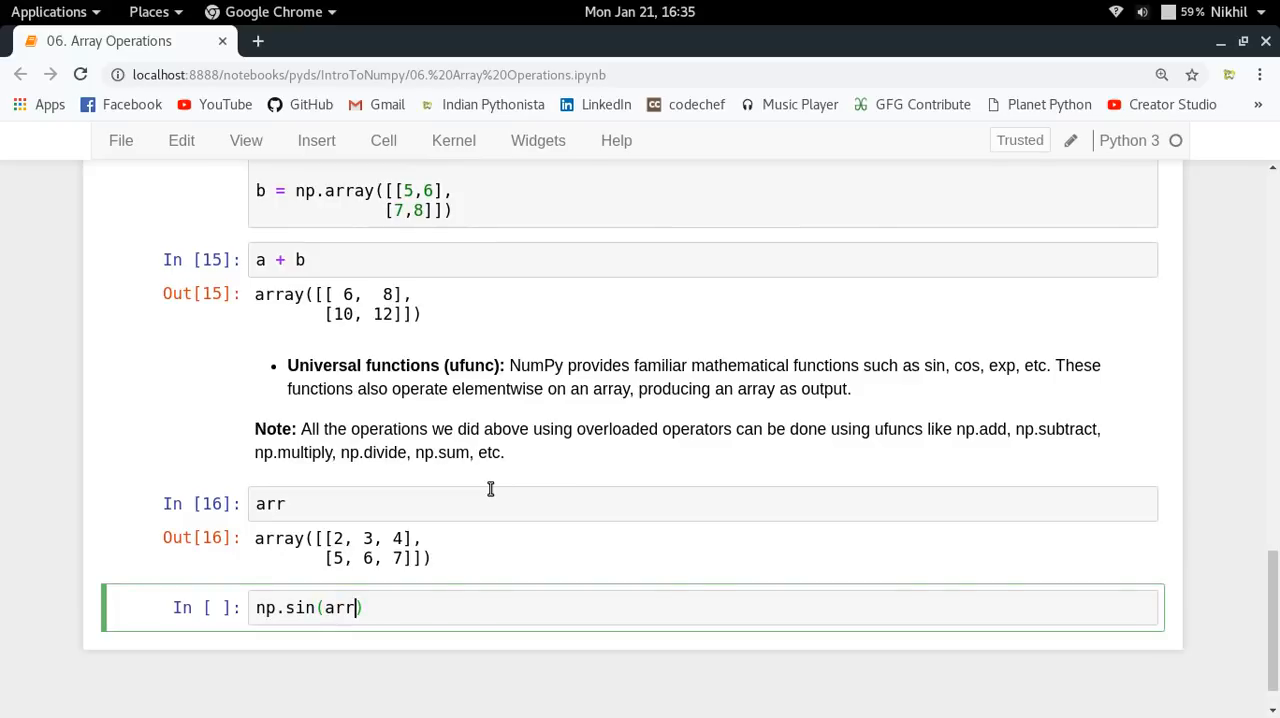
key(shift+Return)
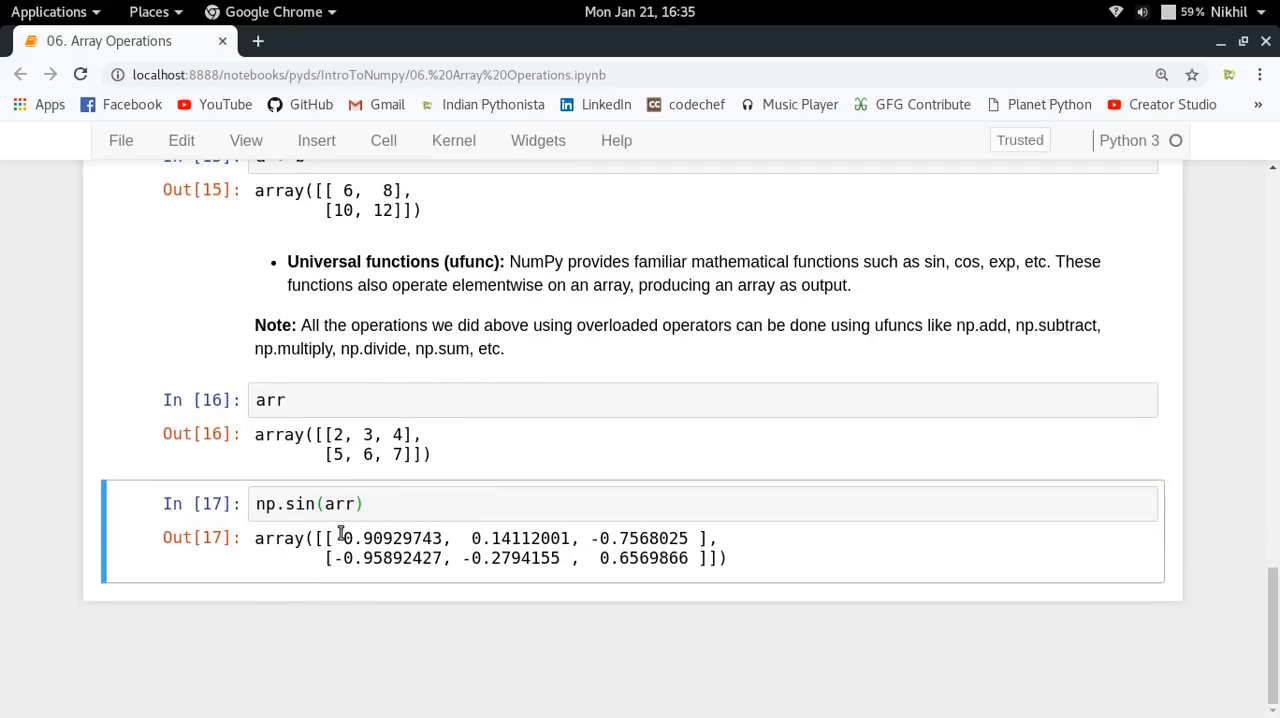
double_click(385, 538)
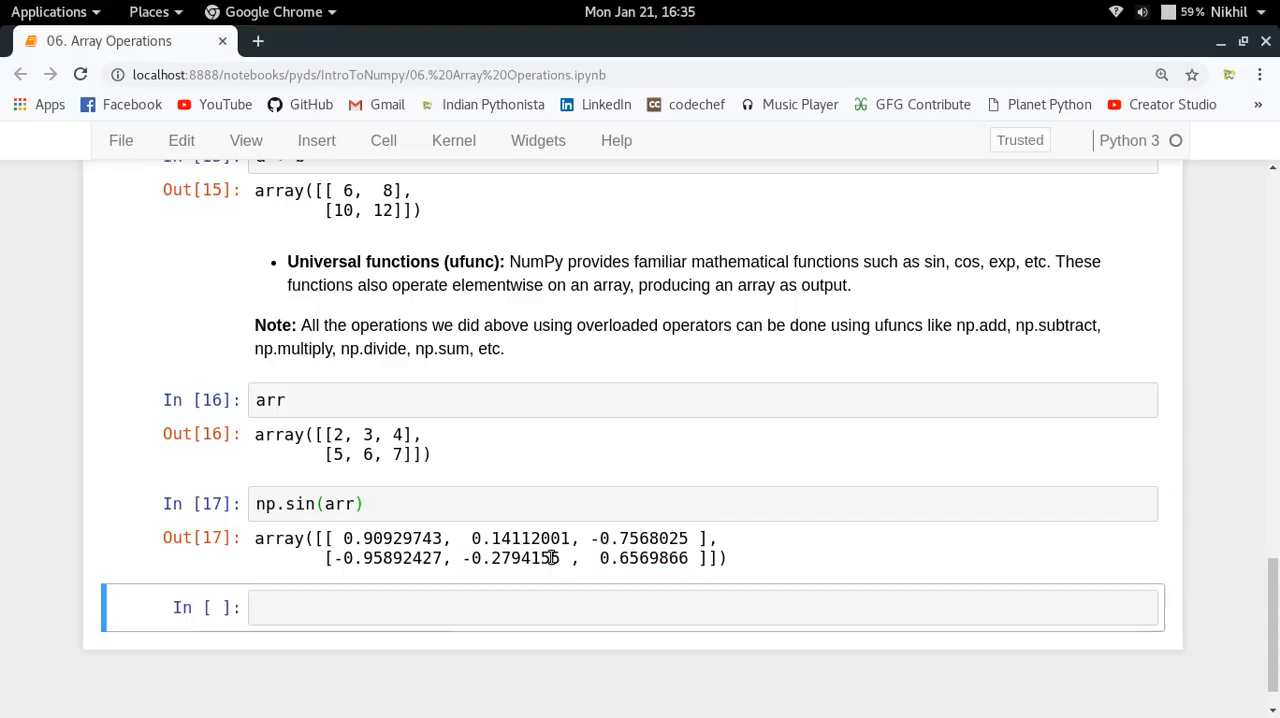
Enter np.exp(arr) for element-wise exponentials from 7.389 to 1096.633.
text(np.)
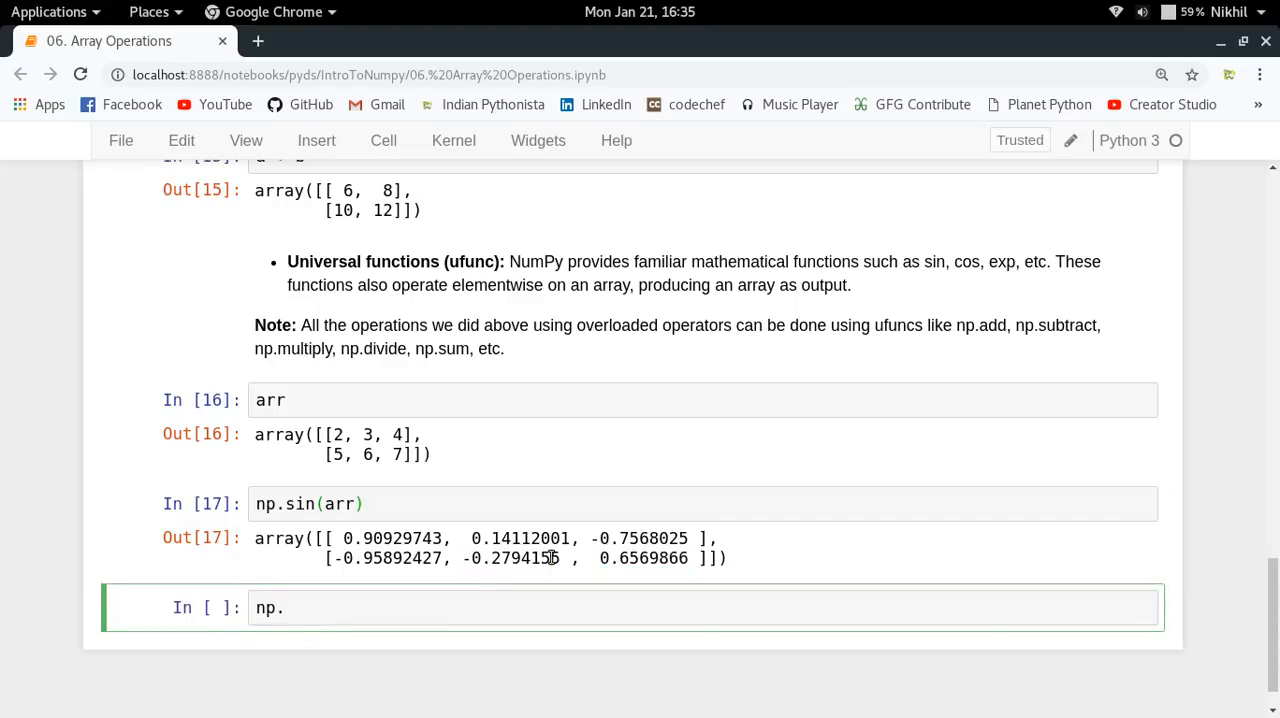
text(exp())
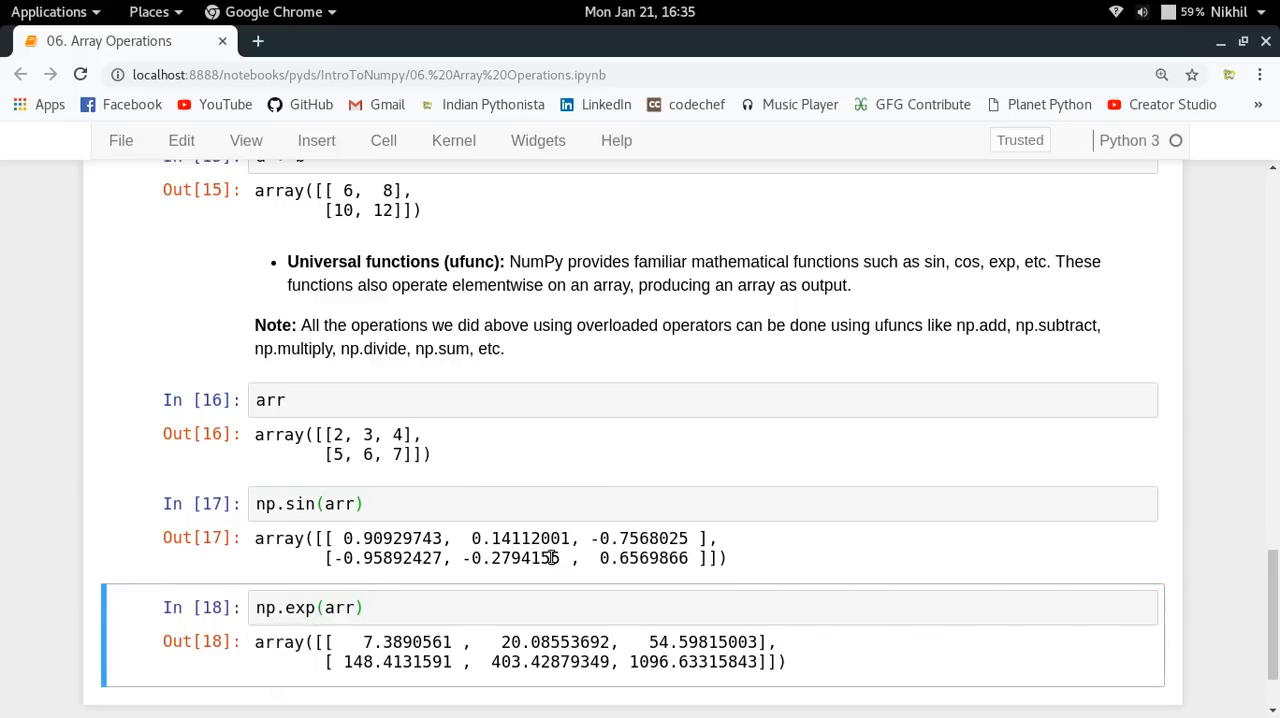
scroll(down, 3)
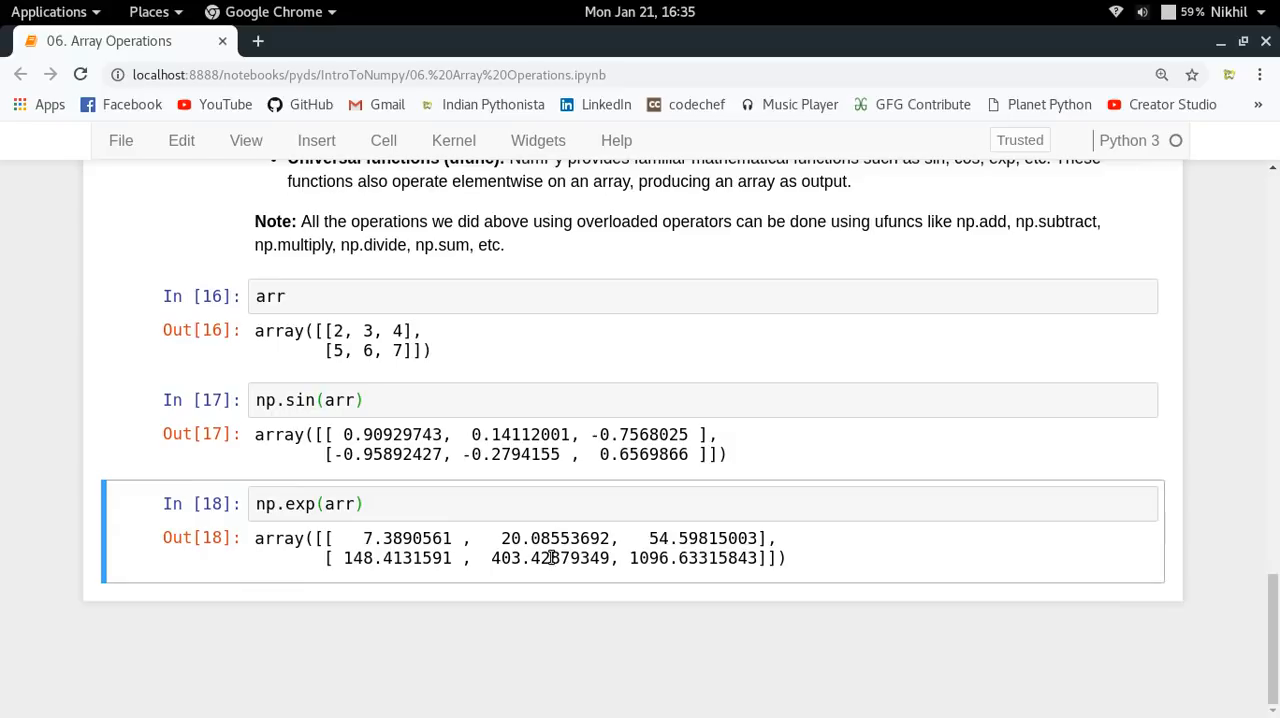
double_click(557, 538)
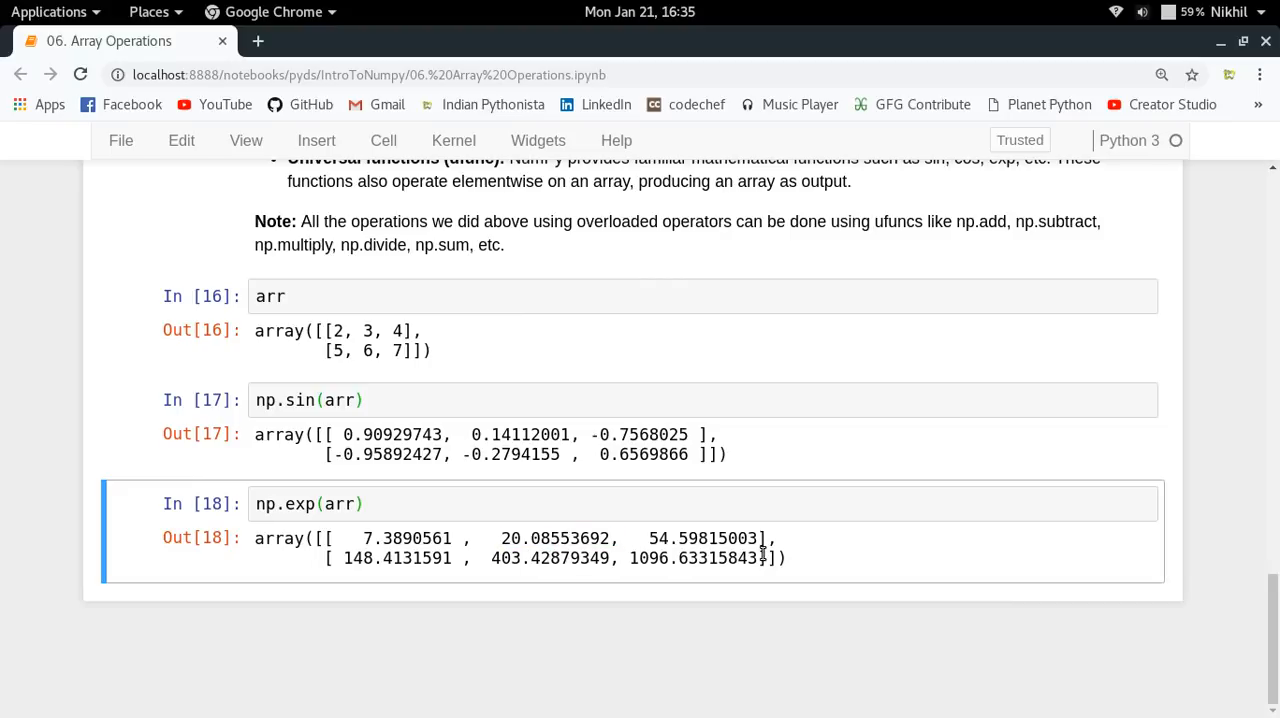
Return to the Array Operations title cell at the top and save the notebook with Ctrl+S.
scroll(up, 3)
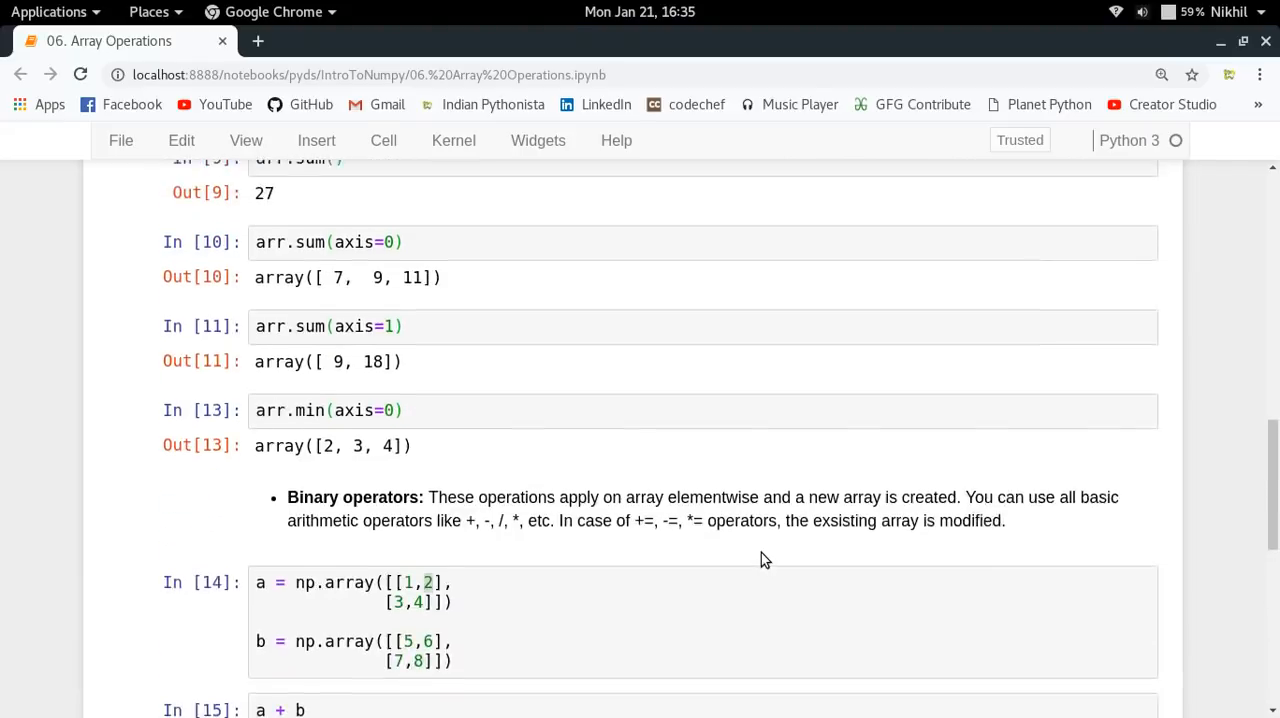
scroll(up, 3)
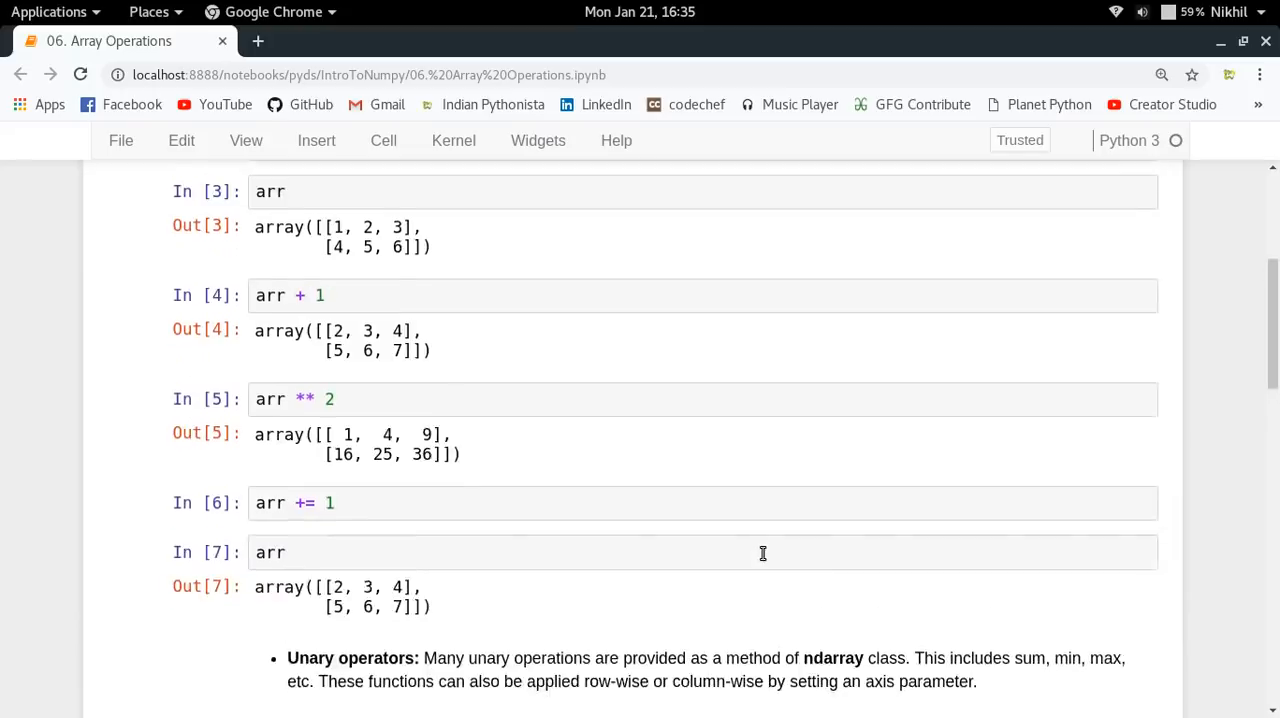
scroll(up, 3)
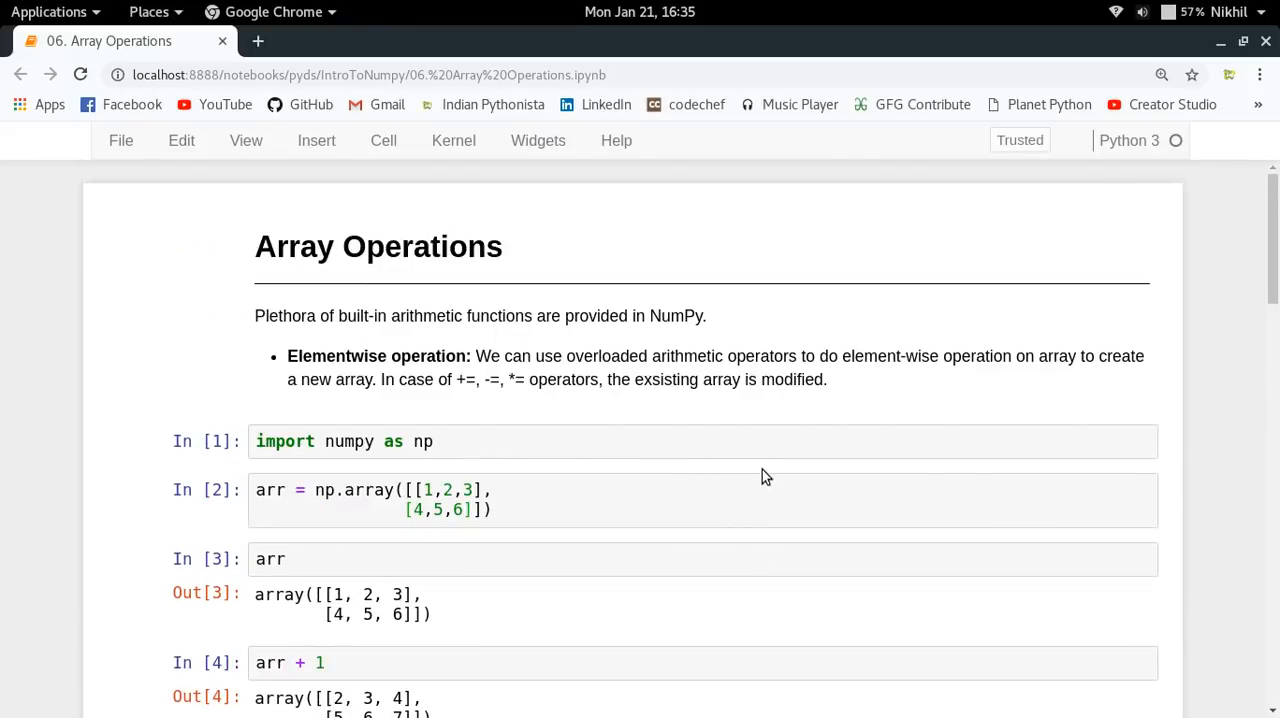
click(773, 335)
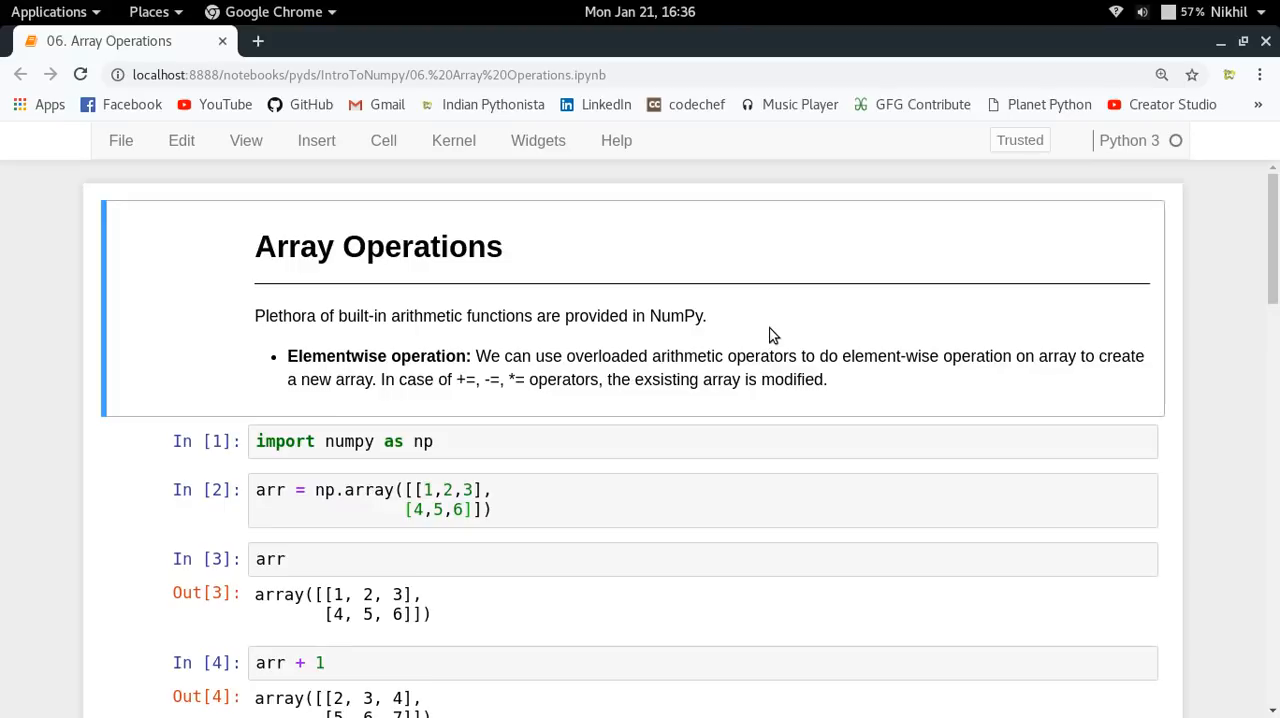
key(ctrl+s)
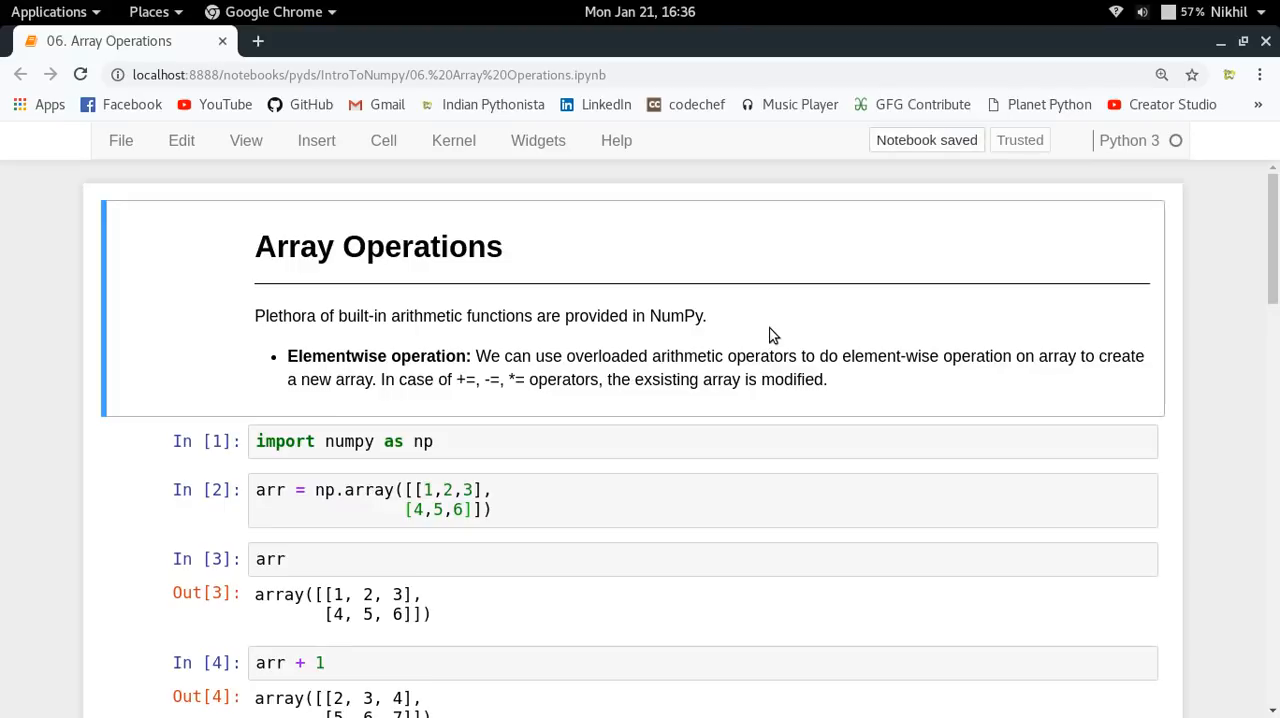